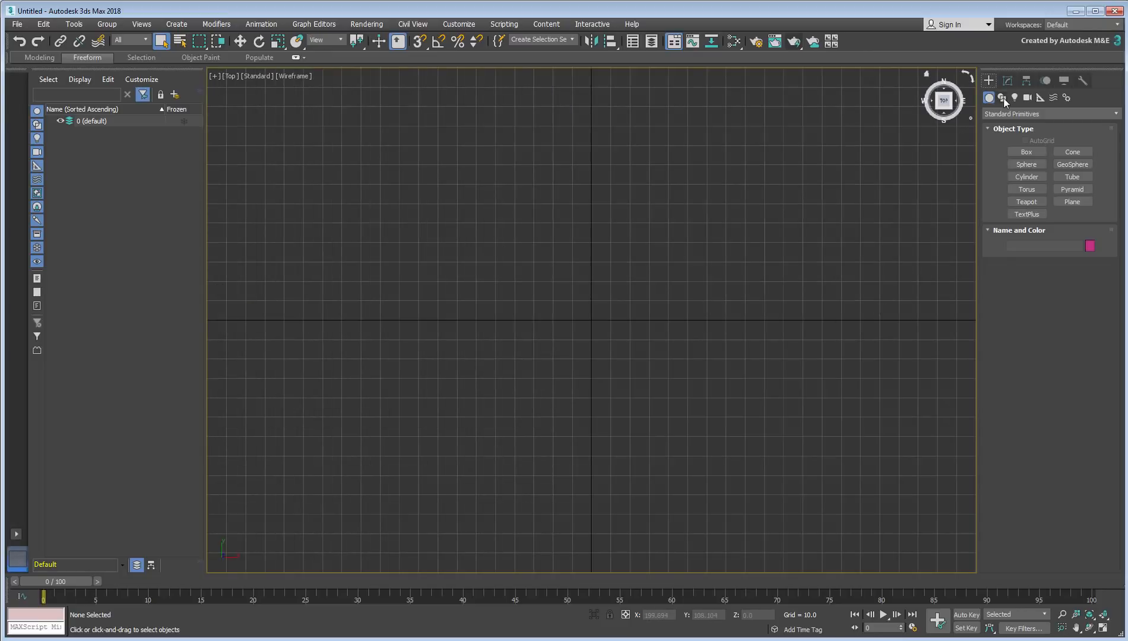
- Draw a looping ampersand-like Freehand001 spline in the Top viewport using Shapes > Splines > Freehand
left_click(1001, 97)
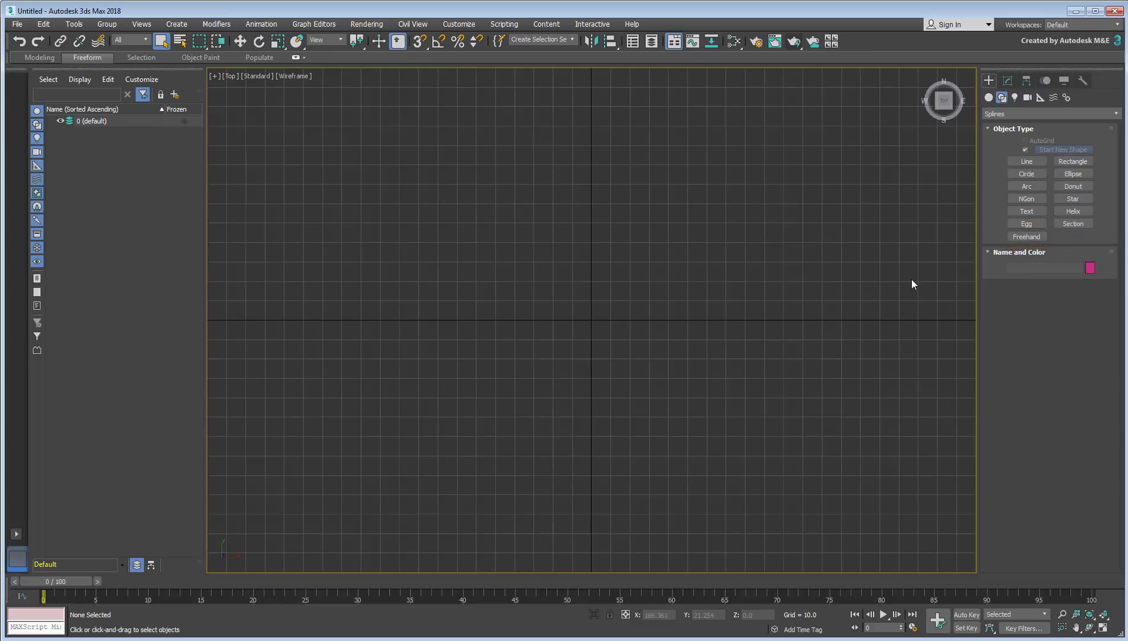
left_click(1026, 236)
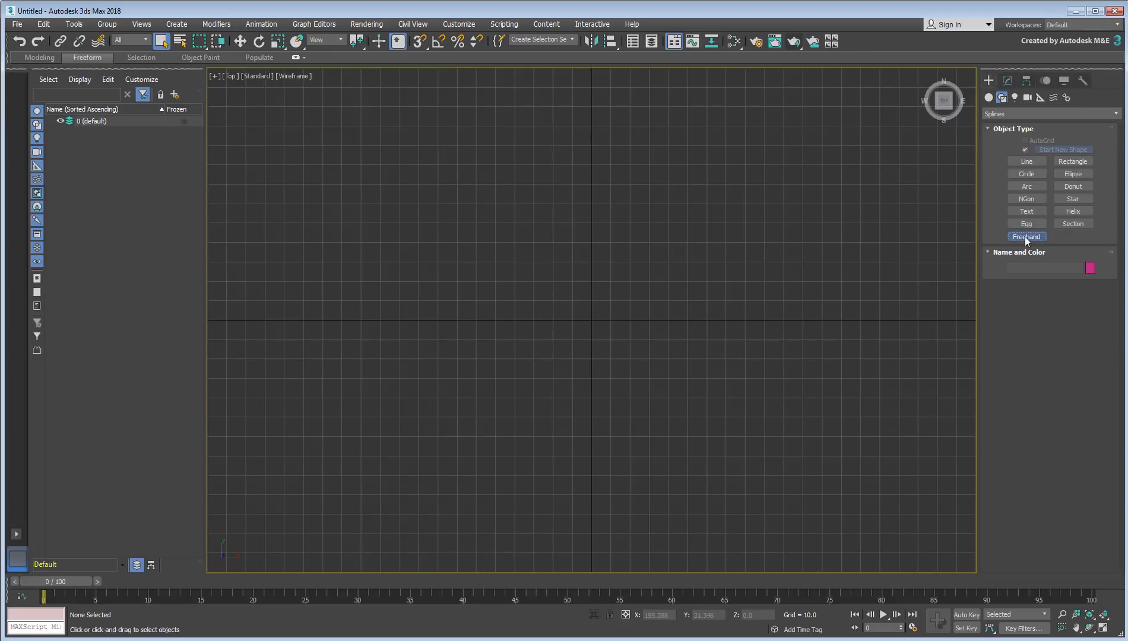
left_click(1027, 236)
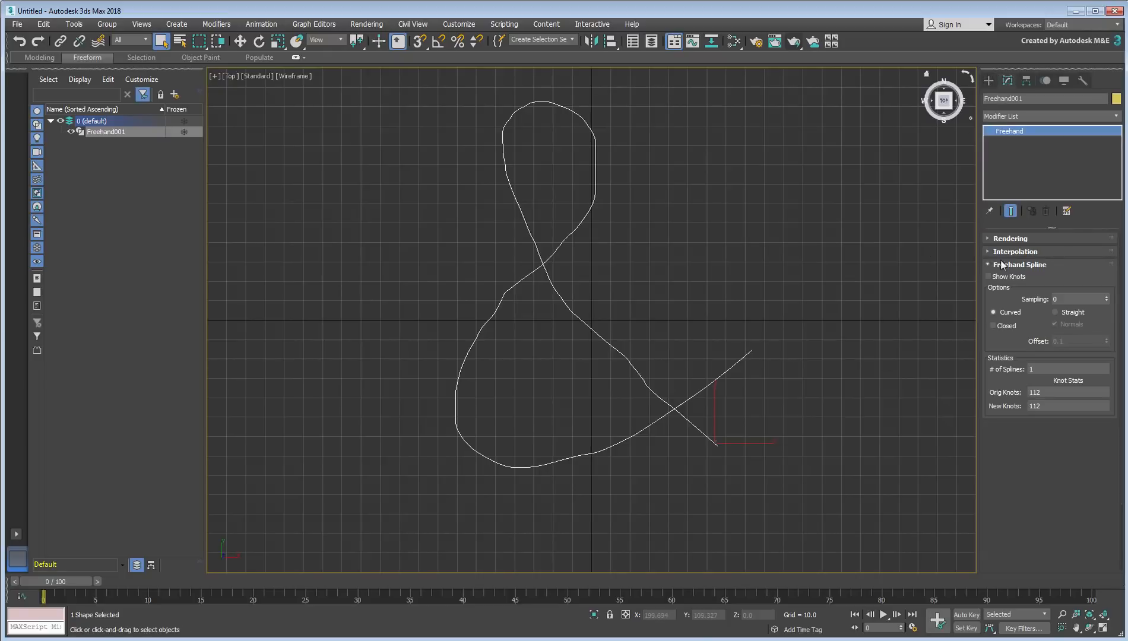
- Show the freehand spline's 112 knots and leave Sampling at 0 after a brief test
left_click(996, 276)
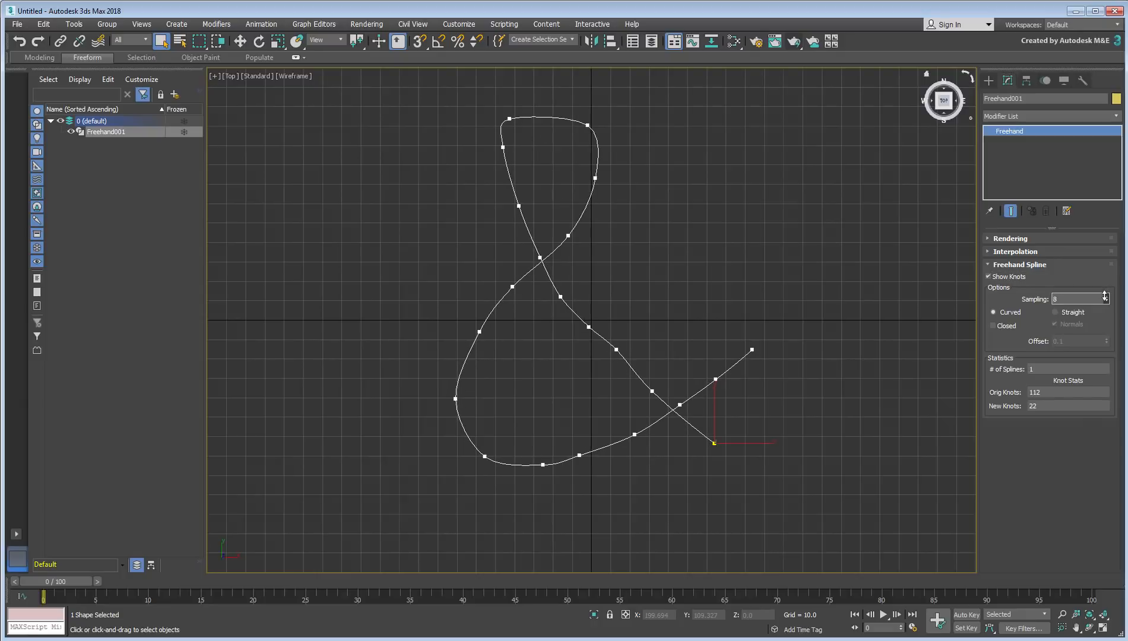
left_click(1106, 297)
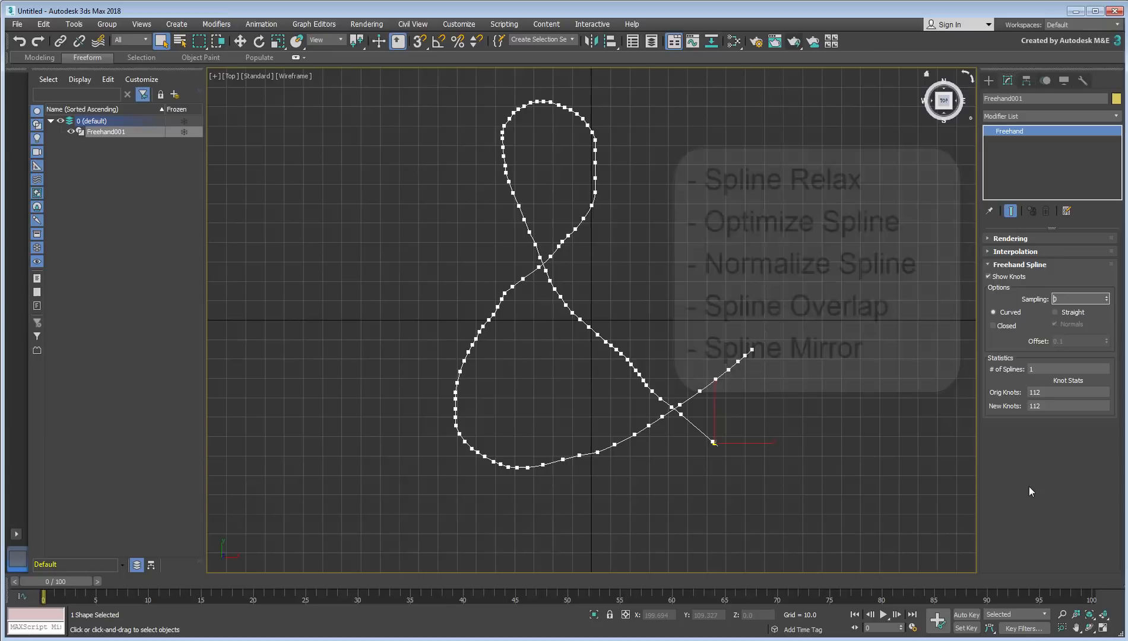
- Add a Spline Relax modifier from the Modifier List onto Freehand001
left_click(1047, 117)
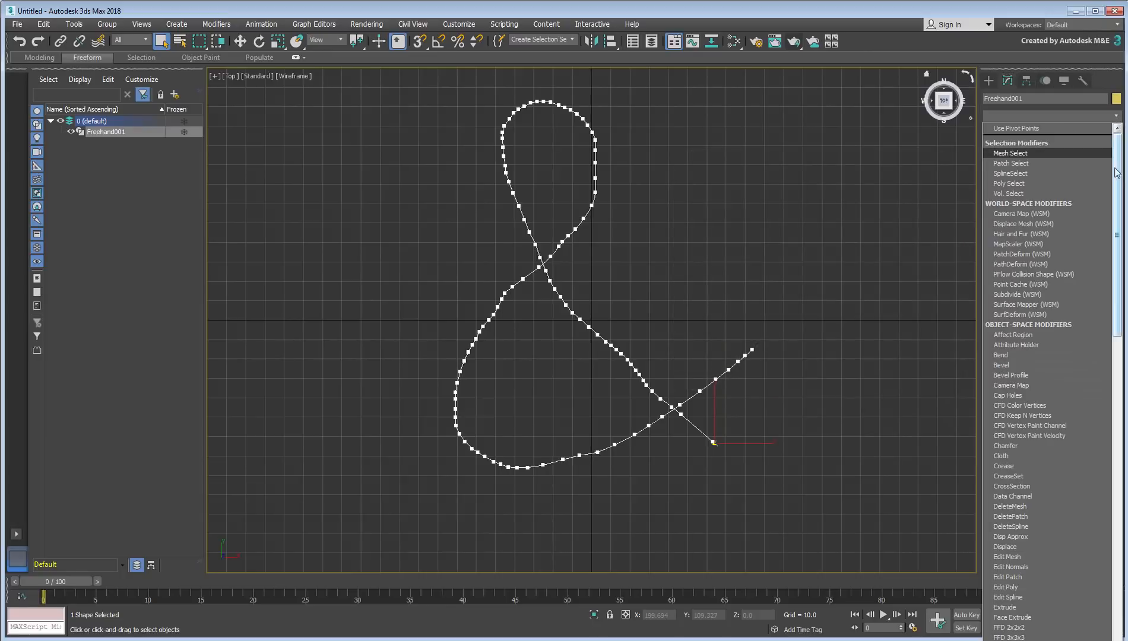
scroll("down", 3)
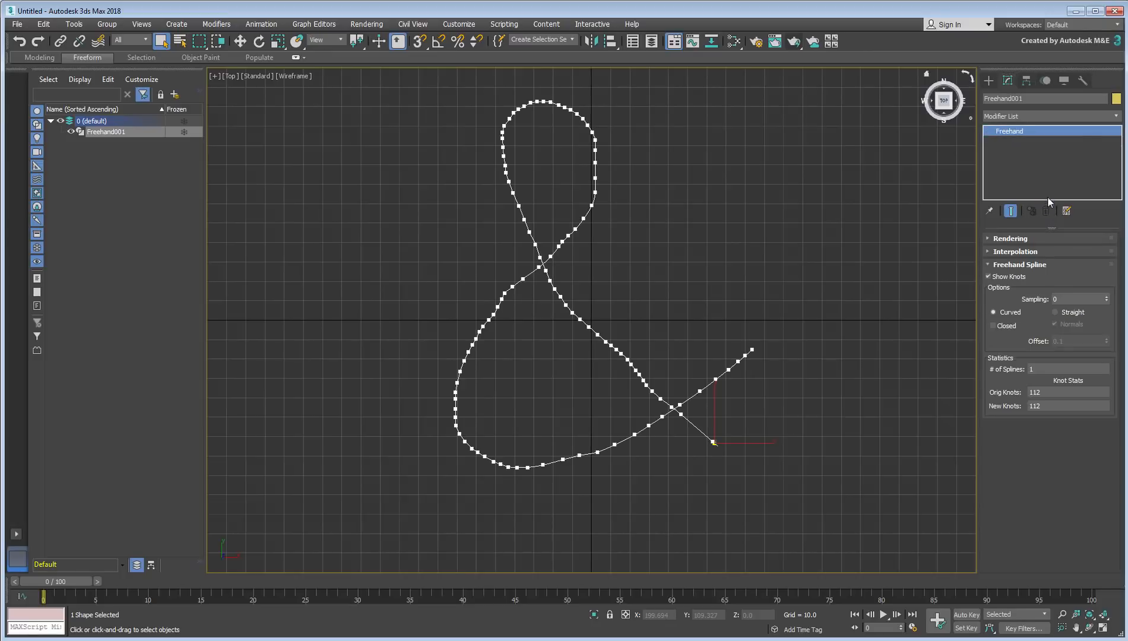
left_click(1049, 116)
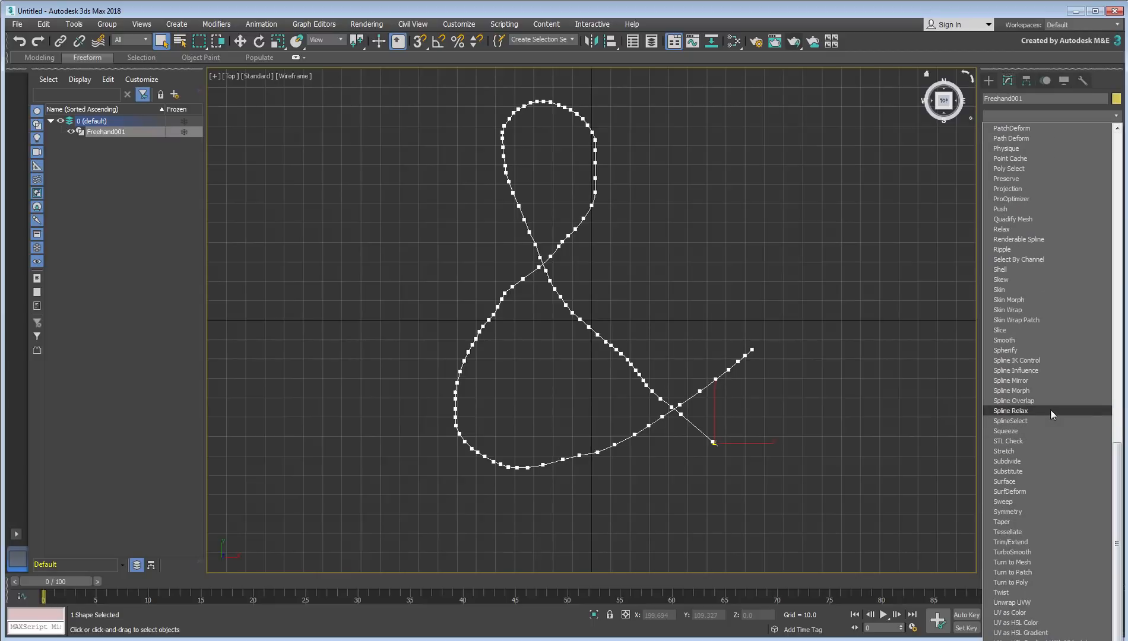
left_click(1011, 411)
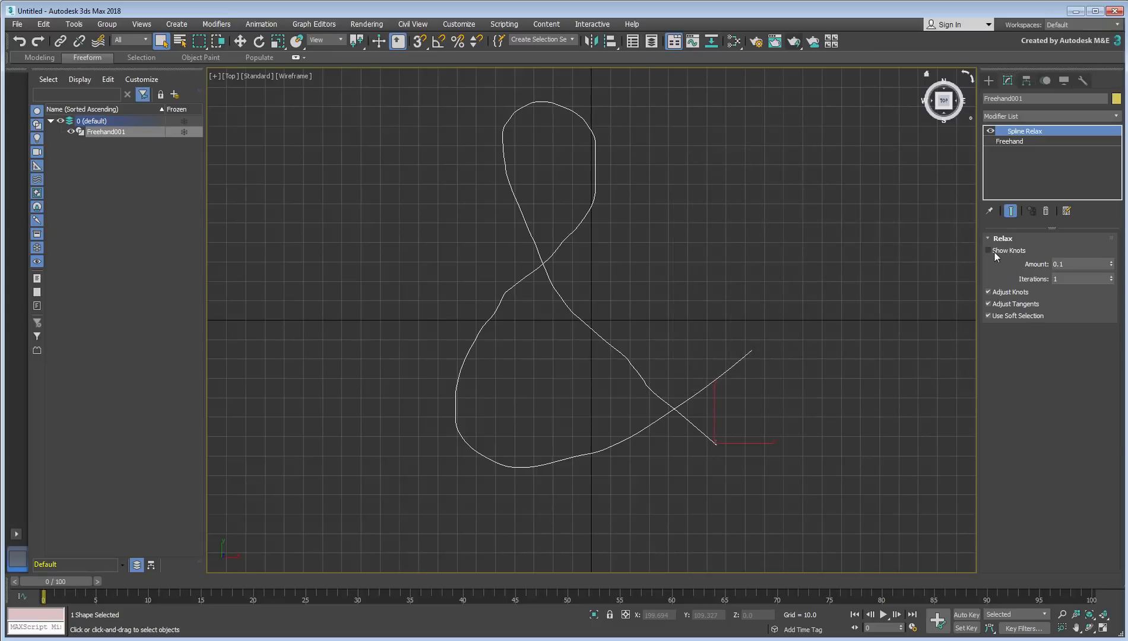
- Show knots in Relax and set Amount to about 0.58 with 25 Iterations
left_click(989, 251)
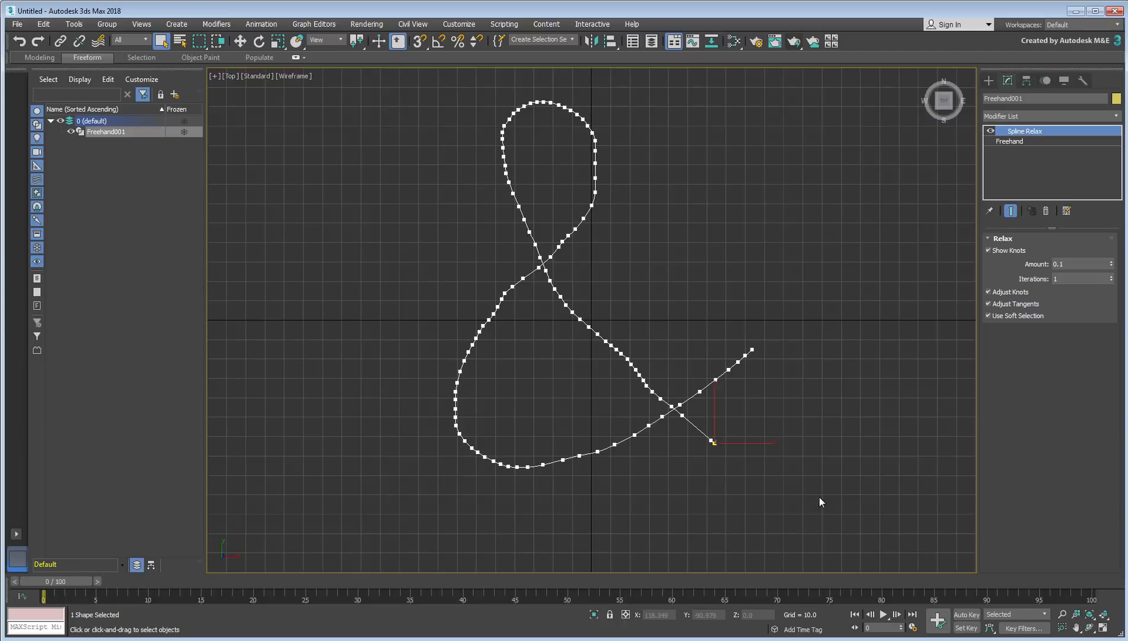
mouse_move(1075, 310)
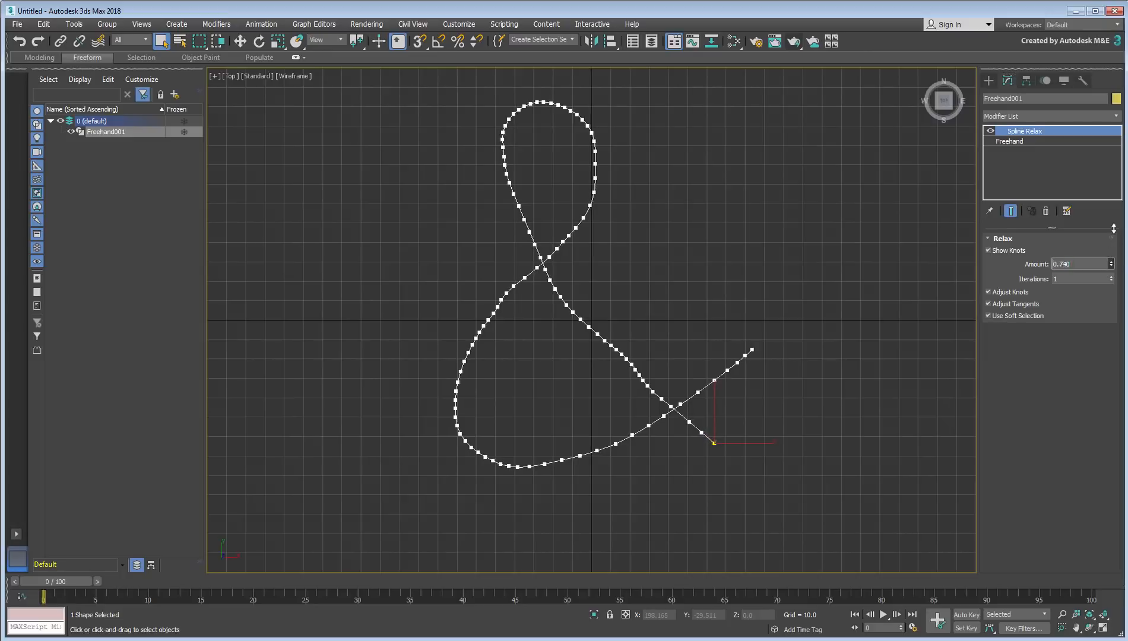
left_click(1110, 266)
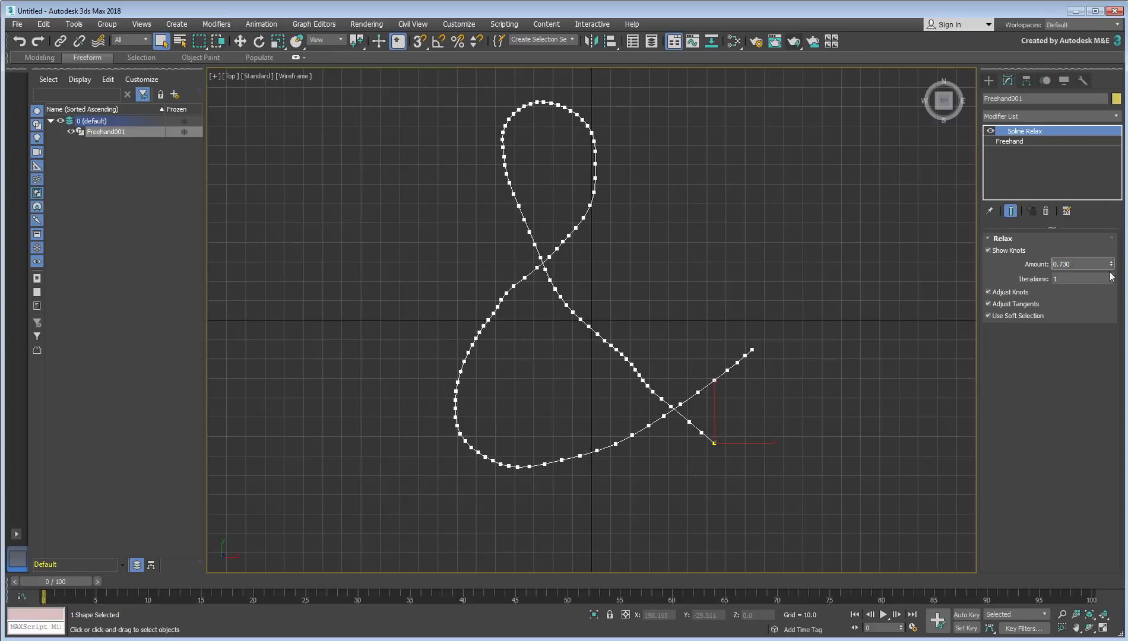
left_click(1111, 277)
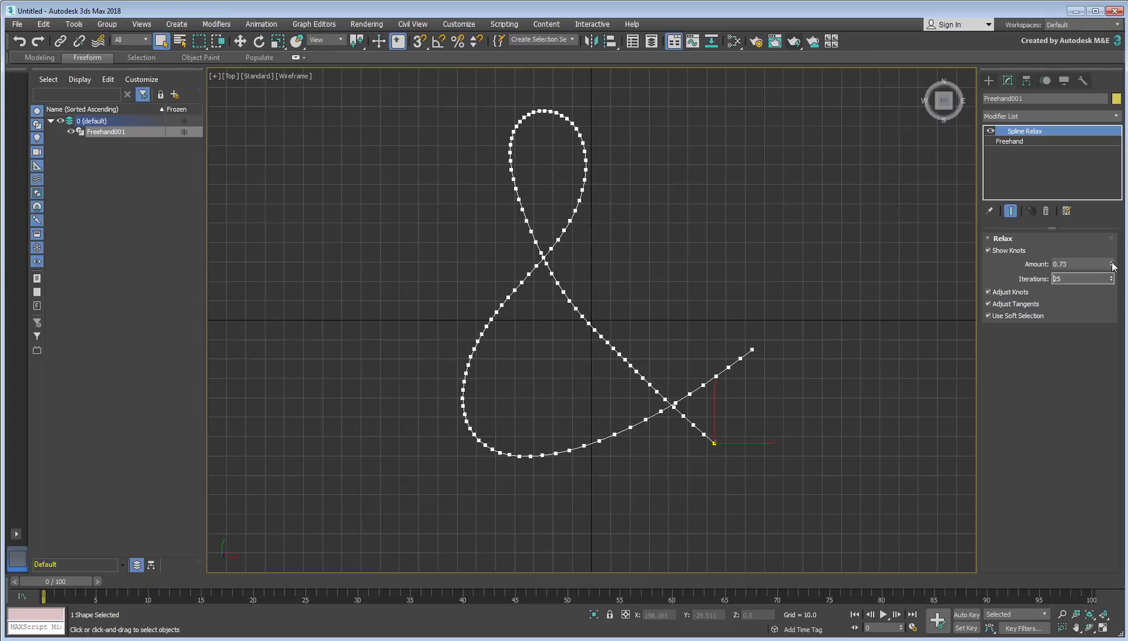
left_click(1110, 261)
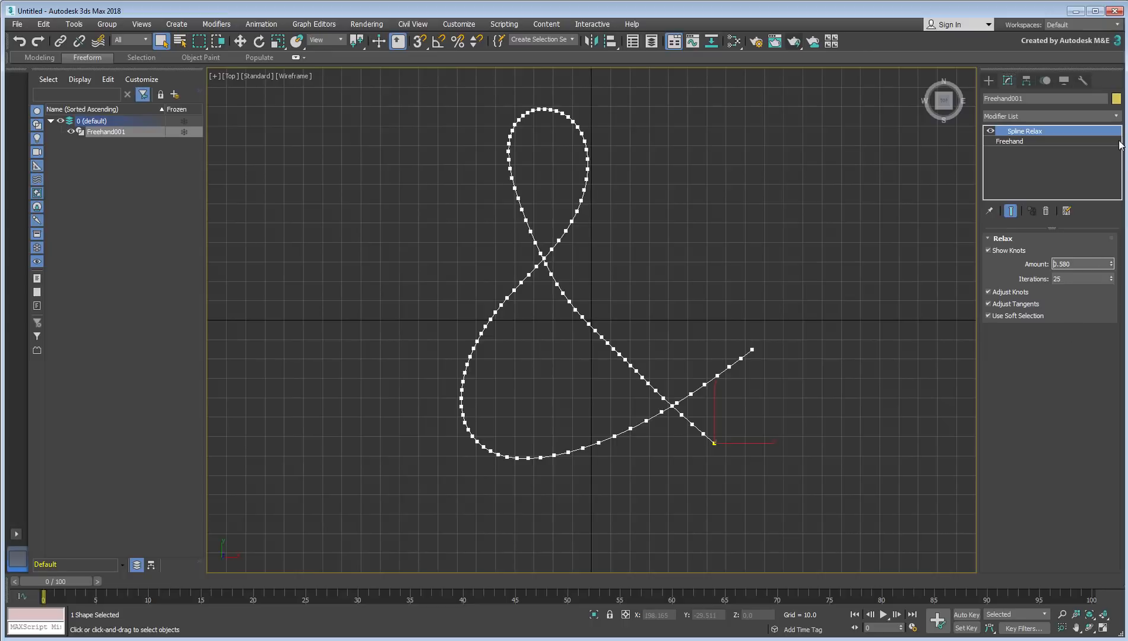
- Add Optimize Spline, show knots and reduce knots by 90%, leaving 11 of 112
left_click(1048, 117)
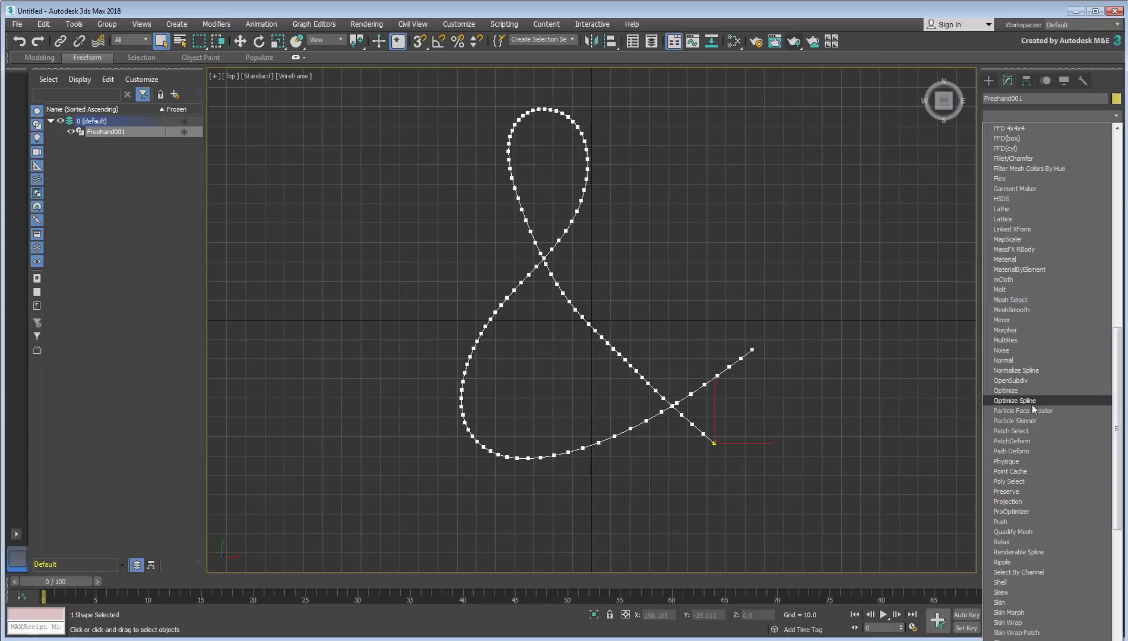
left_click(1014, 401)
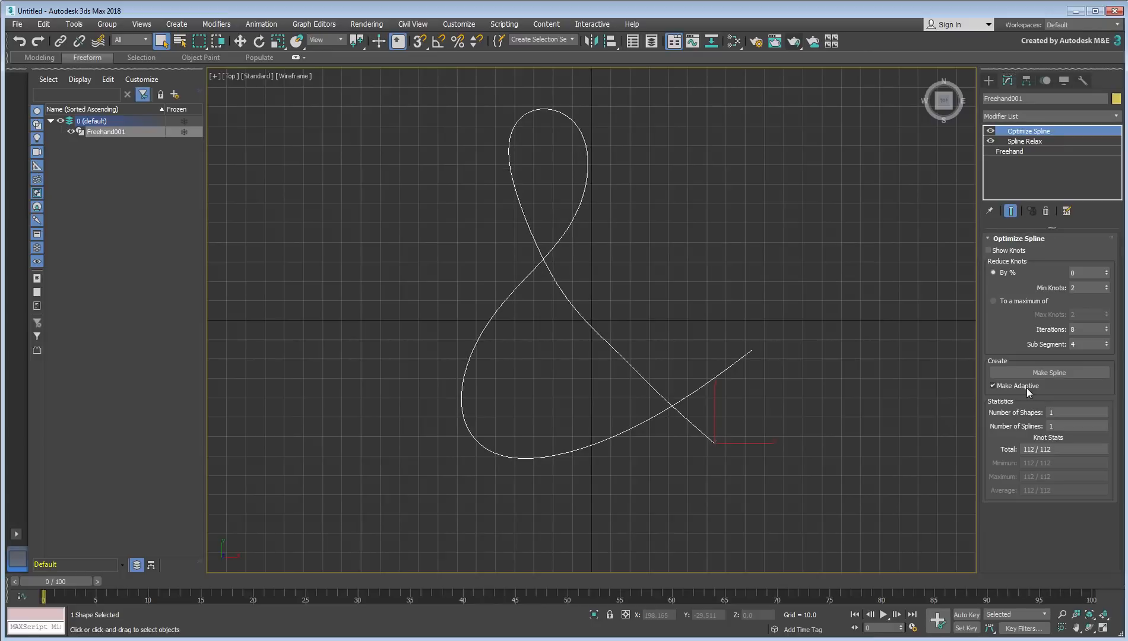
left_click(993, 251)
type("54")
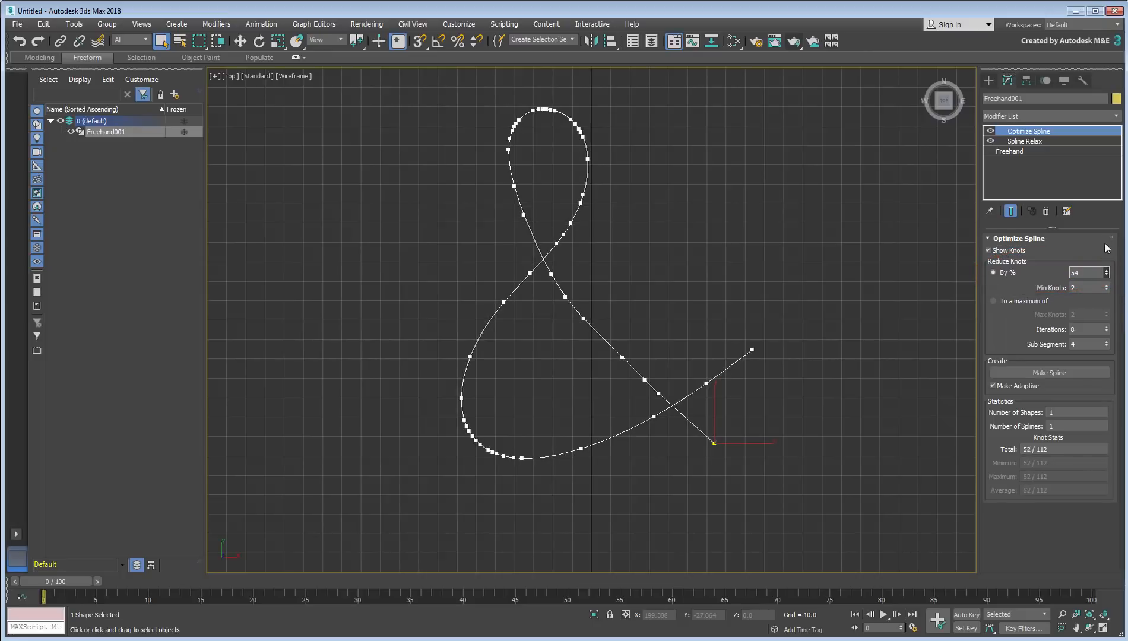
type("91")
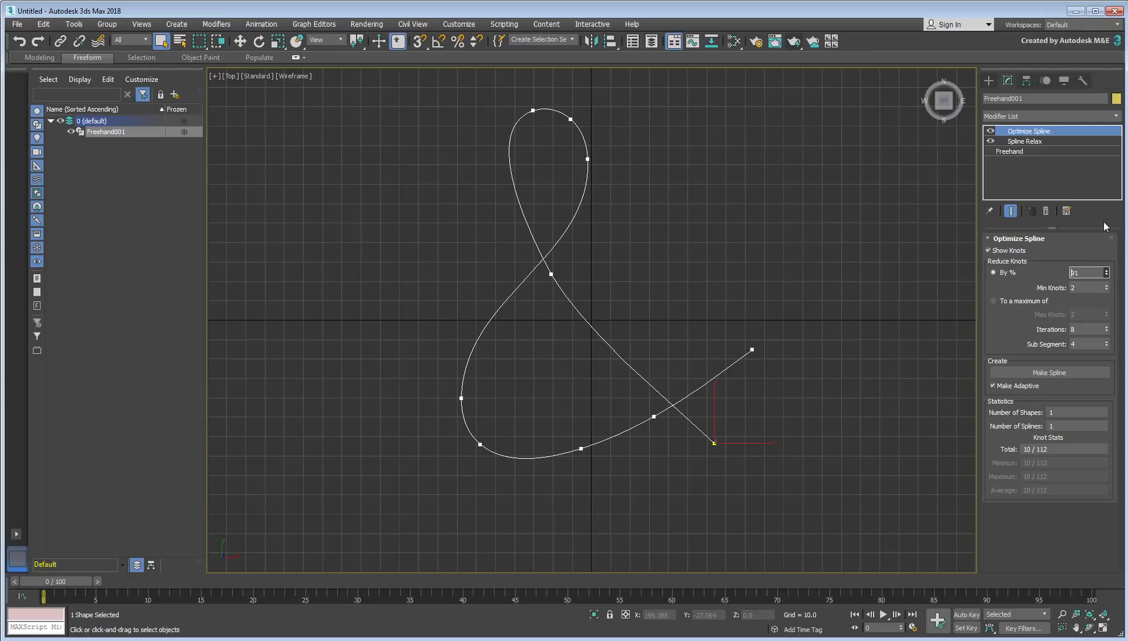
left_click(1108, 276)
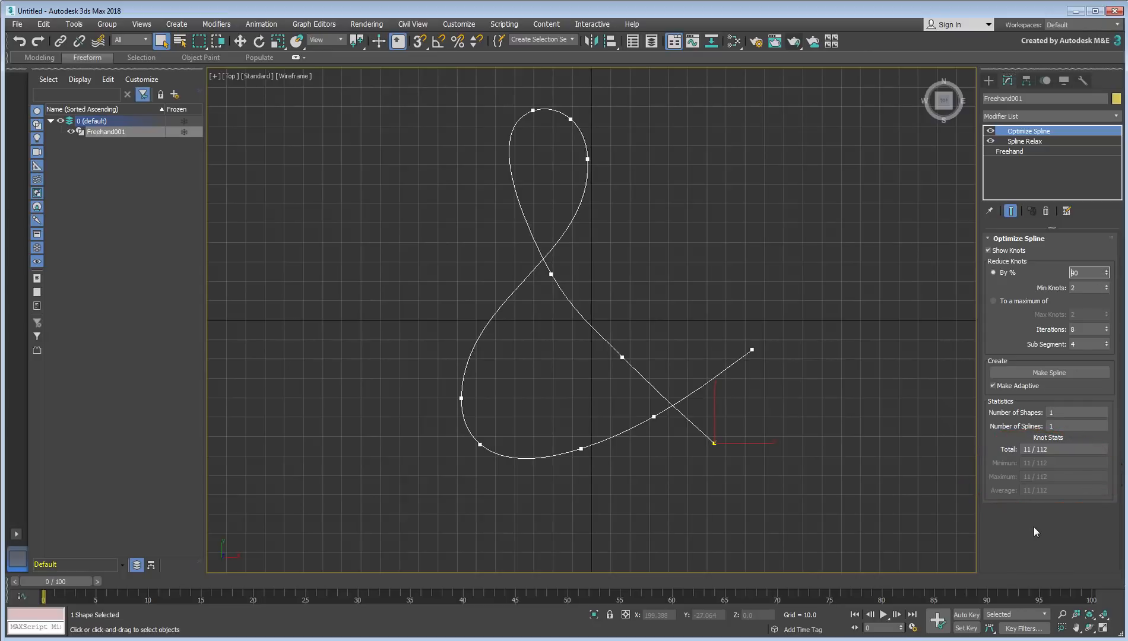
type("90")
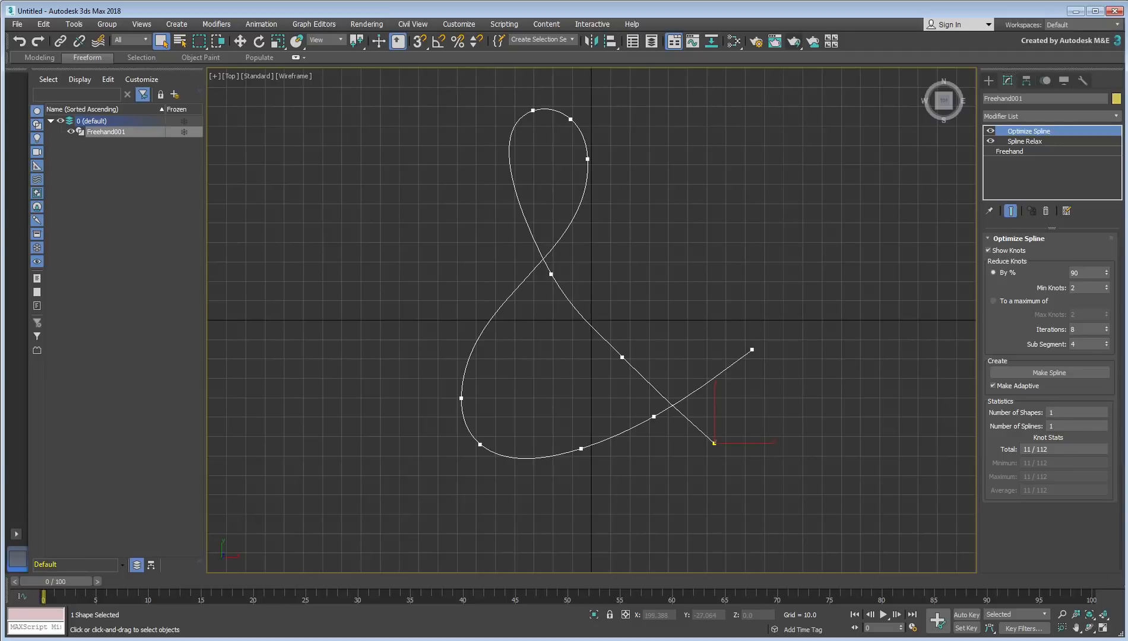
- Add a Normalize Spline modifier showing evenly spaced knots at segment length 10.126
left_click(1049, 116)
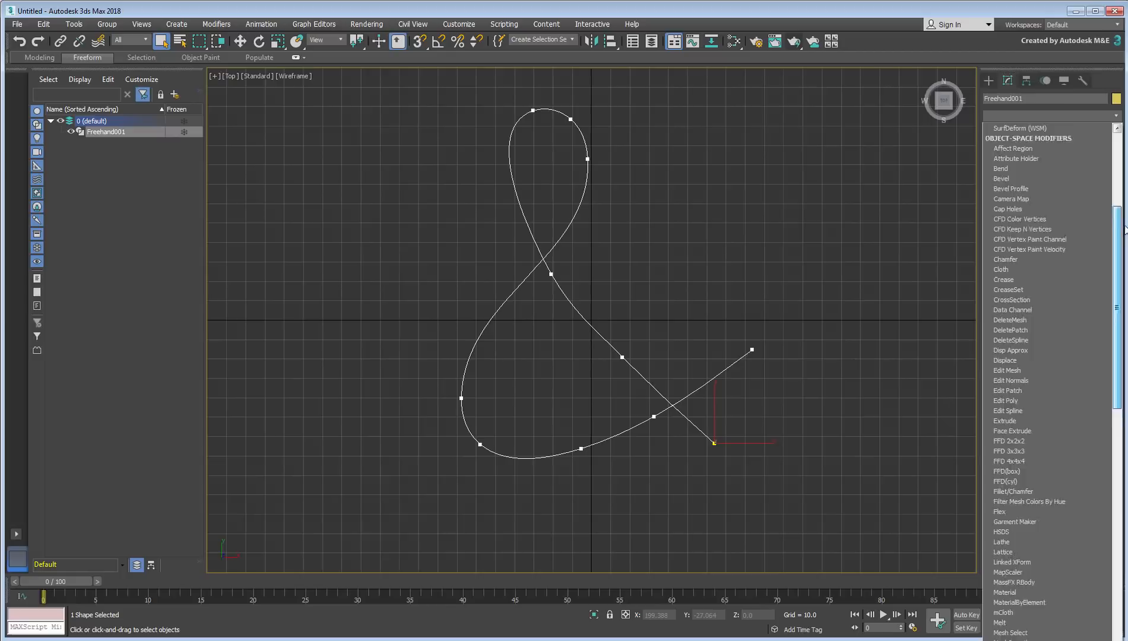
scroll("down", 3)
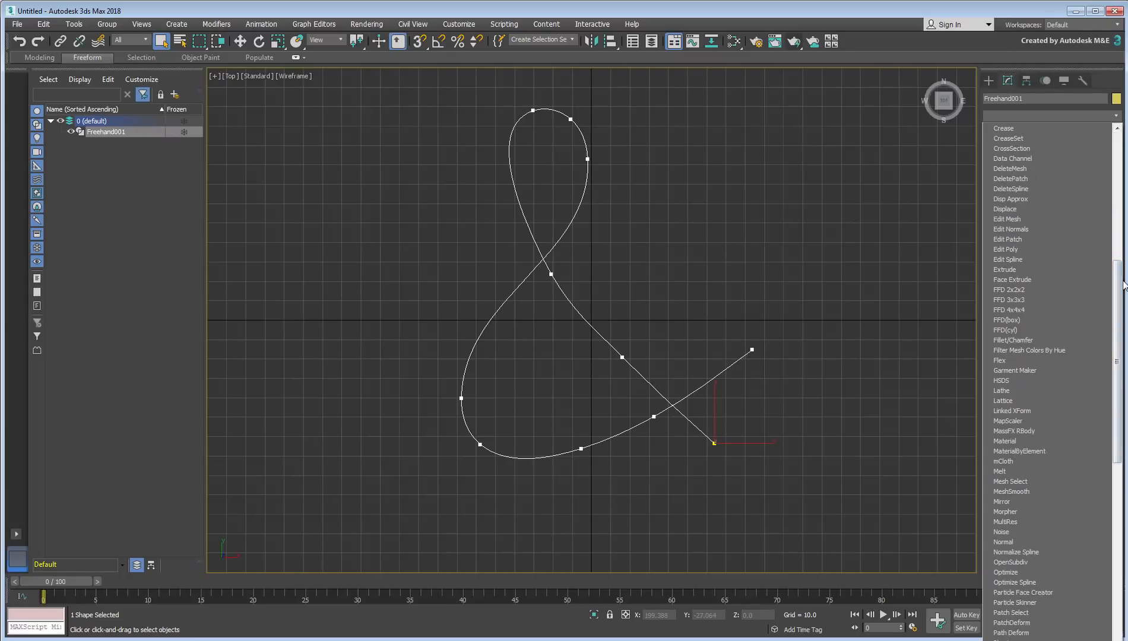
mouse_move(1015, 552)
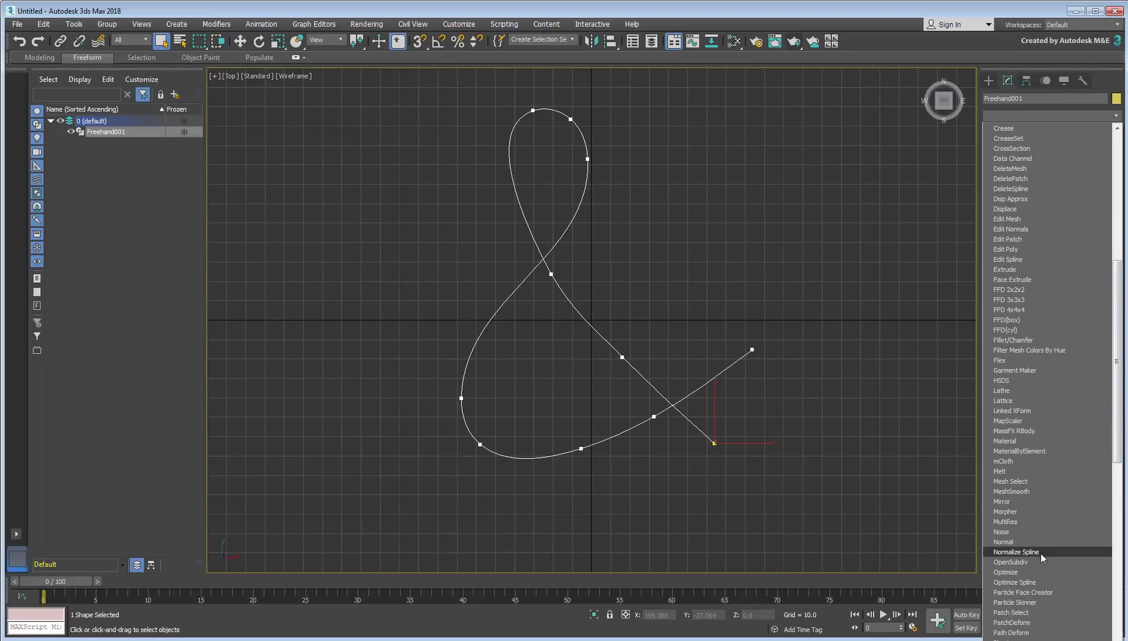
left_click(1015, 552)
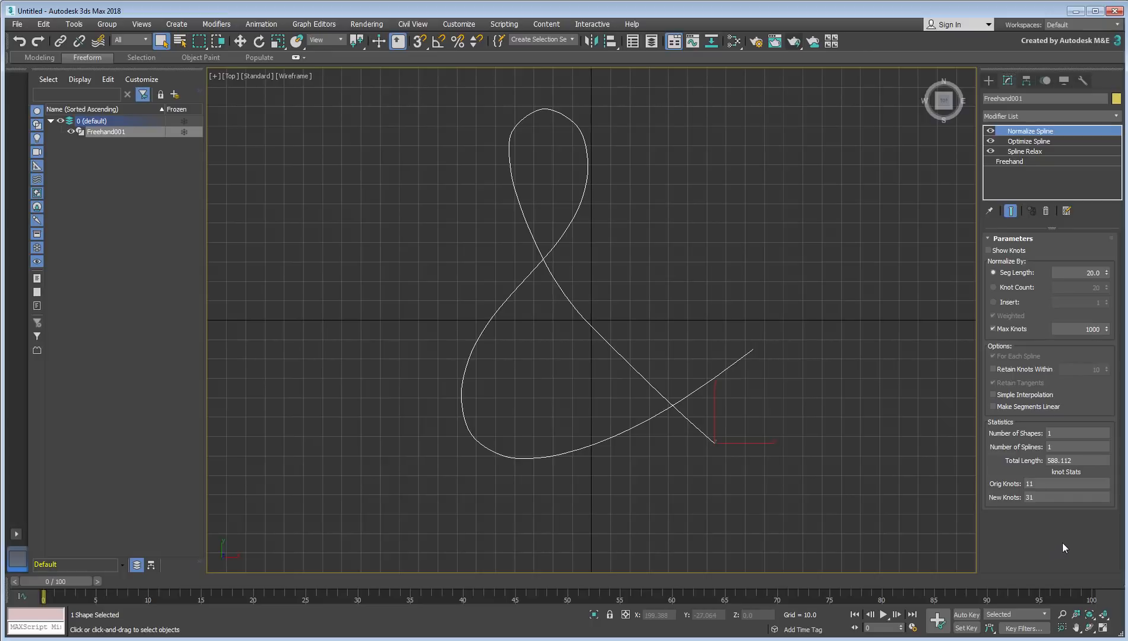
mouse_move(1000, 265)
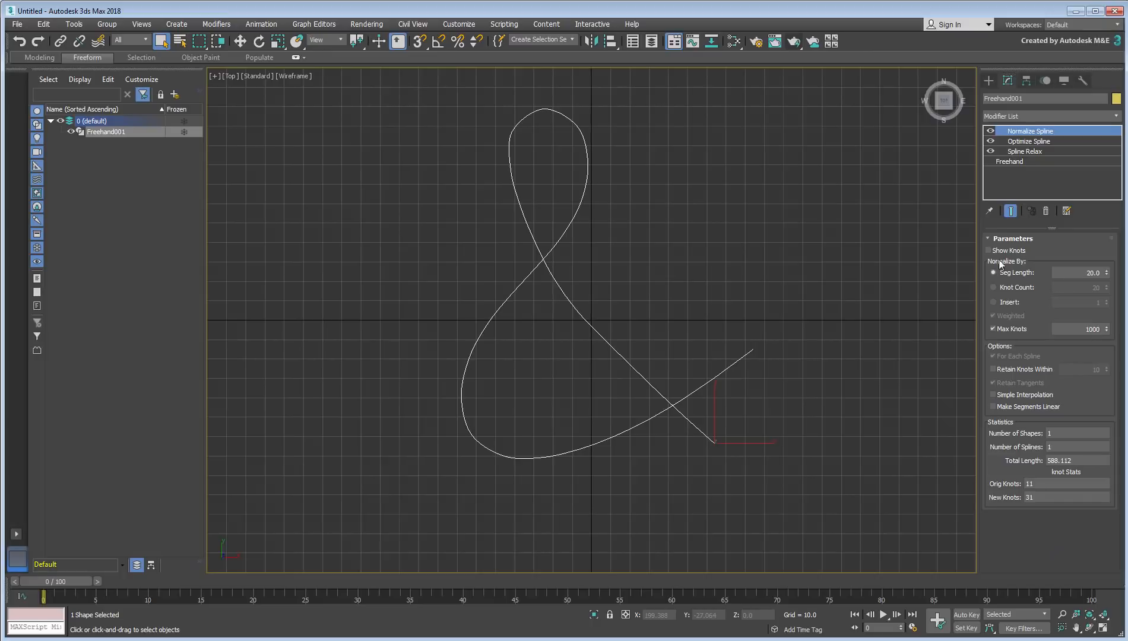
left_click(994, 249)
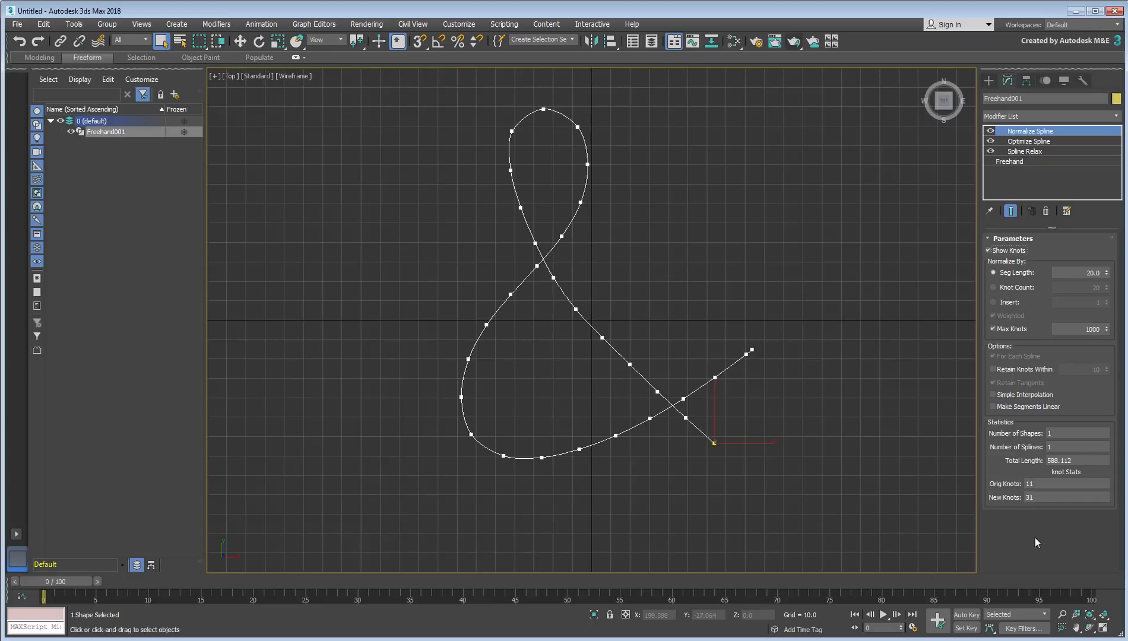
mouse_move(985, 162)
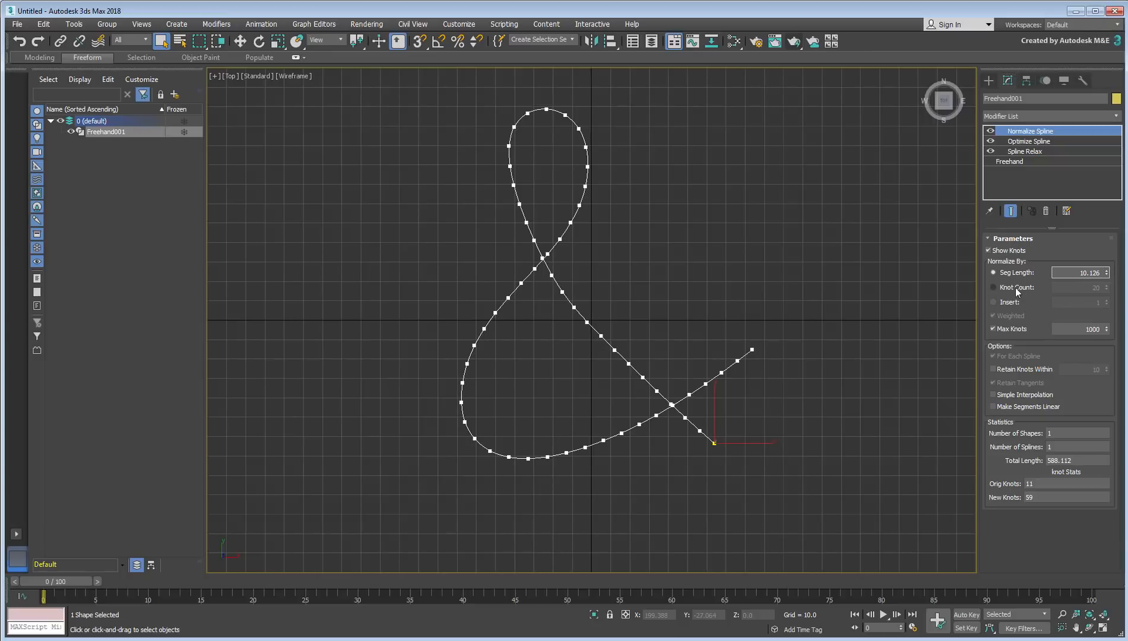
- Try Knot Count 40, then normalize by Insert with Weighted off, yielding 21 knots
left_click(994, 288)
type("41")
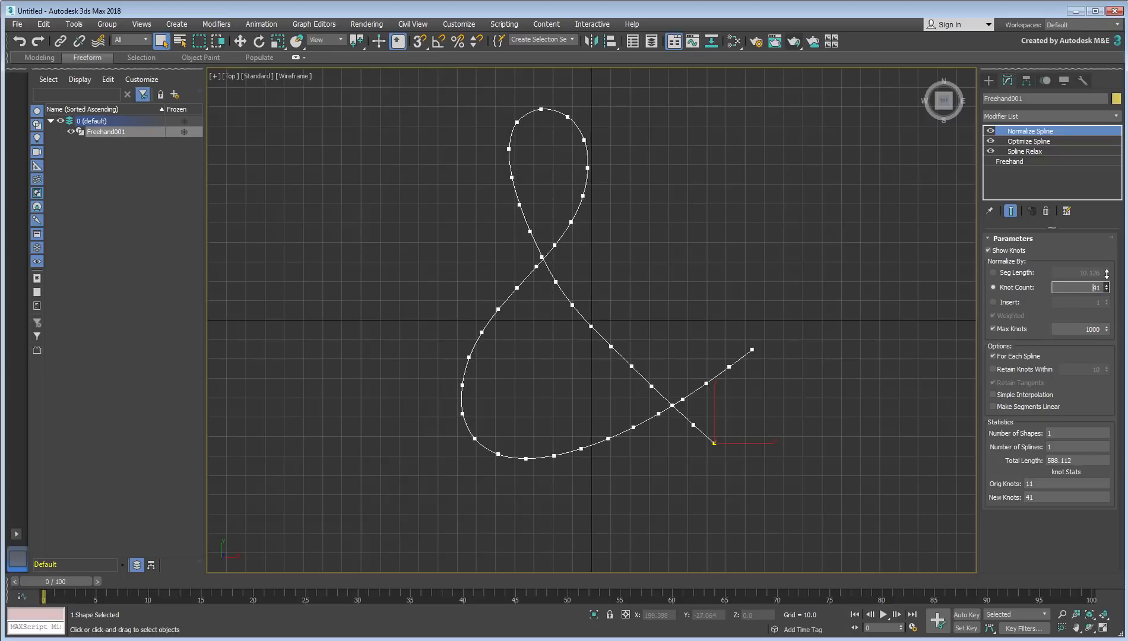
left_click(1104, 290)
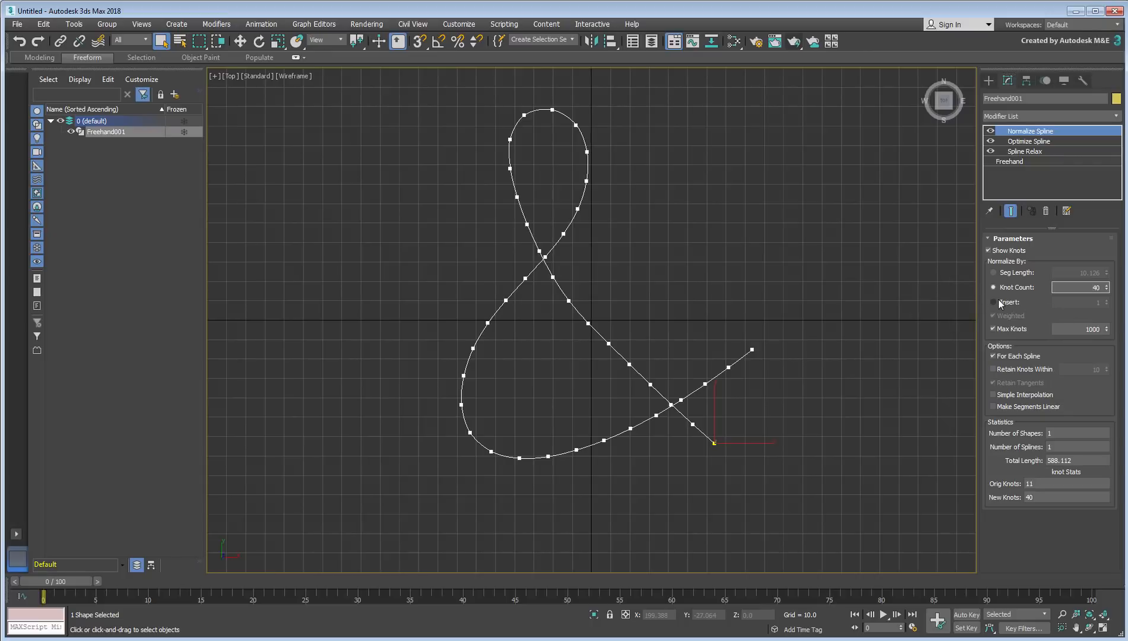
left_click(994, 303)
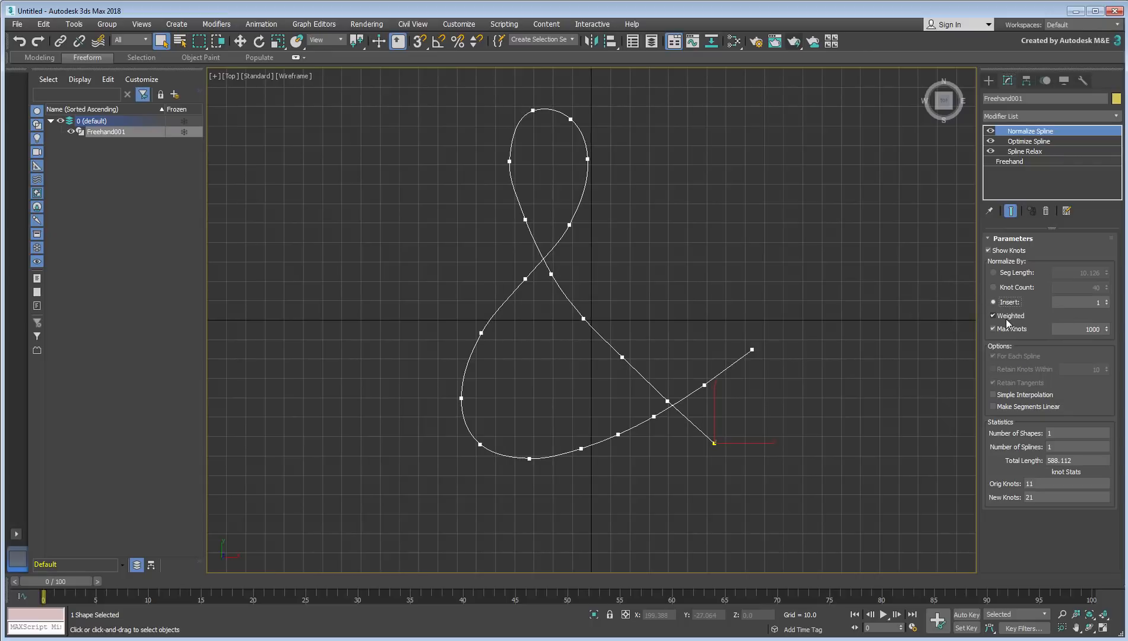
left_click(994, 315)
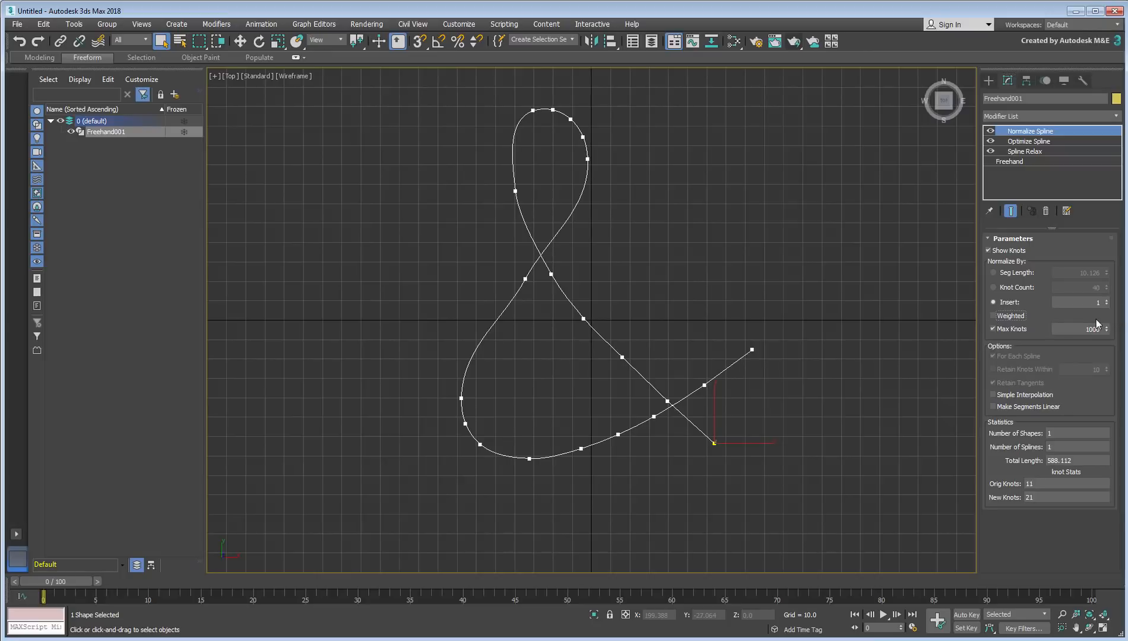
mouse_move(1082, 280)
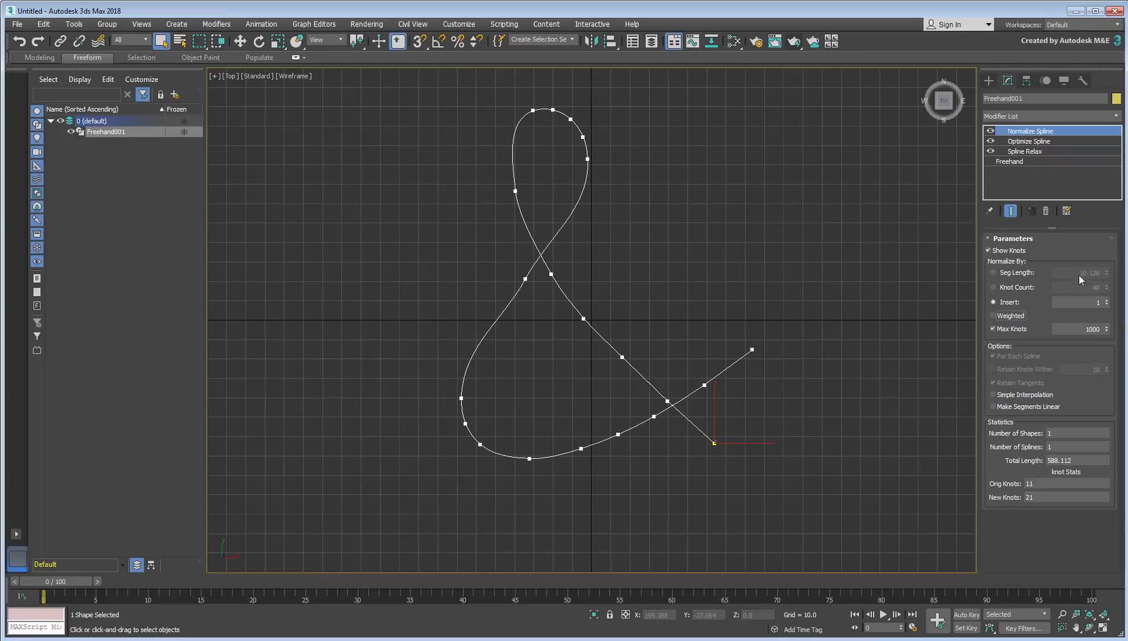
- Toggle the Normalize Spline modifier off and back on to compare with the original curve
left_click(991, 131)
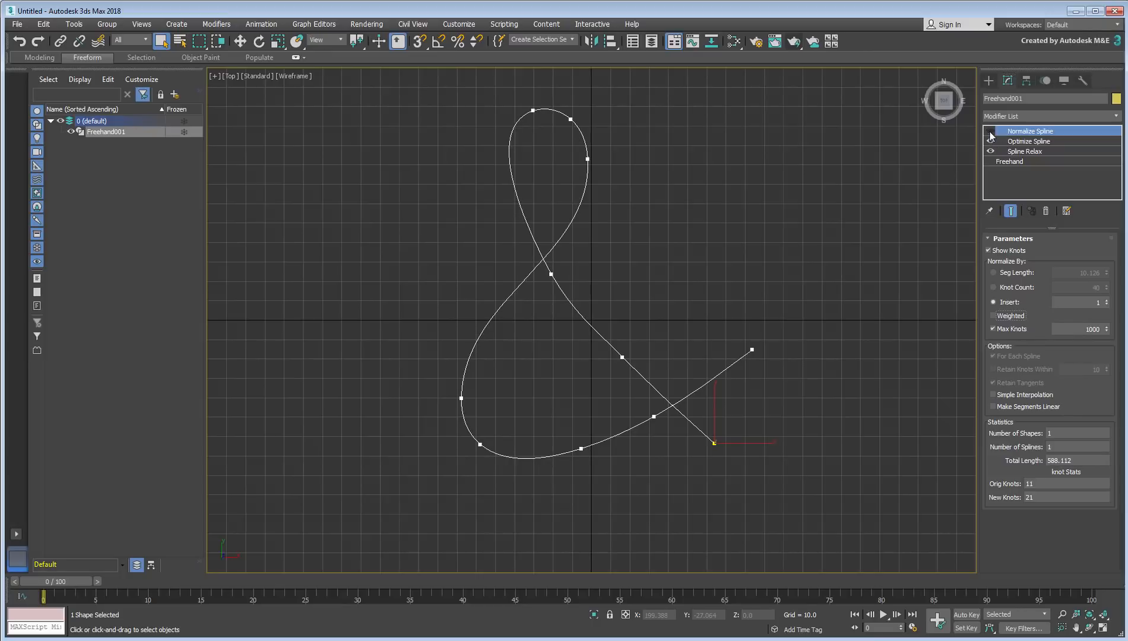
left_click(990, 131)
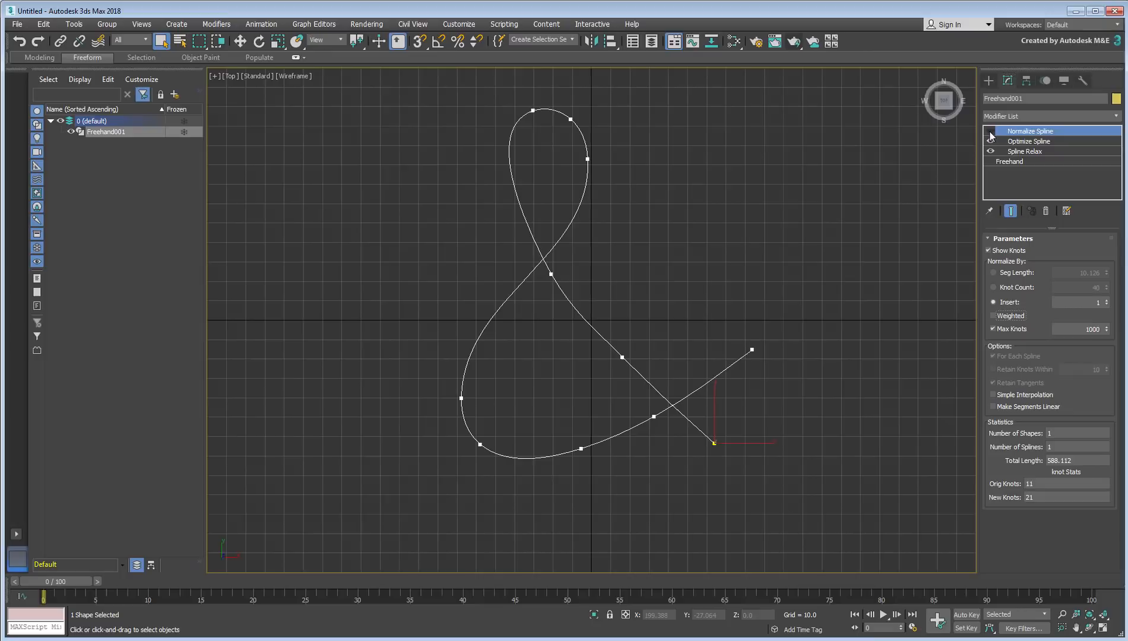
left_click(991, 131)
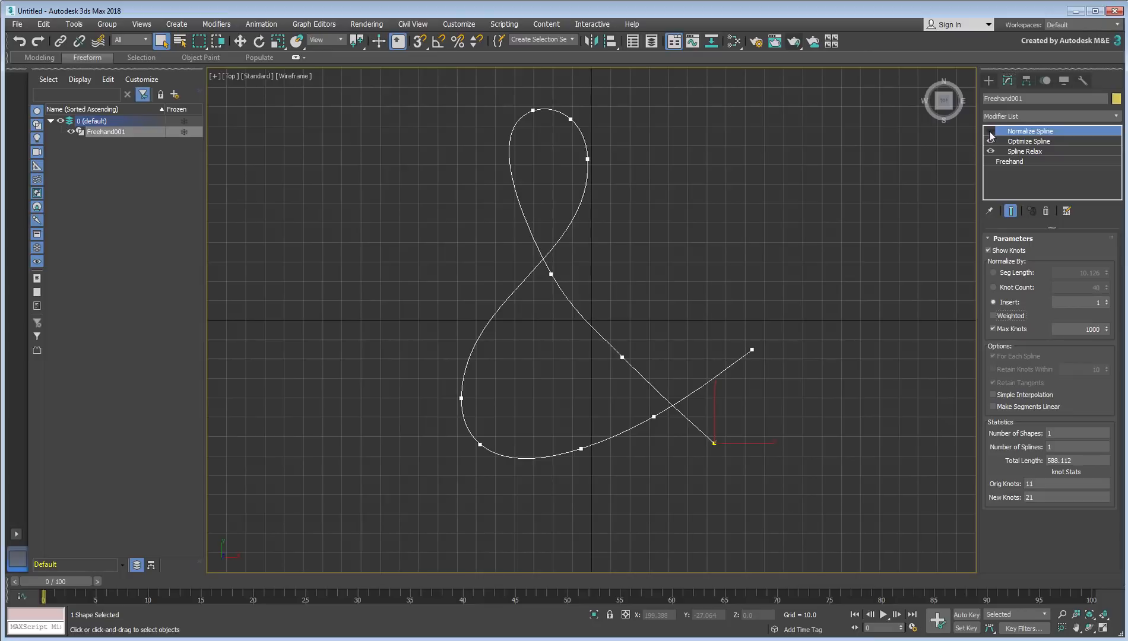
left_click(991, 131)
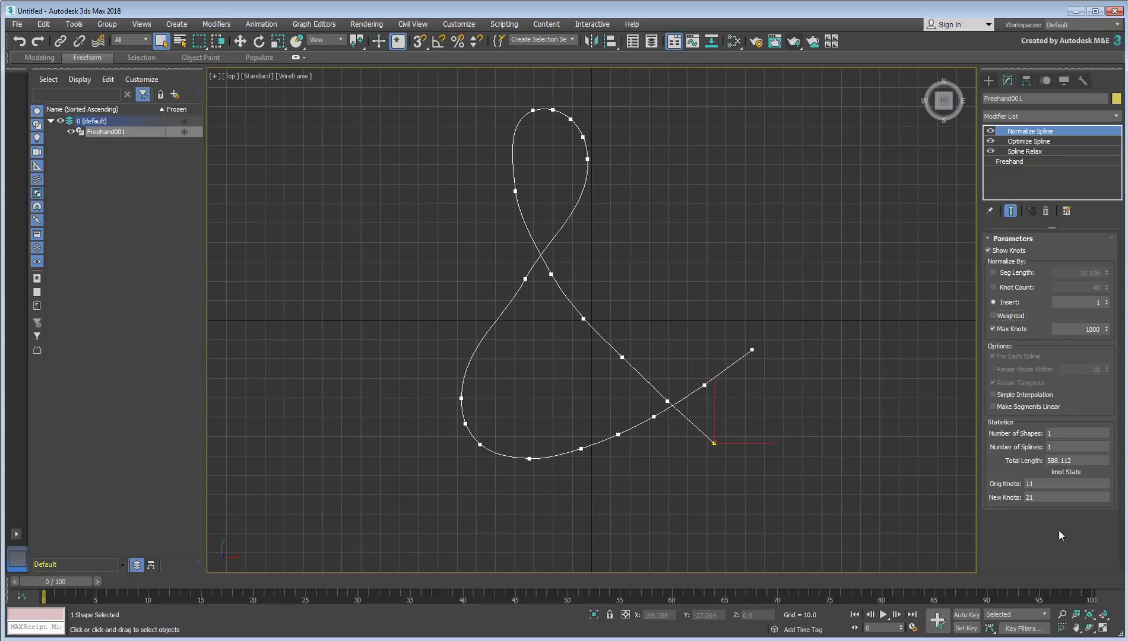
- Turn Weighted back on and normalize by Seg Length 3.249, giving 179 dense knots
left_click_drag(351, 401, 415, 398)
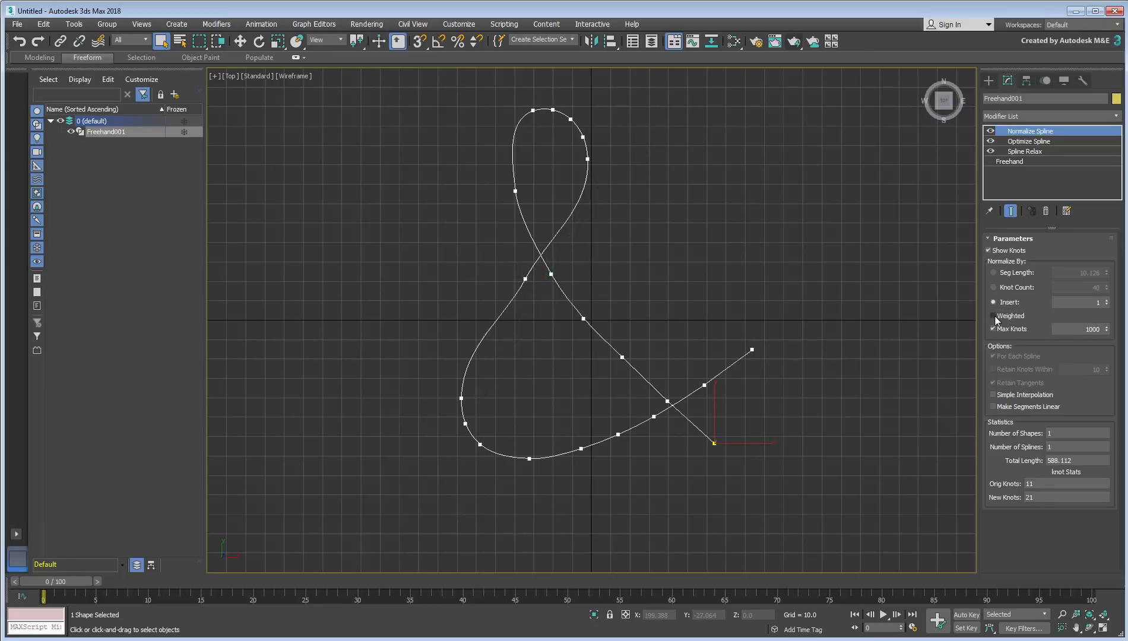
left_click(995, 315)
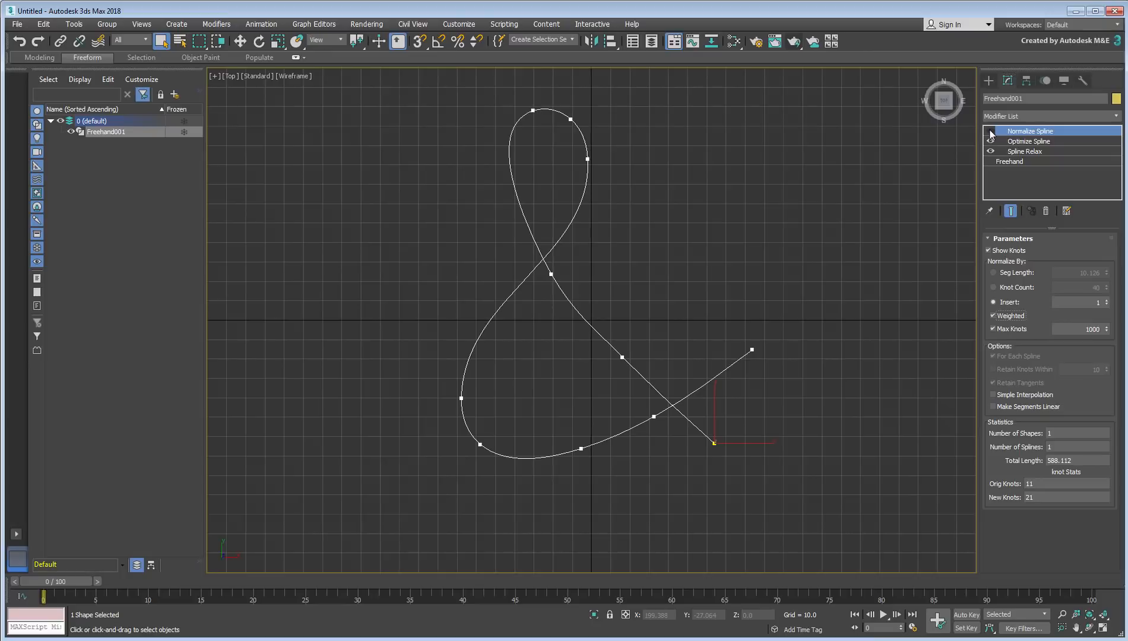
left_click(992, 132)
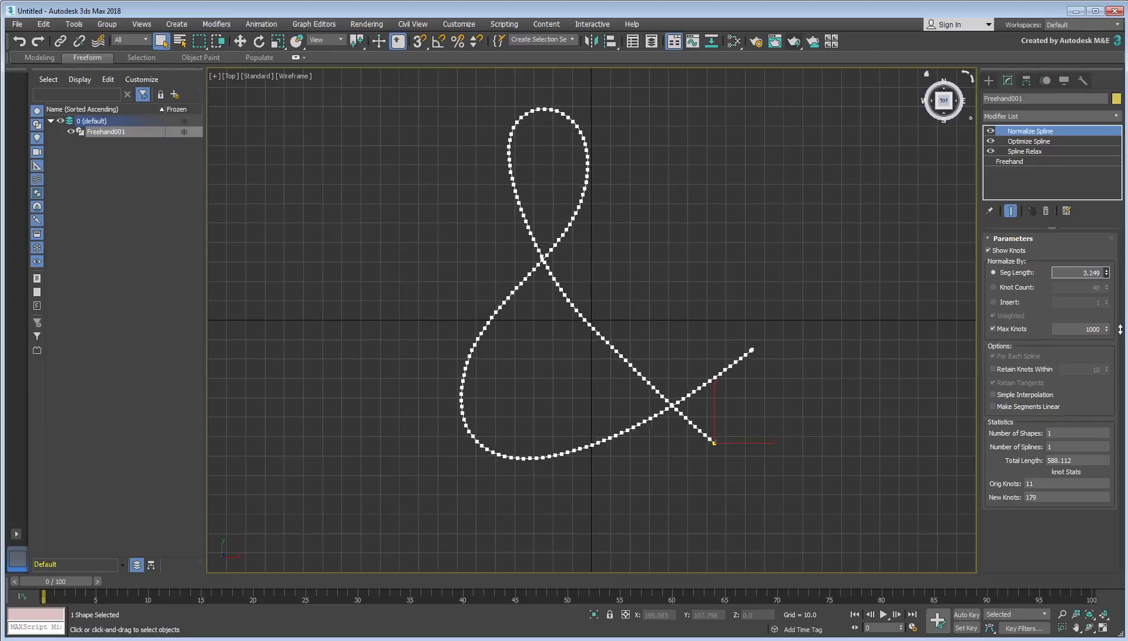
- Add a Spline Overlap modifier showing knots, then return to the Freehand base settings
left_click(1107, 270)
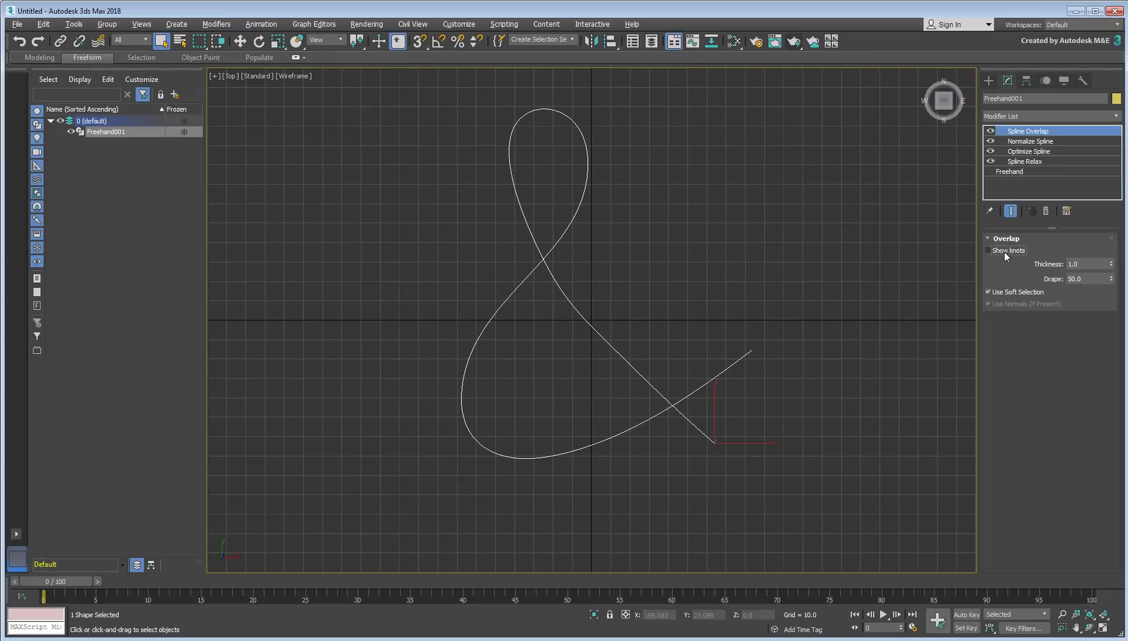
left_click(988, 251)
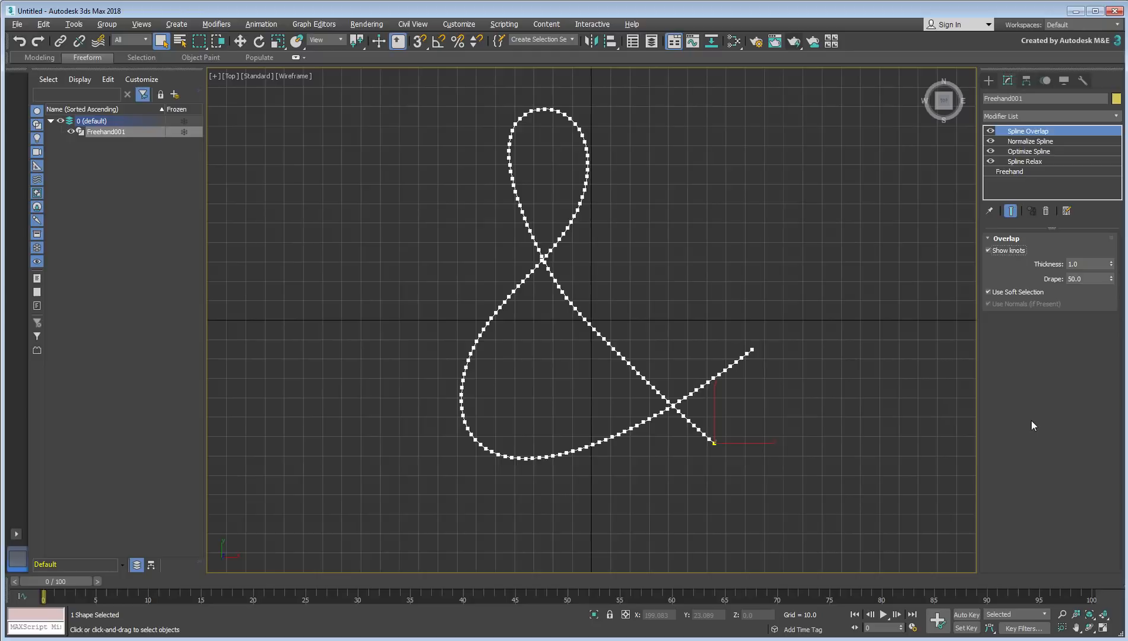
left_click(1011, 171)
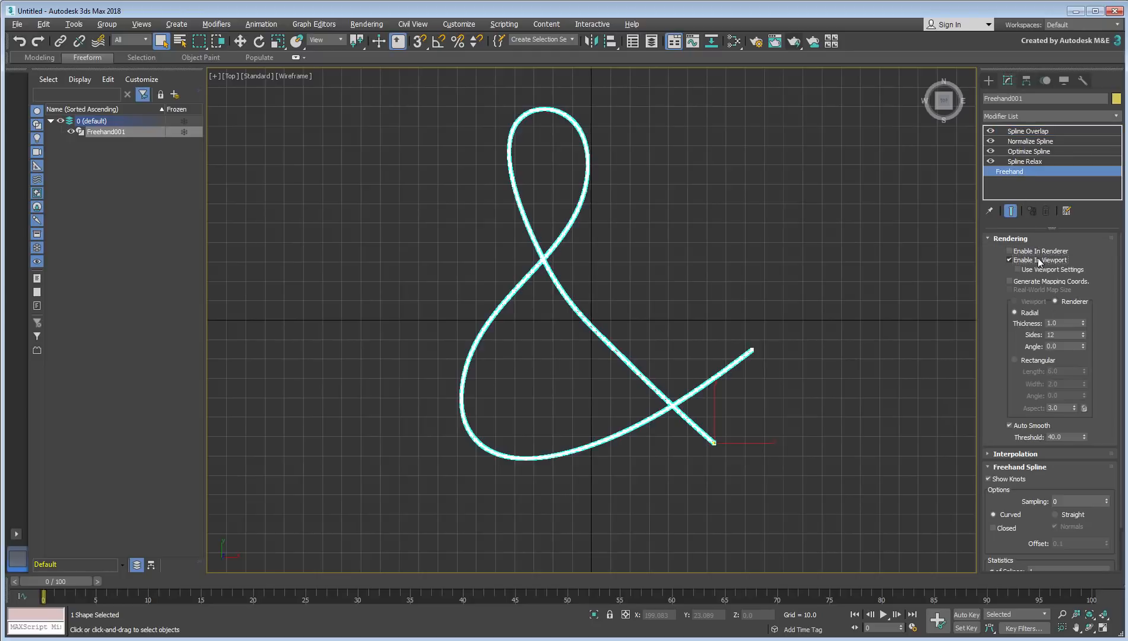
- Make the spline render as a tube and set overlap thickness 2.288 with drape 74.98
left_click(1010, 250)
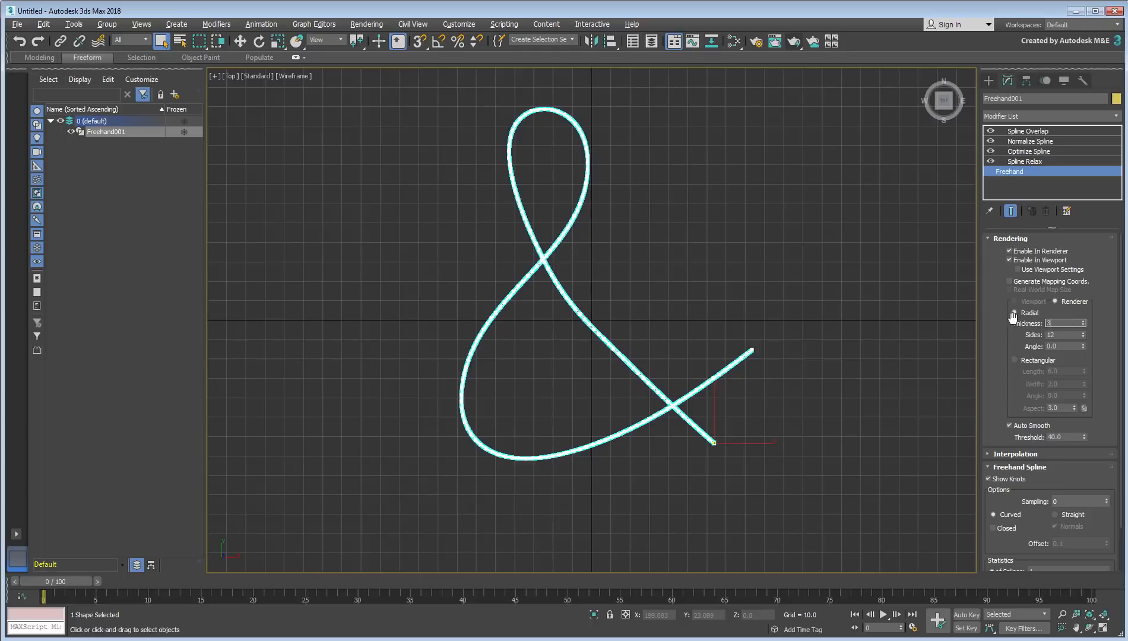
left_click(1028, 131)
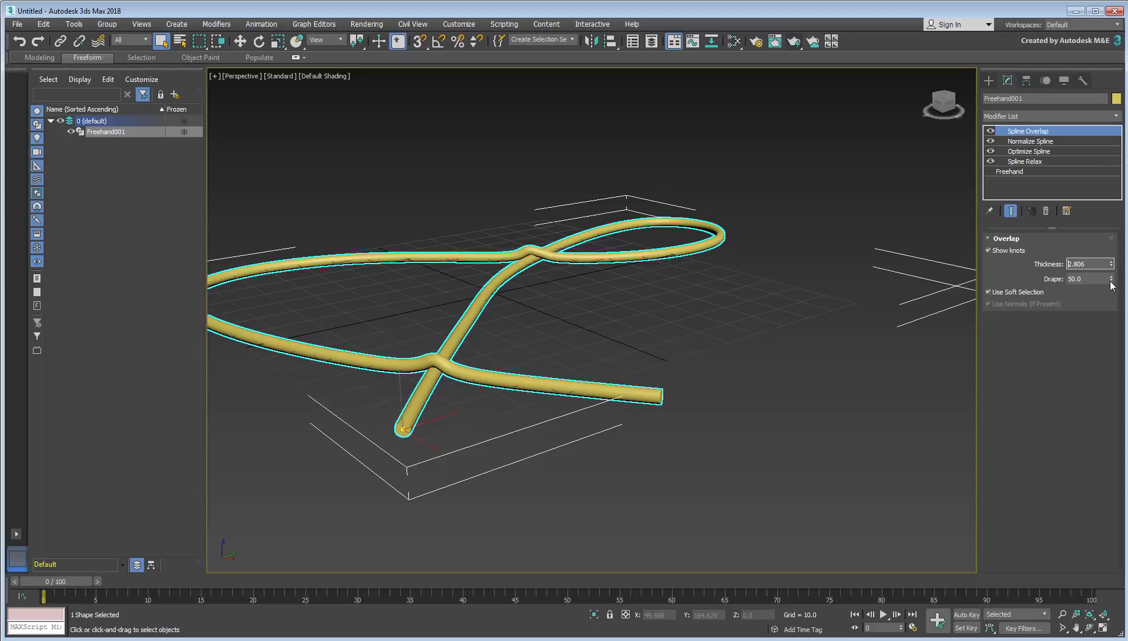
left_click_drag(1110, 279, 1111, 266)
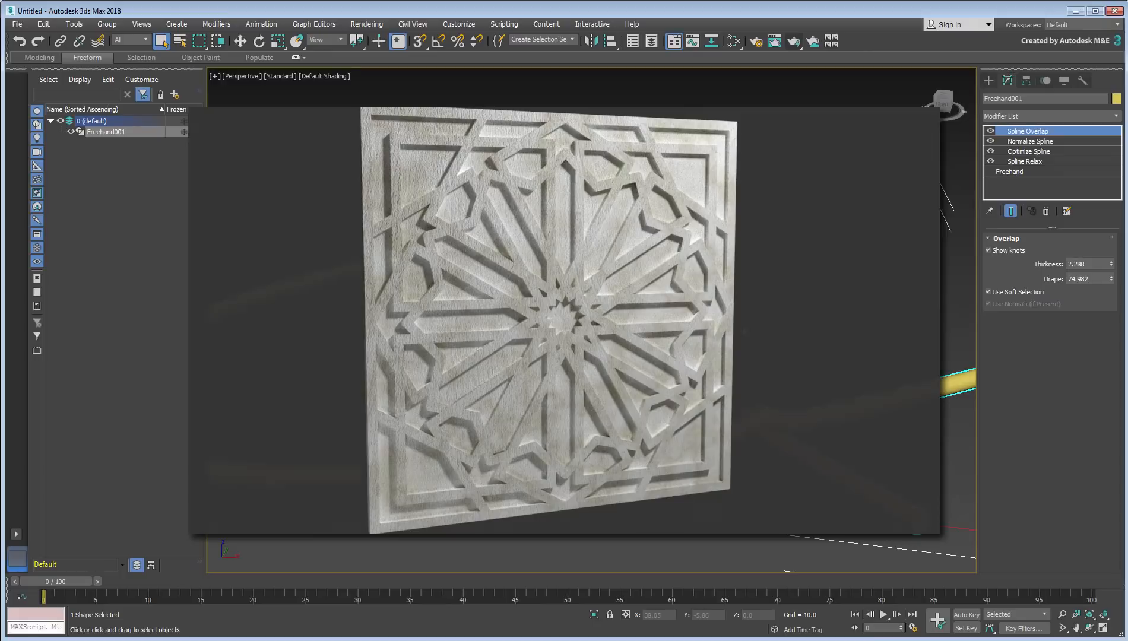
- Start a fresh scene and draw Rectangle001, 100 by 50, in the Front view
left_click(17, 23)
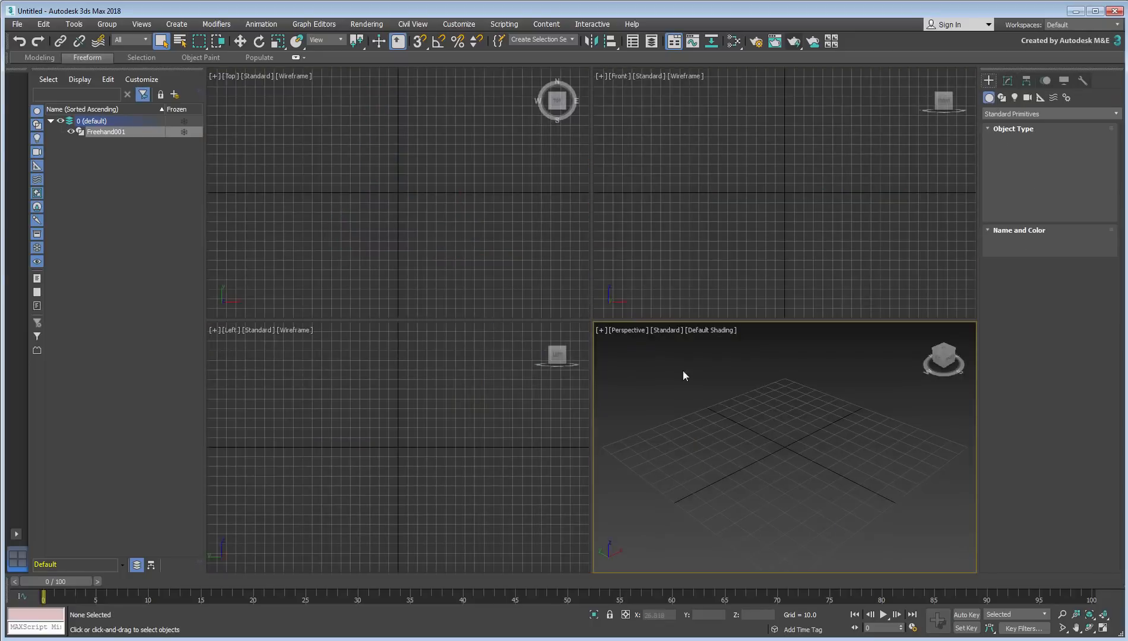
left_click(1000, 98)
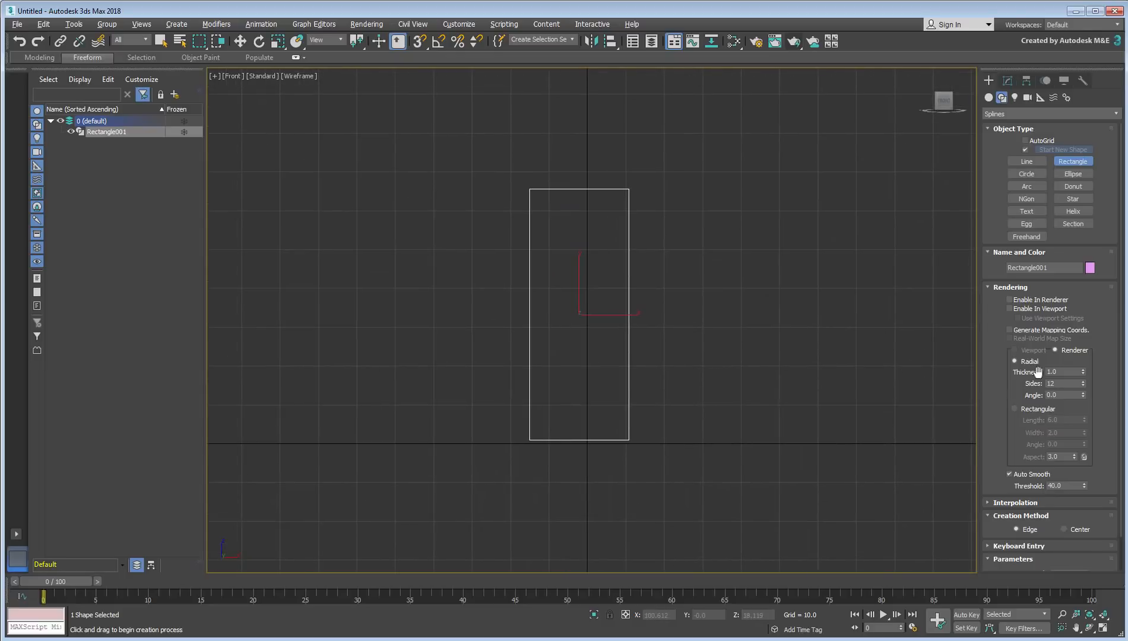
left_click(1011, 288)
type("50")
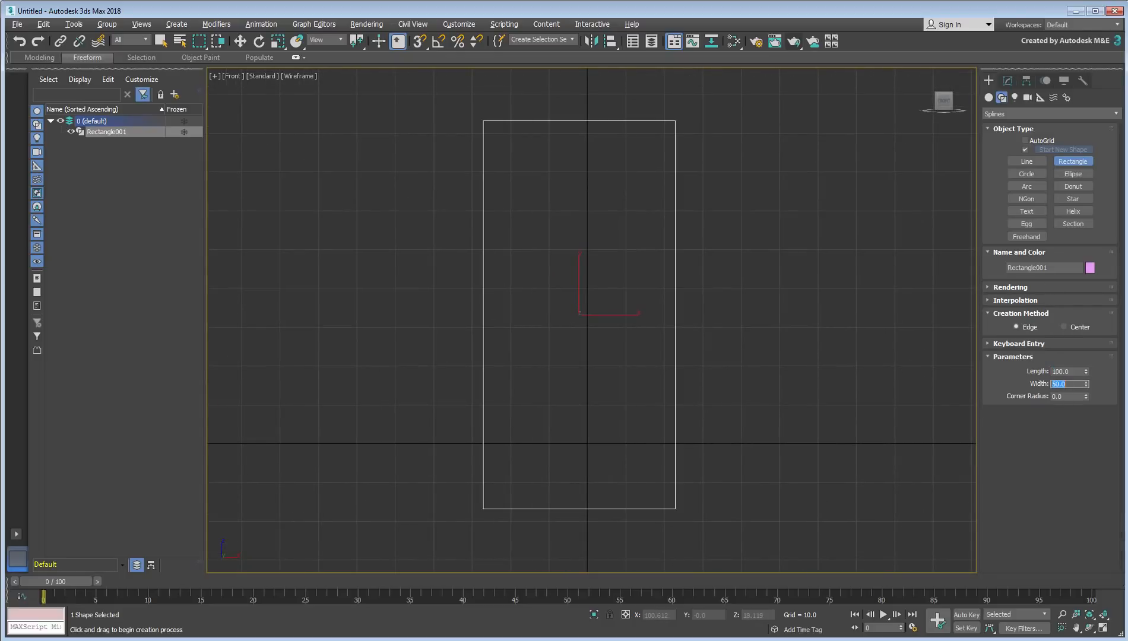
left_click(162, 42)
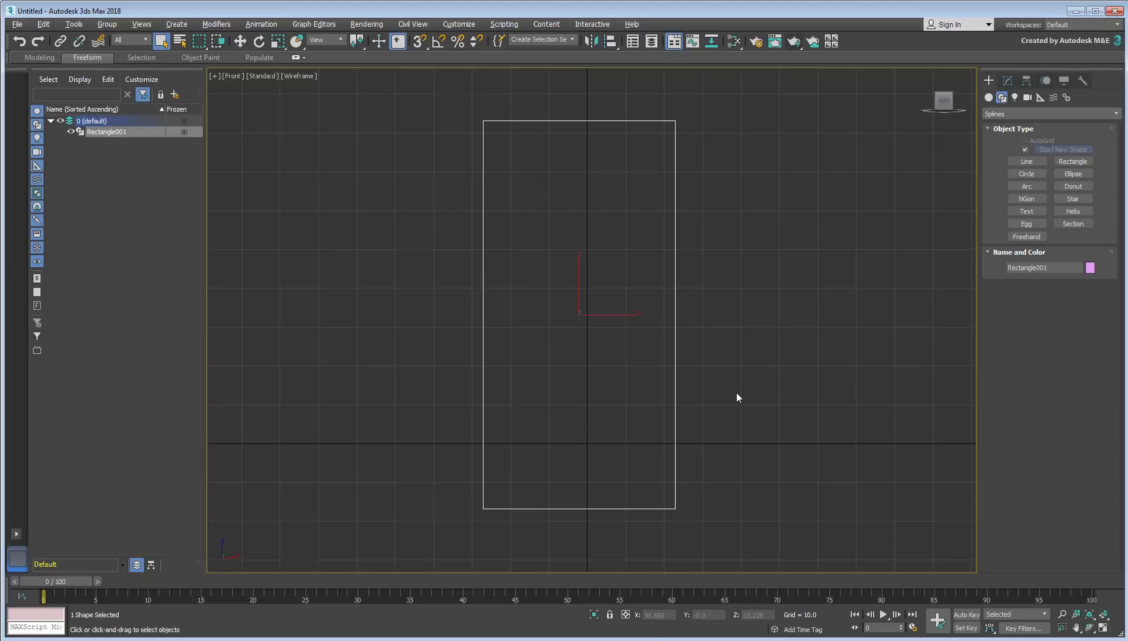
left_click(242, 42)
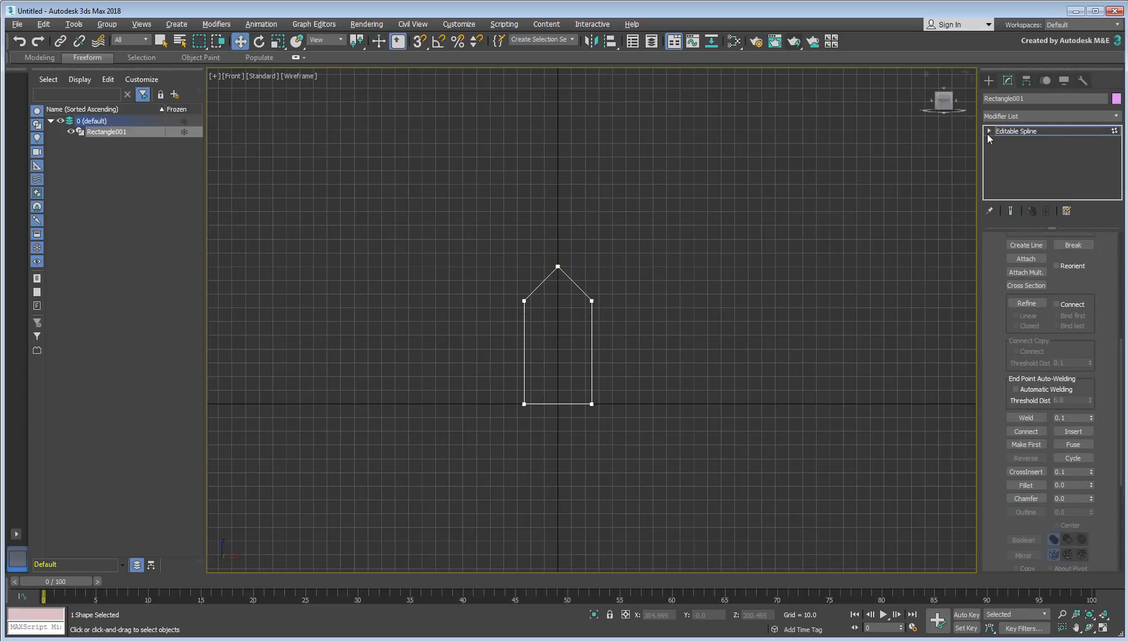
- Show the Modifier List for Rectangle001, scrolled toward Spline Mirror
left_click(989, 131)
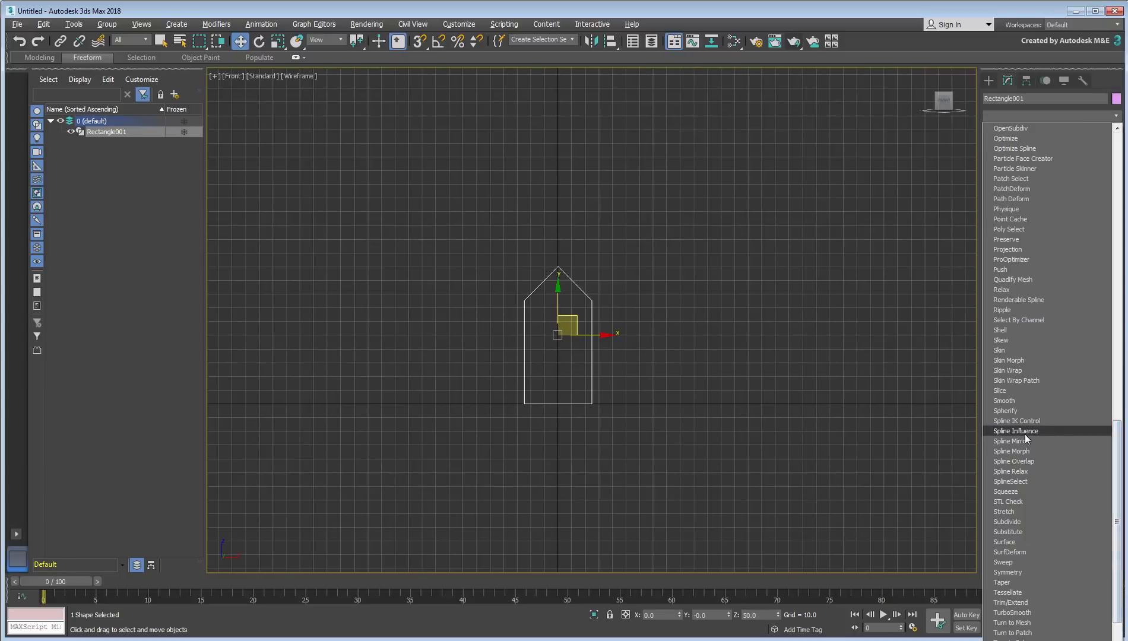
- Add Spline Mirror, rotate its Mirror gizmo with angle snap, and enable Flip
left_click(1013, 440)
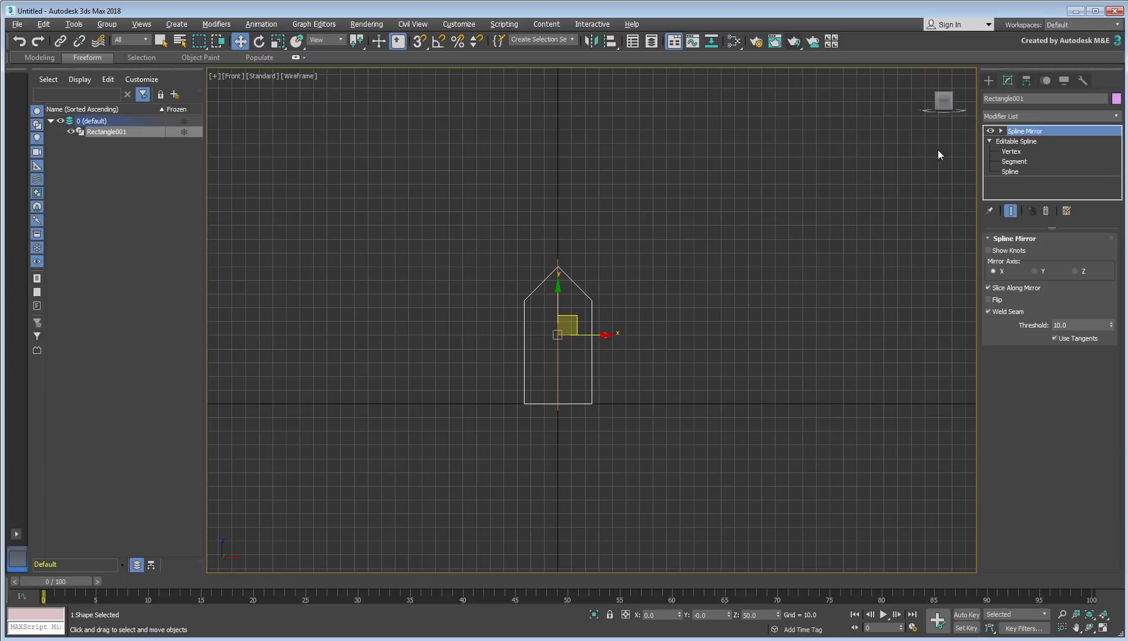
left_click(1002, 131)
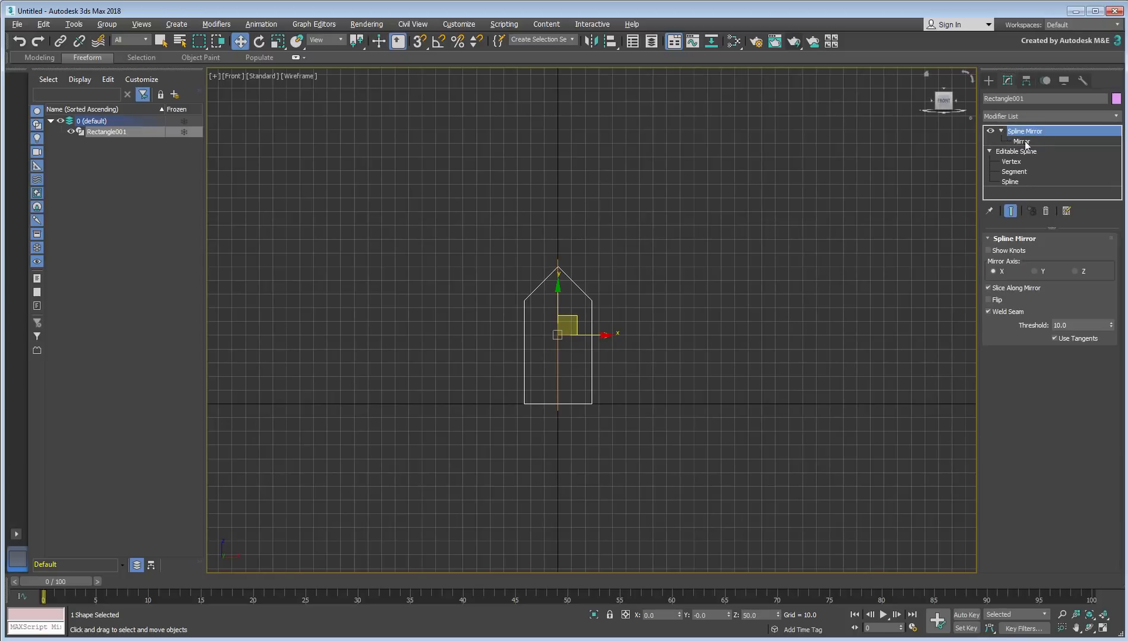
left_click(1021, 141)
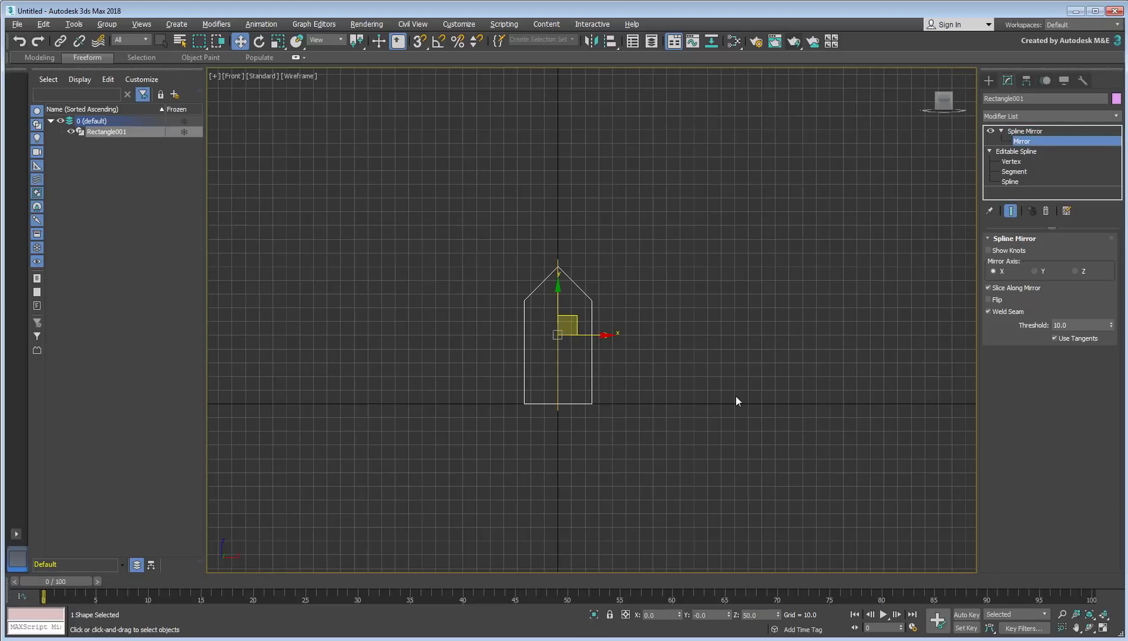
mouse_move(774, 623)
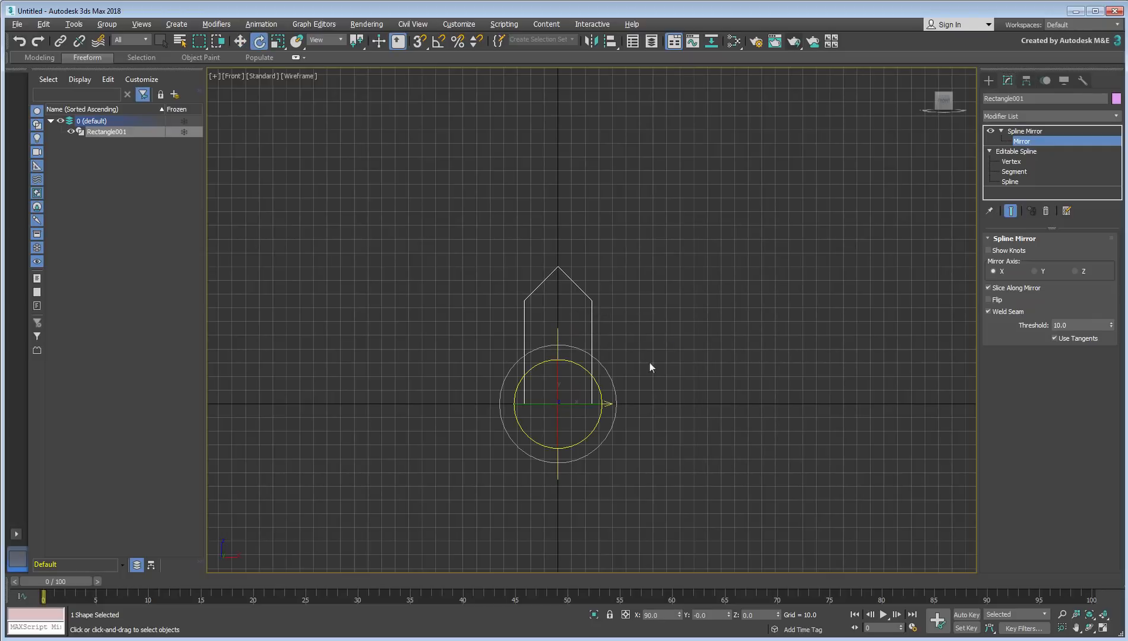
key("a")
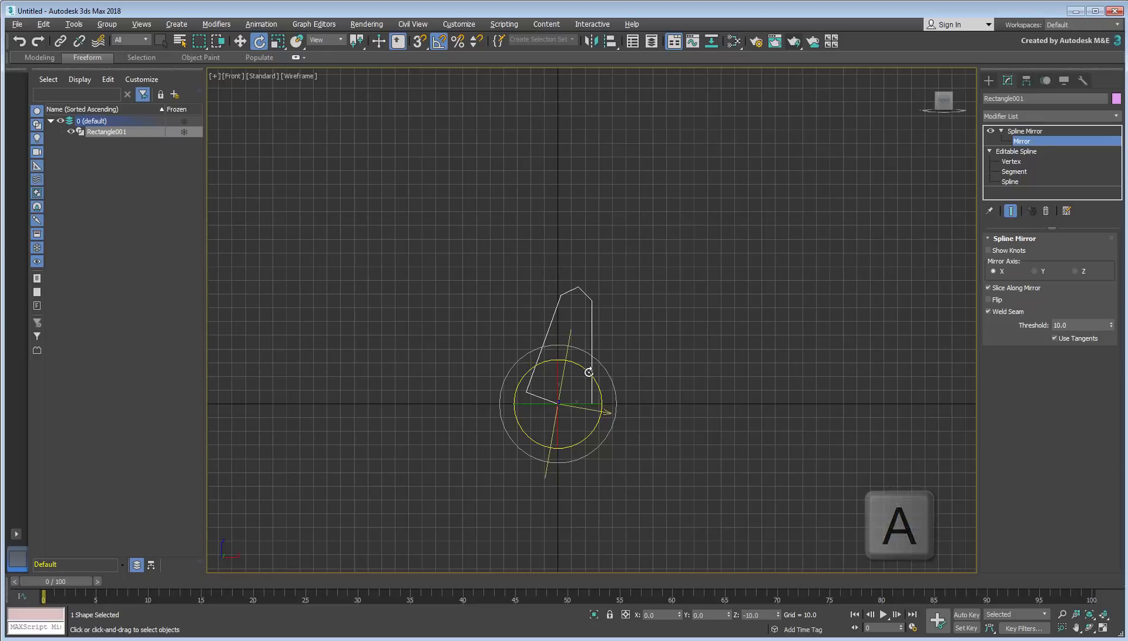
left_click_drag(589, 372, 702, 386)
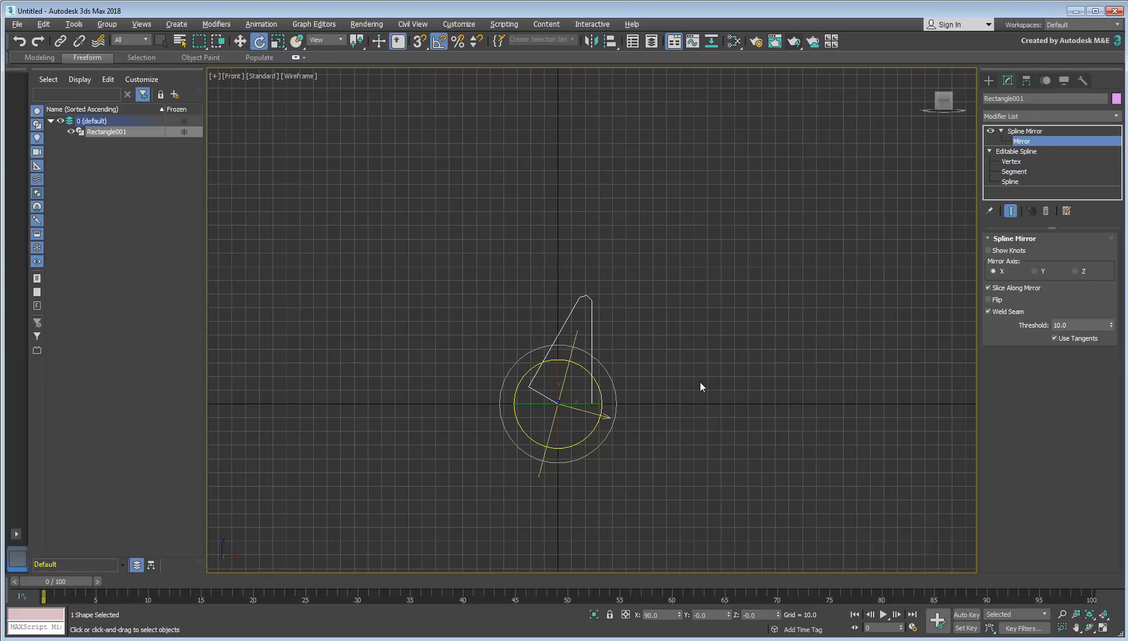
mouse_move(867, 355)
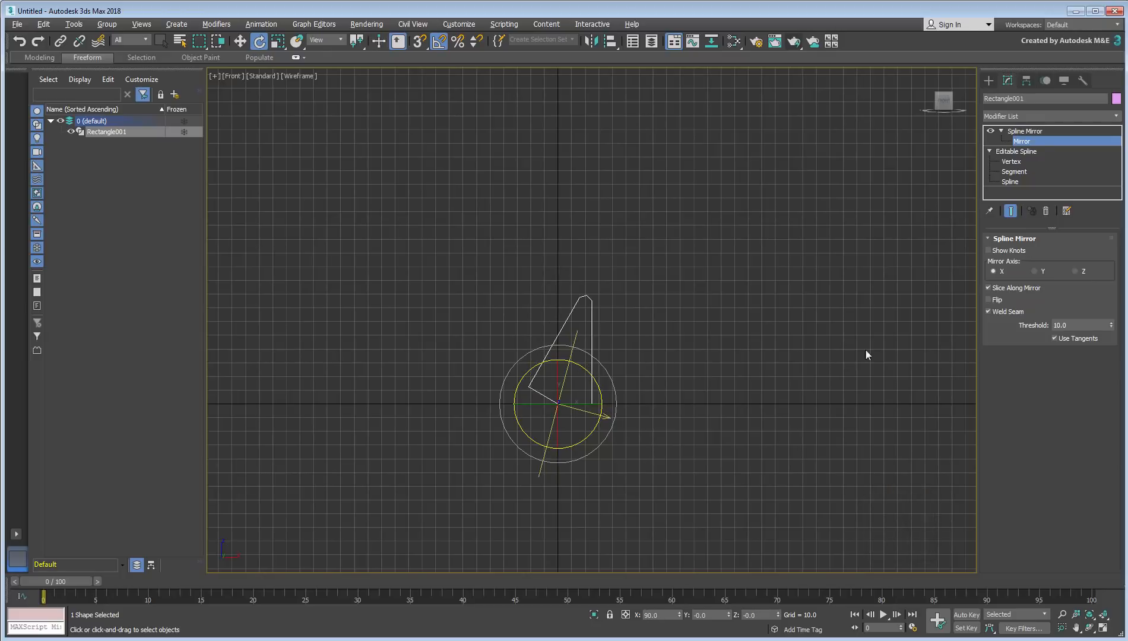
left_click(988, 299)
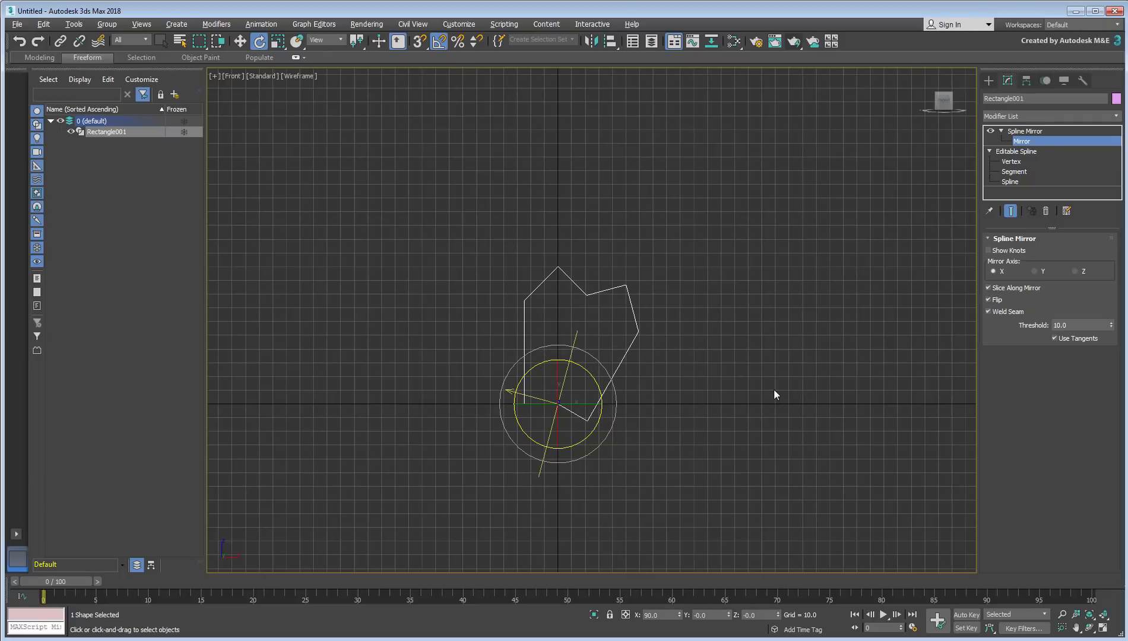
- Copy and paste Spline Mirror with rotated axes until the twelve-pointed star closes
right_click(1025, 131)
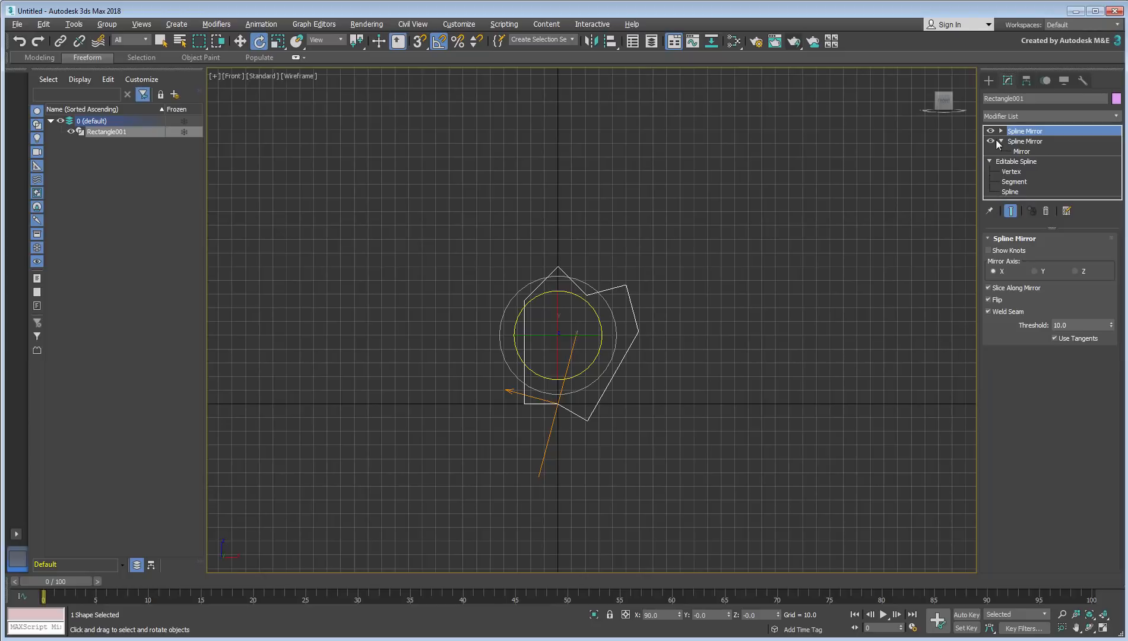
left_click(1021, 141)
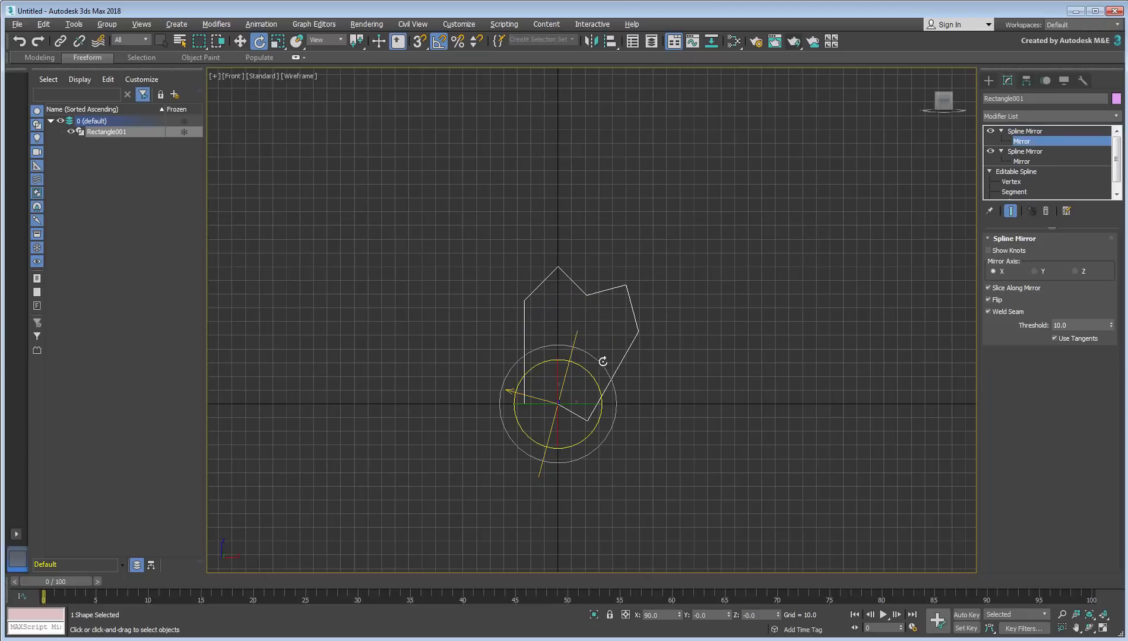
left_click_drag(604, 360, 591, 375)
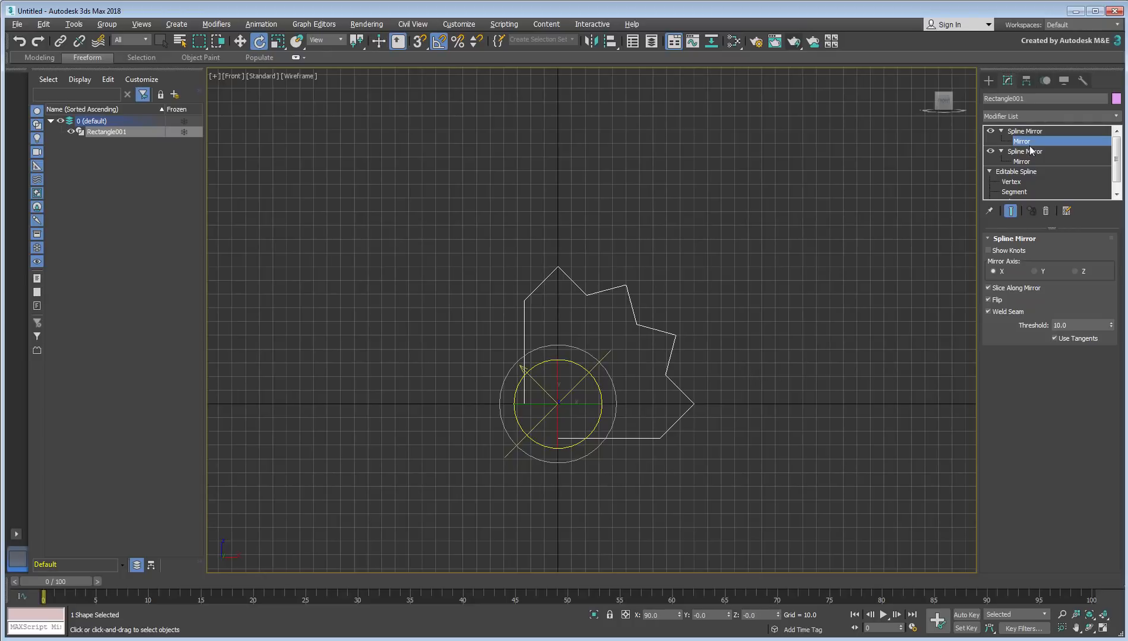
right_click(1021, 142)
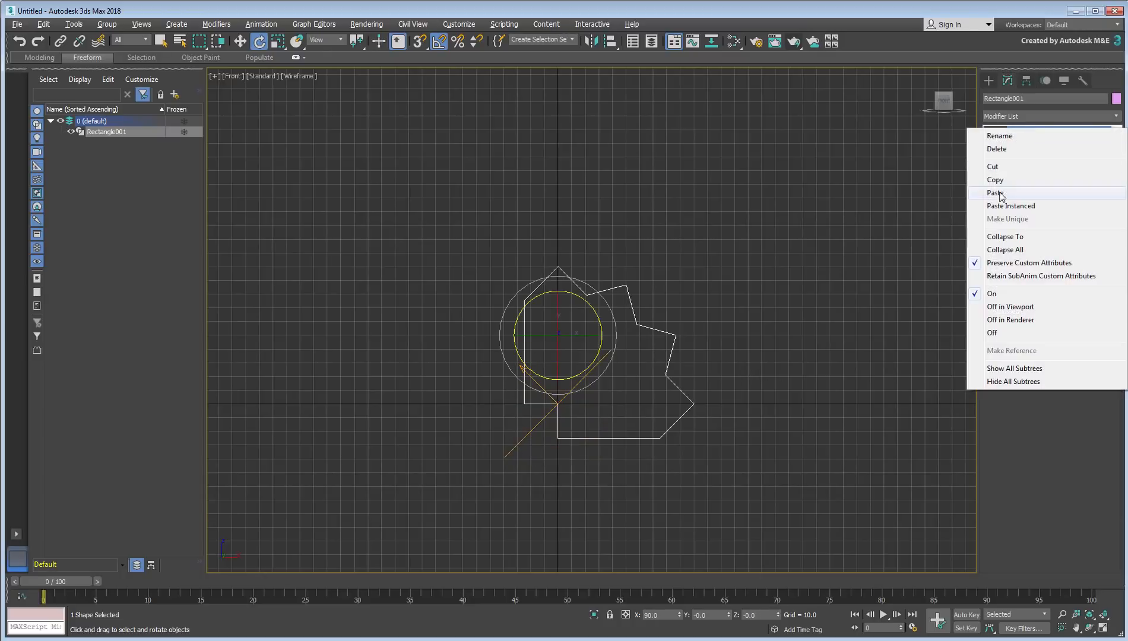
left_click(997, 192)
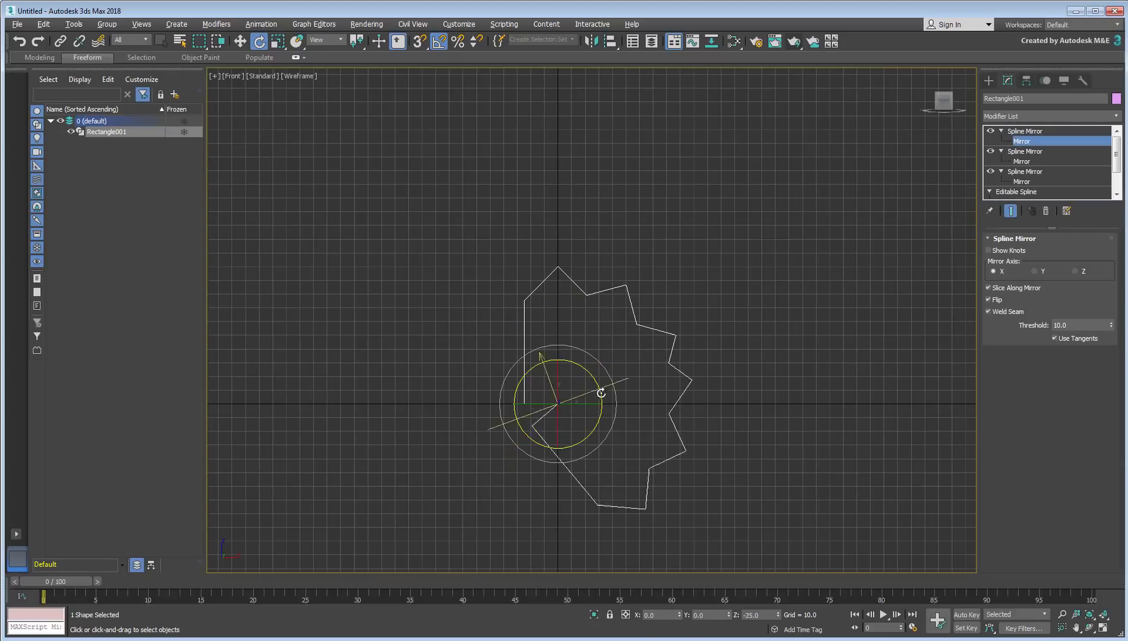
right_click(1021, 130)
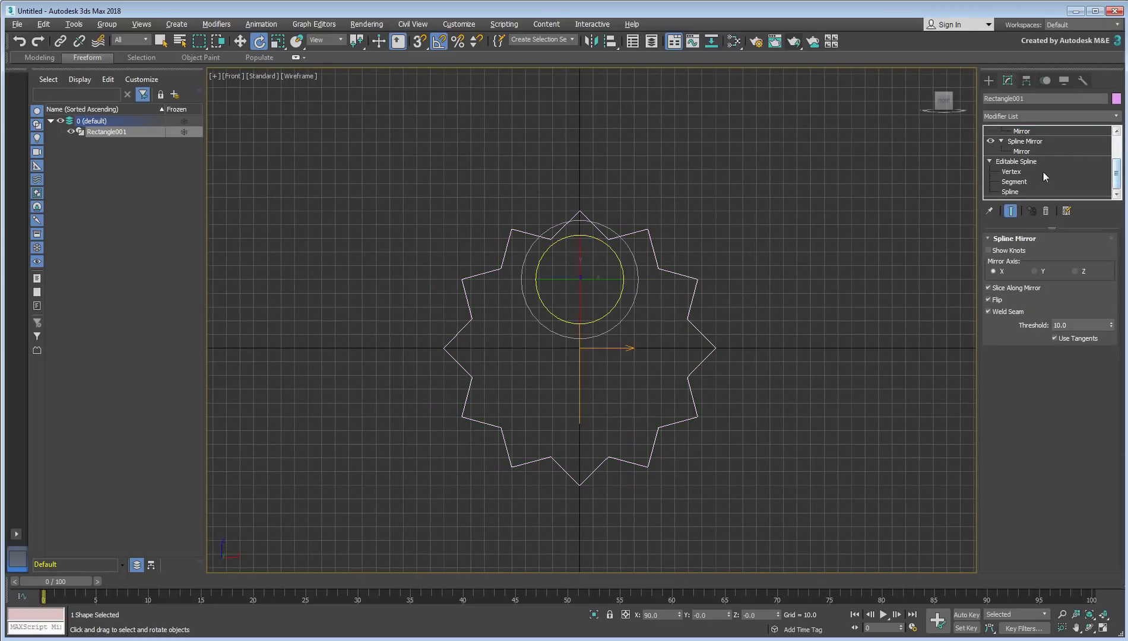
left_click(1012, 191)
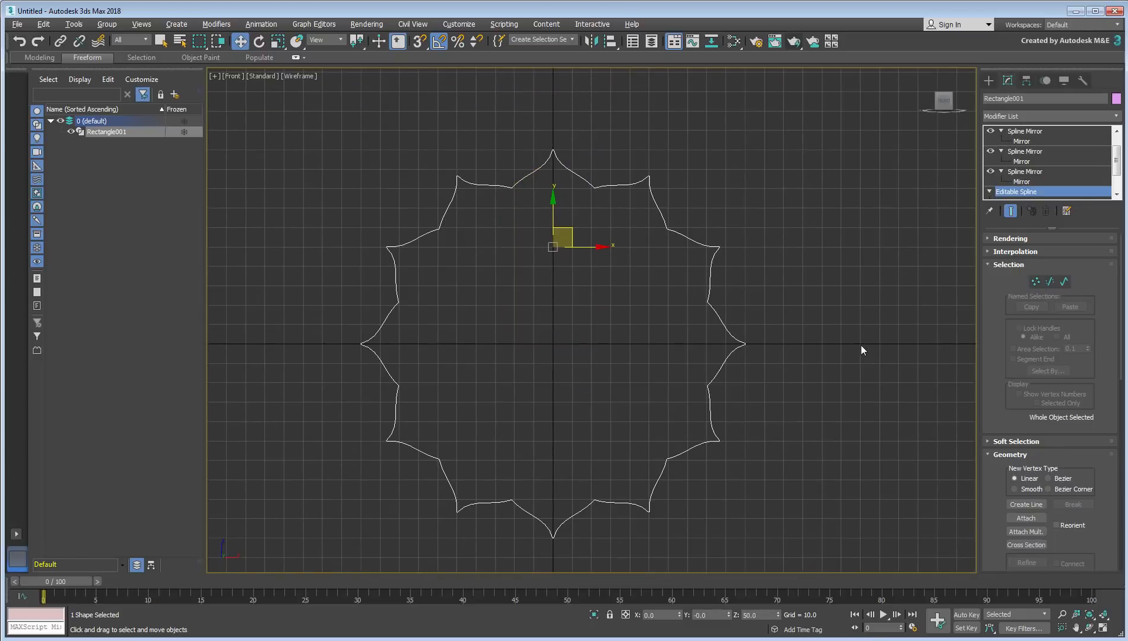
- Add a Sweep modifier with Built-In Cylinder section, radius 3, on top of the stack
left_click(1026, 131)
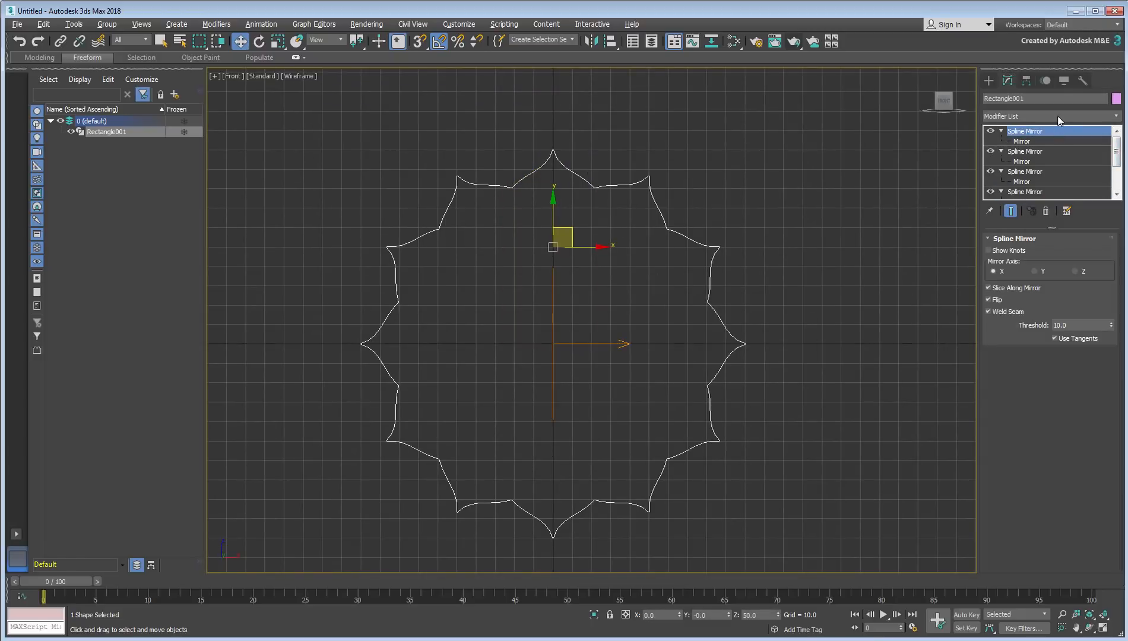
left_click(1048, 116)
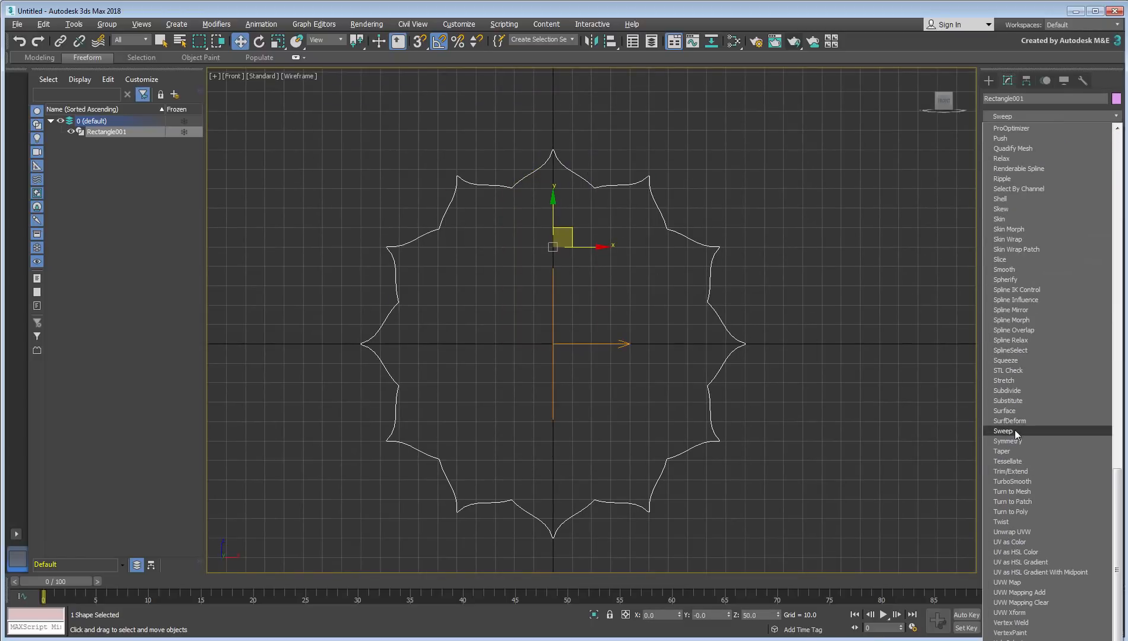
left_click(1003, 430)
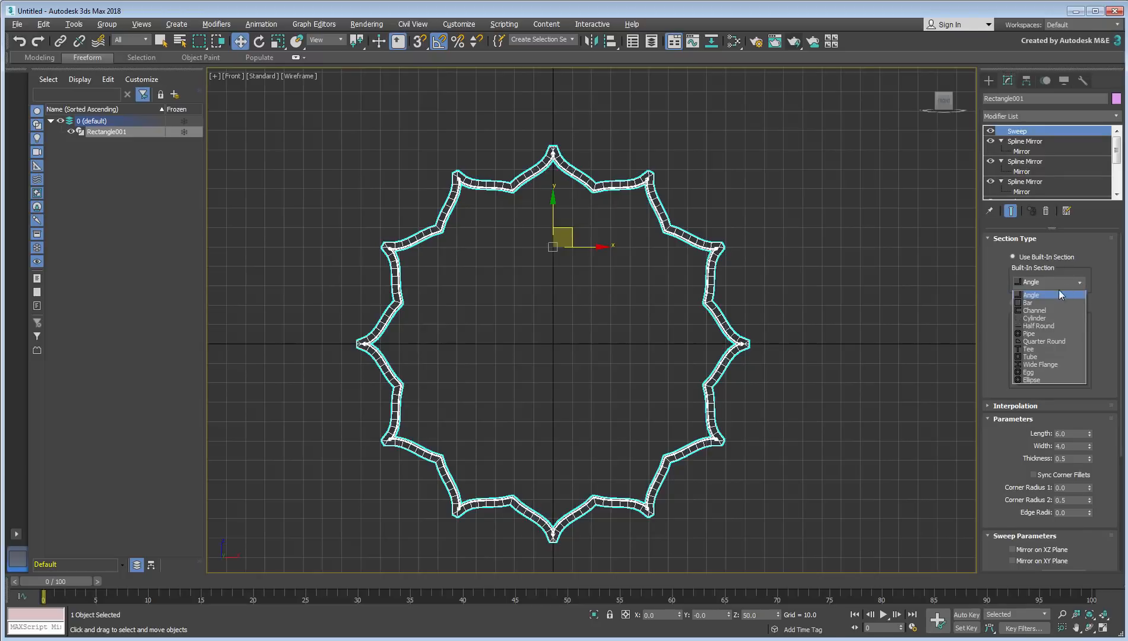
left_click(1040, 318)
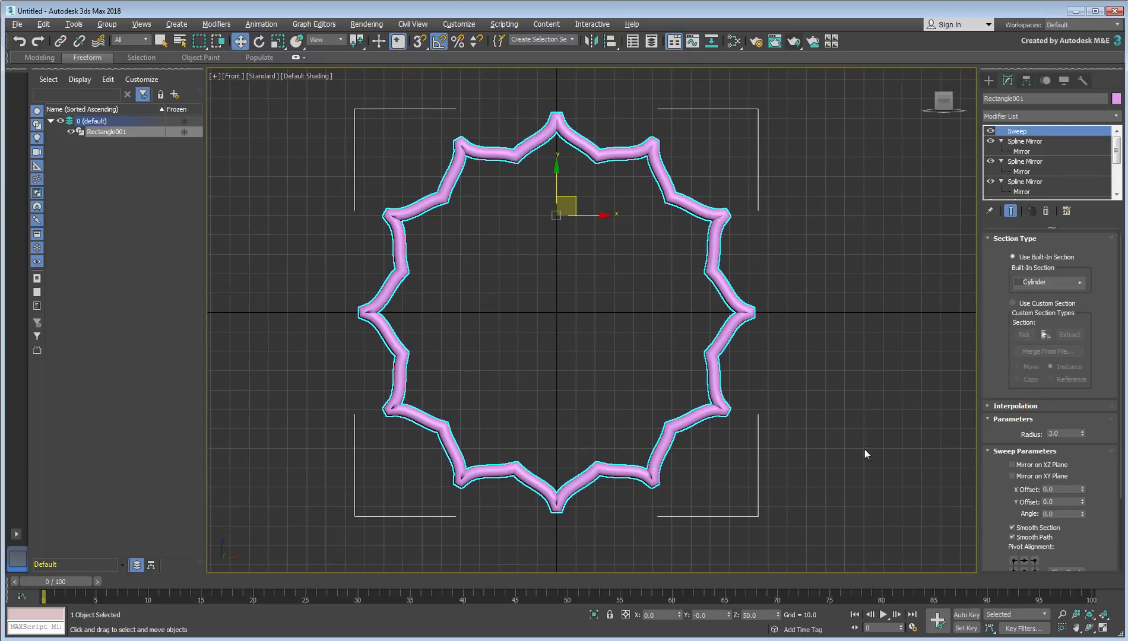
left_click(1049, 282)
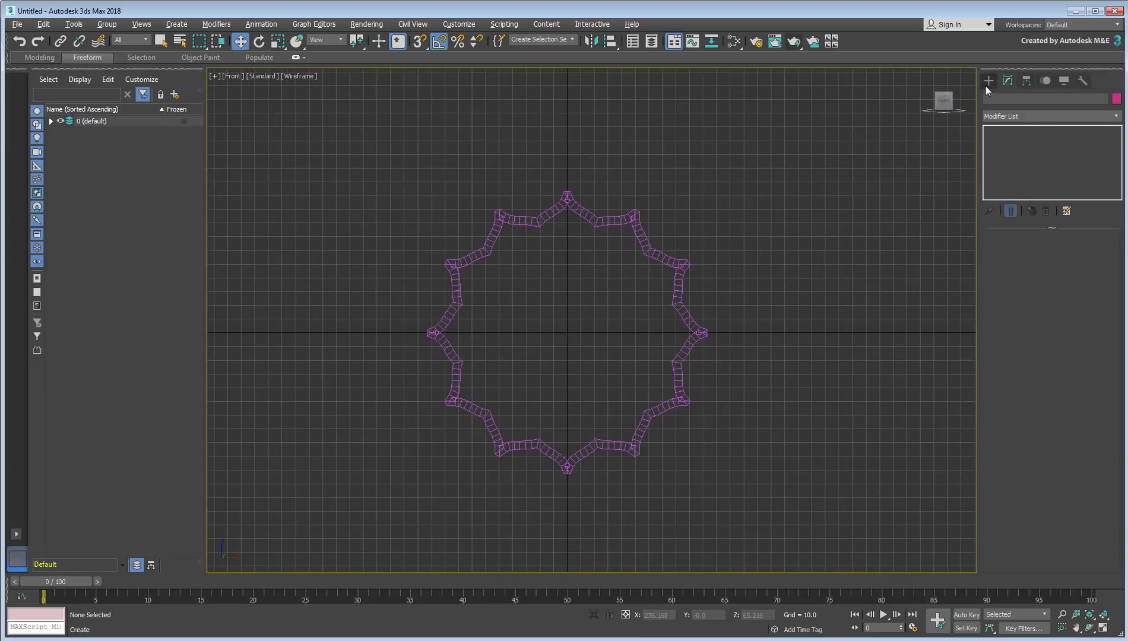
- Draw Rectangle002, a 100 by 100 square, above-left of the star tube
left_click_drag(400, 174, 544, 323)
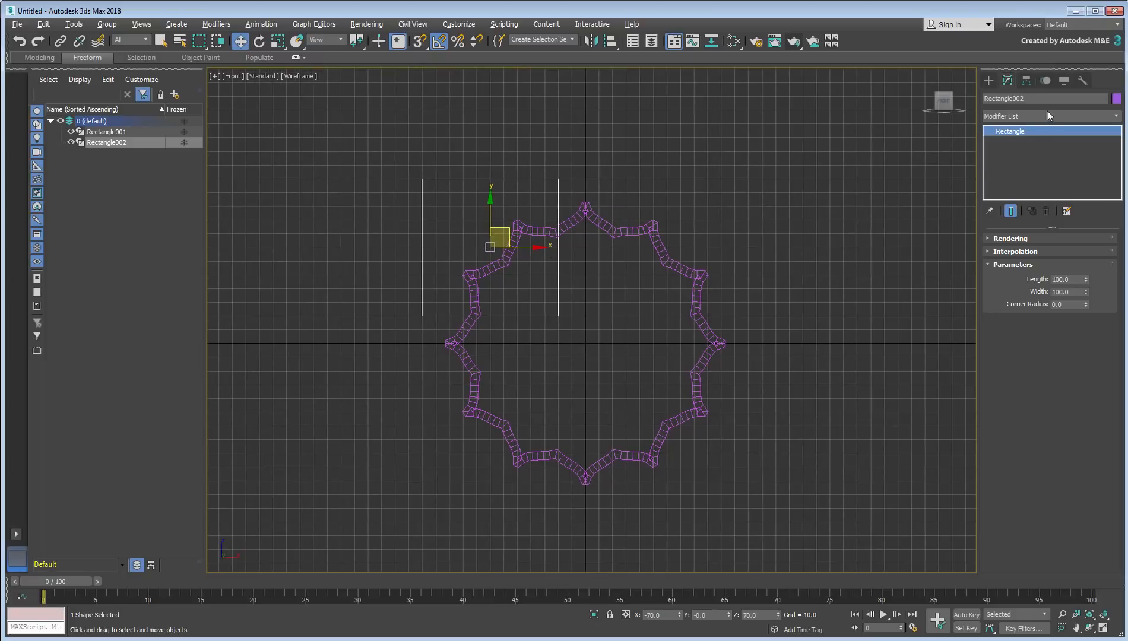
- Add Spline Mirror to the square, centre its gizmo at 0,0, rotate 90° and Flip
left_click(1041, 116)
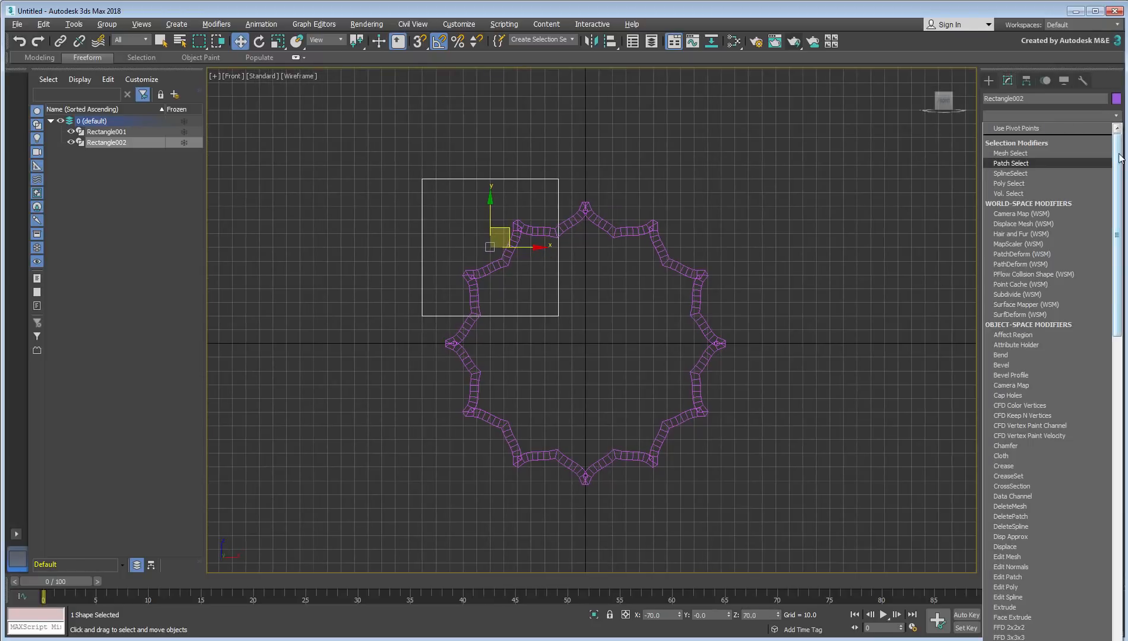
scroll("down", 3)
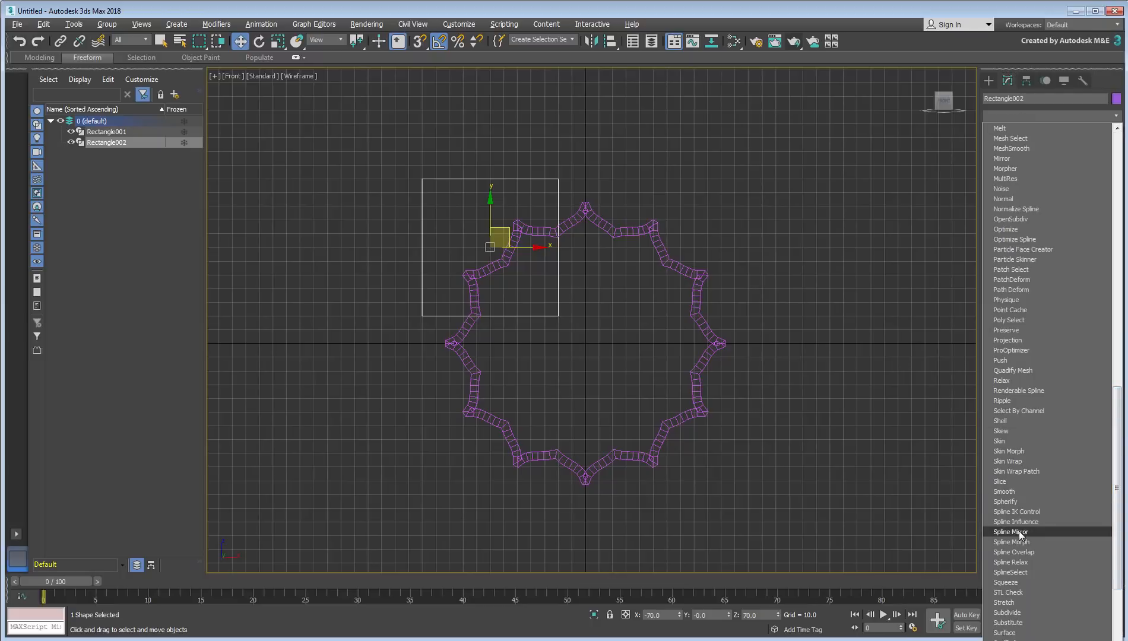
left_click(1013, 532)
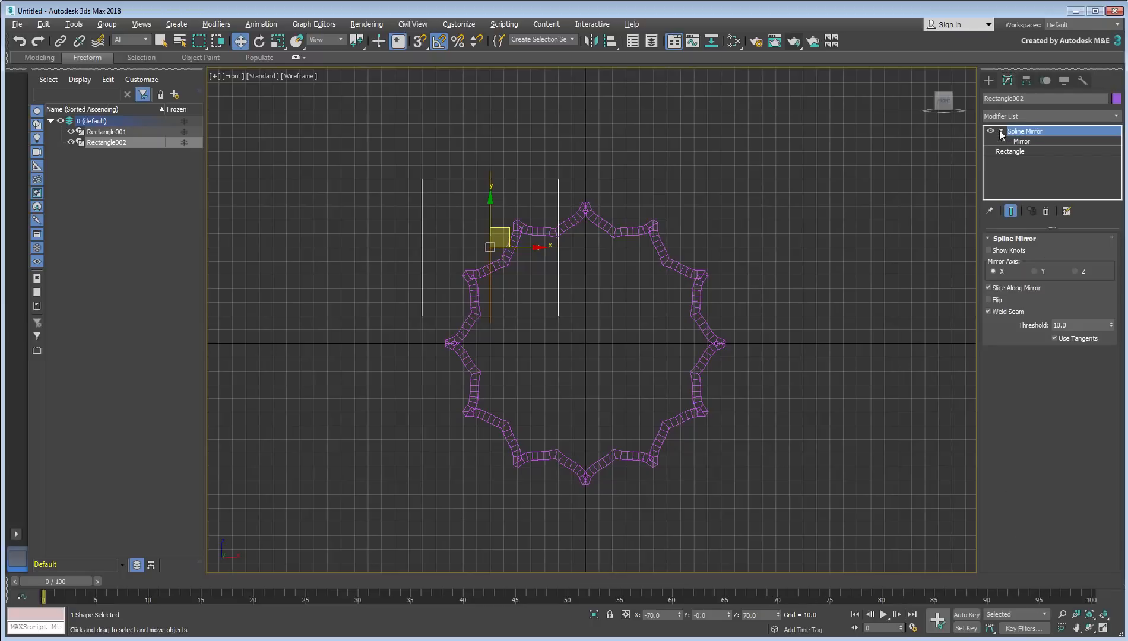
left_click(1021, 142)
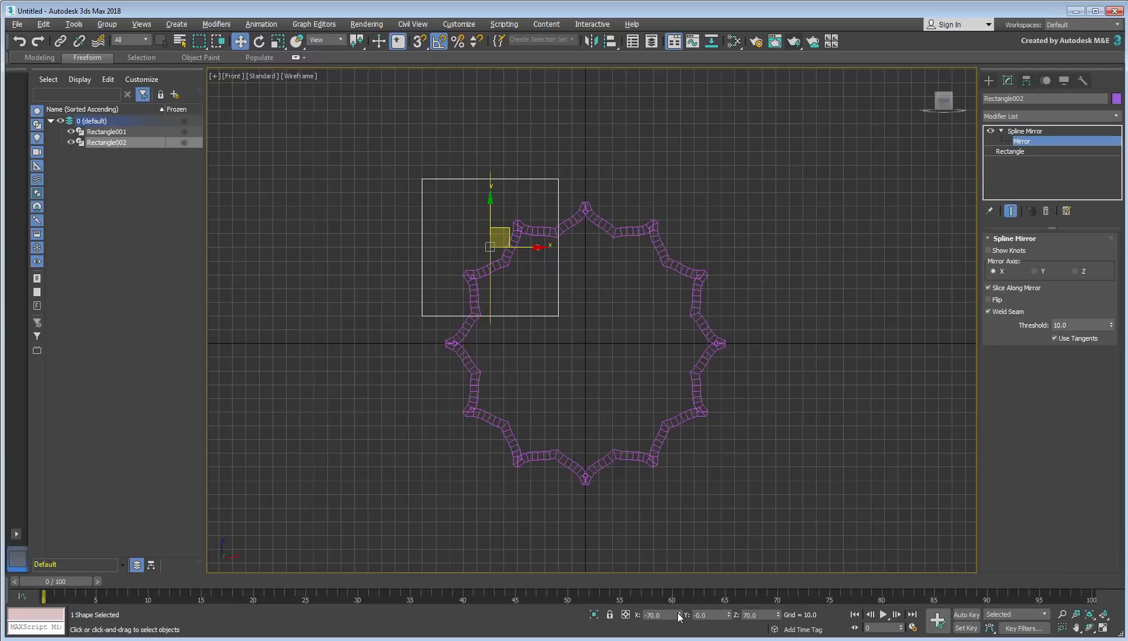
left_click_drag(491, 248, 586, 343)
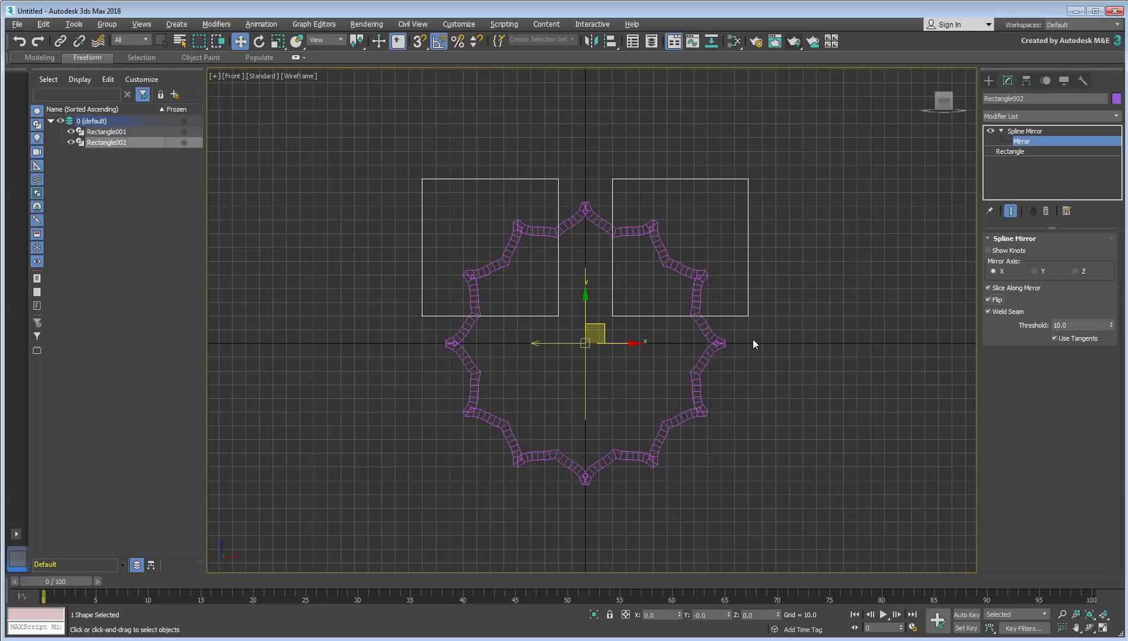
left_click(258, 40)
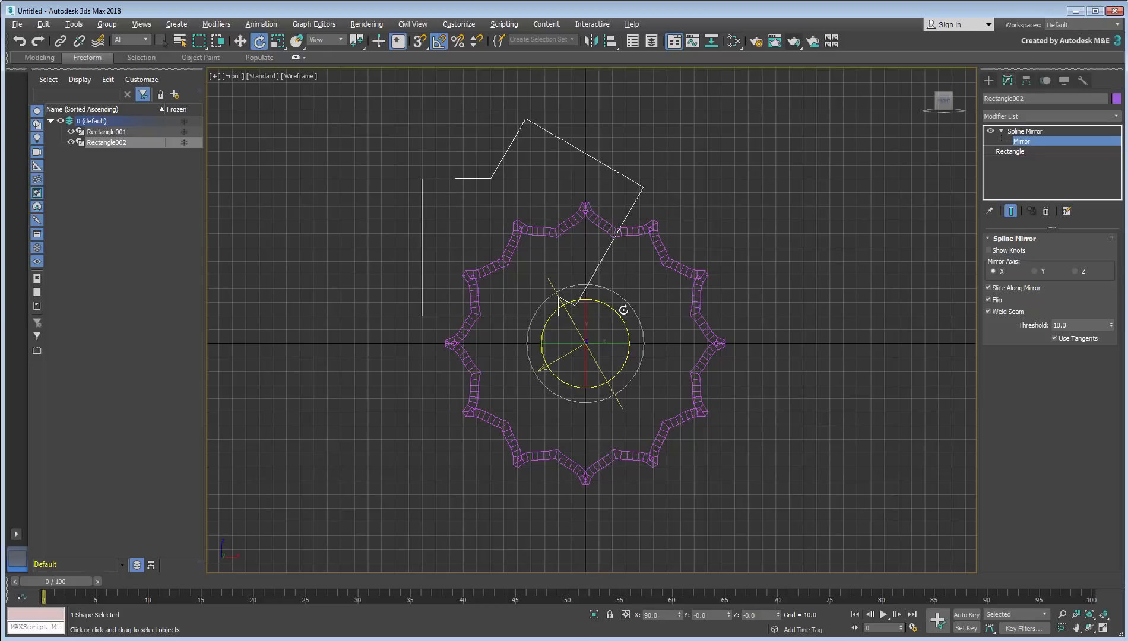
mouse_move(827, 440)
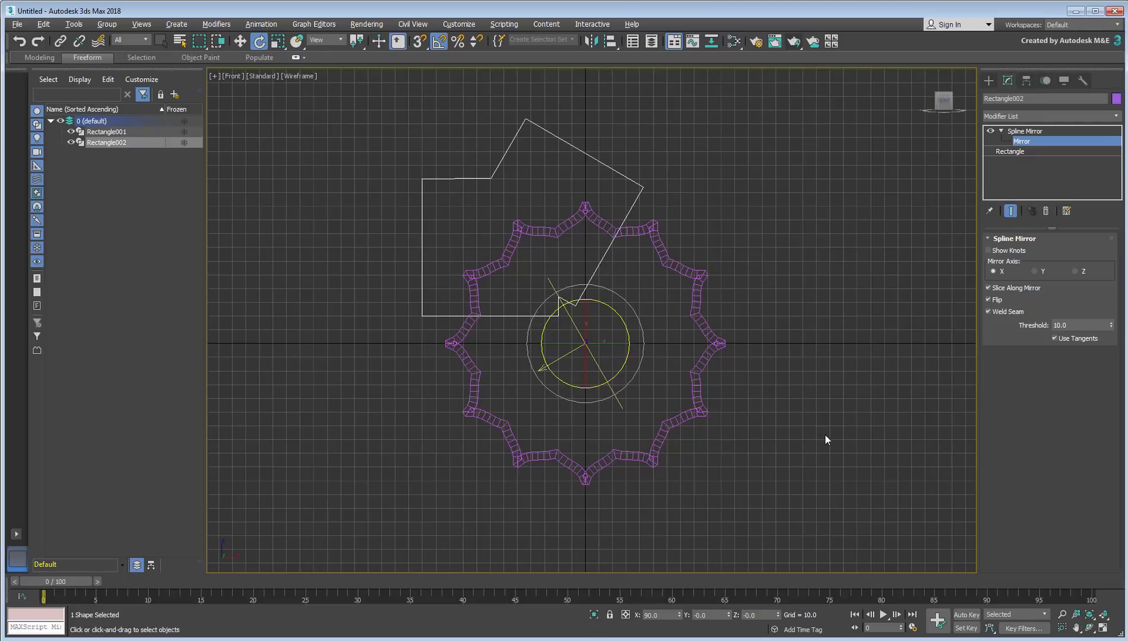
mouse_move(832, 436)
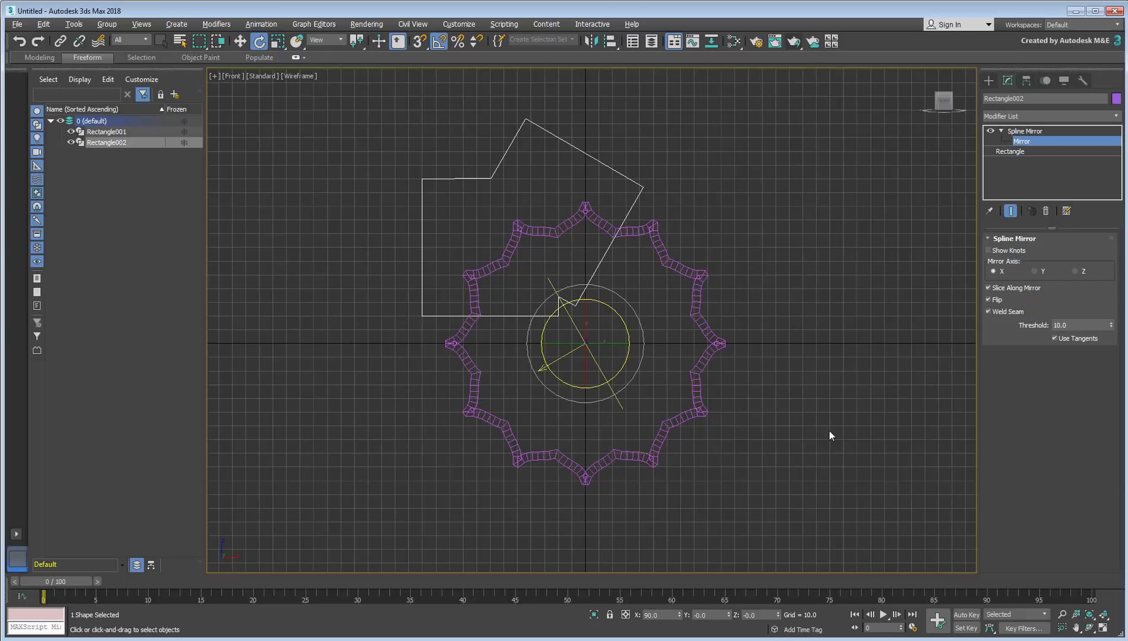
mouse_move(840, 429)
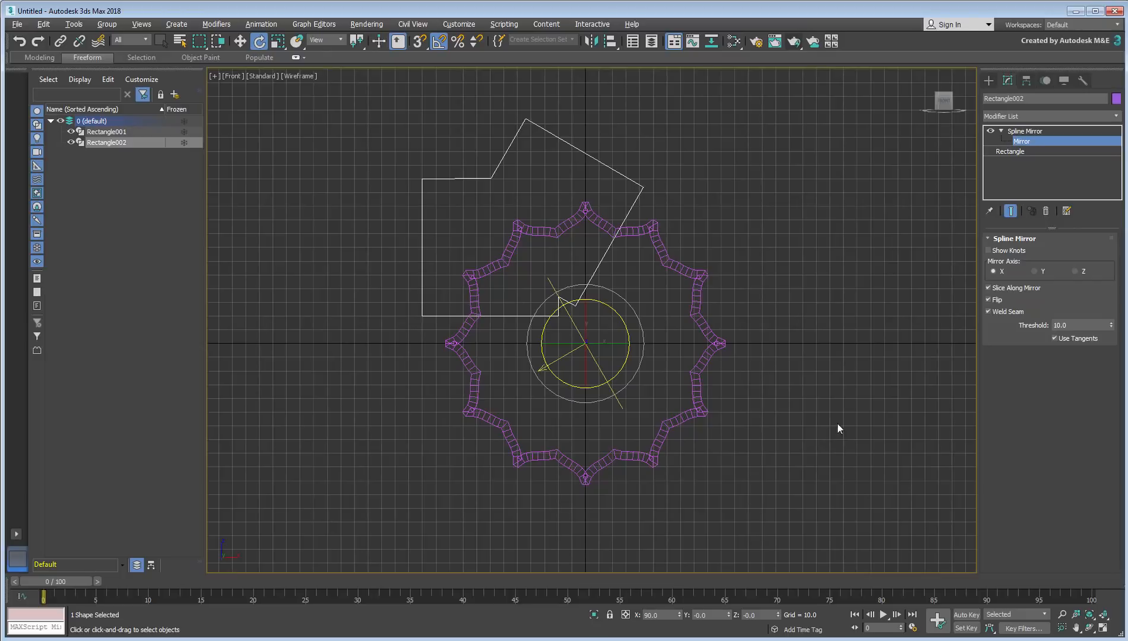
left_click(988, 287)
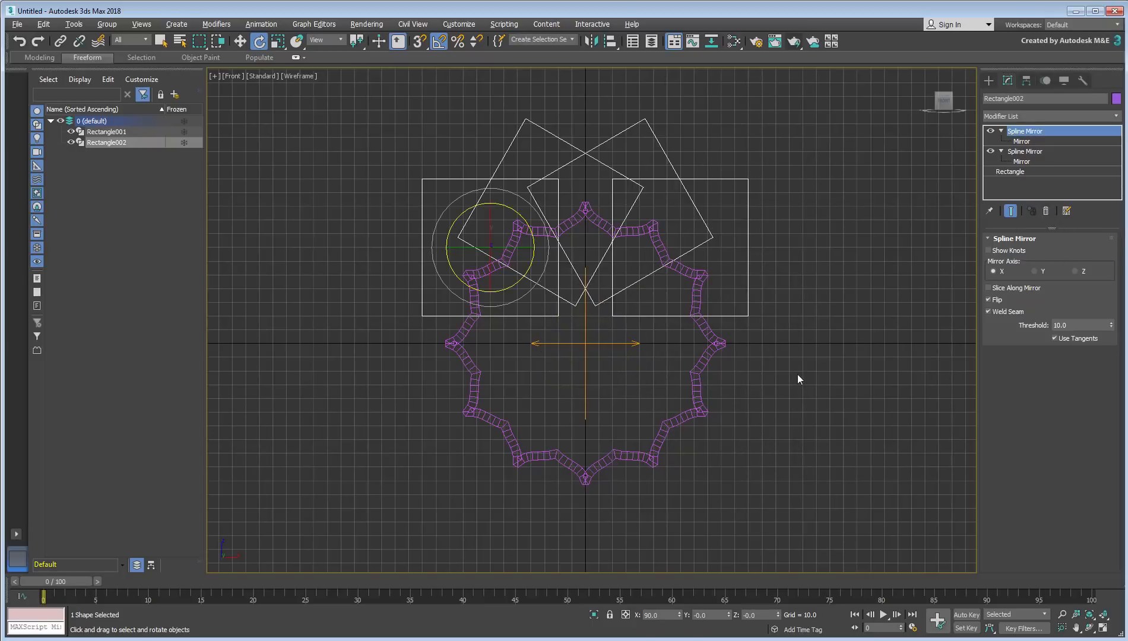
- Top Rectangle002's stack with an Edit Spline modifier over the mirrored squares
left_click(1051, 116)
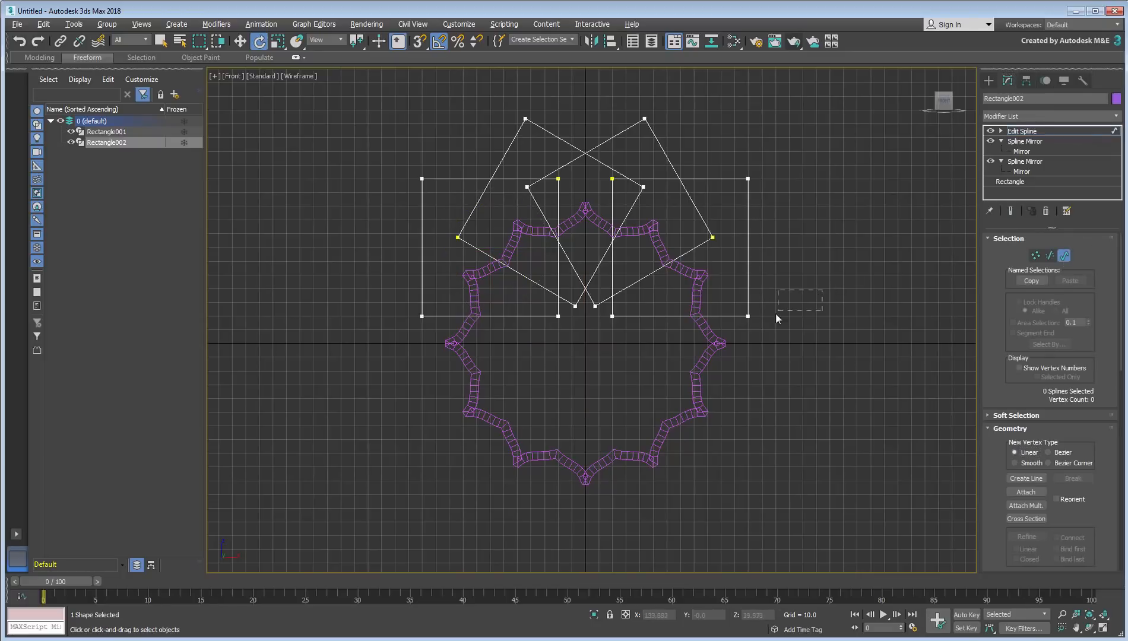
- Leave vertex sub-object mode and stack a third Spline Mirror above Edit Spline
left_click(677, 238)
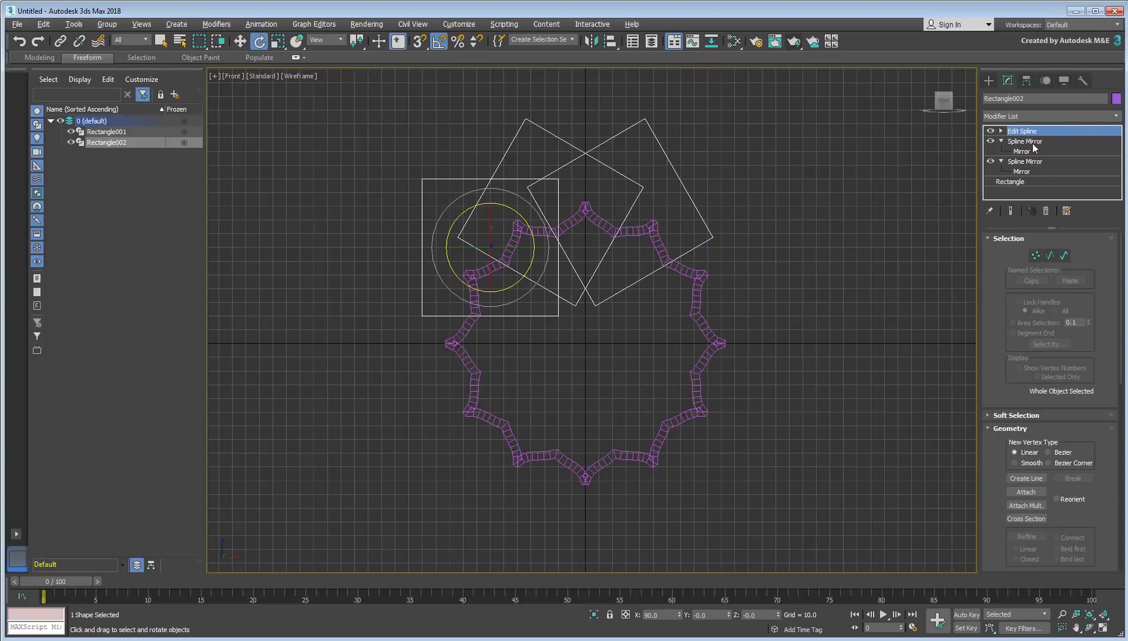
left_click(1025, 141)
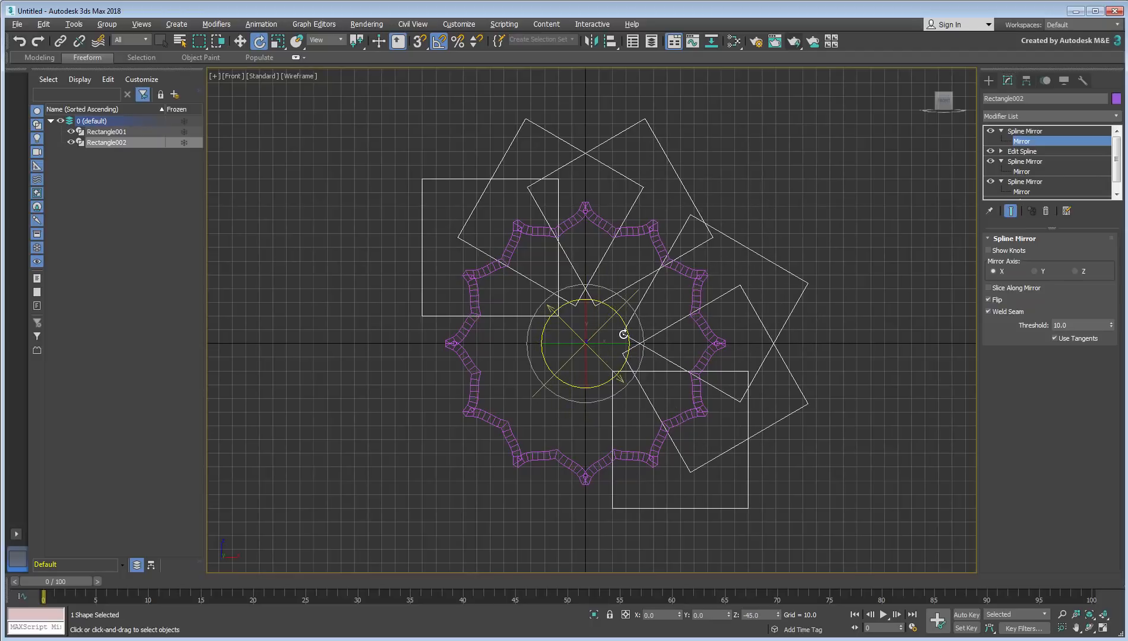
- Rotate the third mirror -45° about Z and a fourth diagonally to close the square ring
left_click_drag(623, 333, 632, 358)
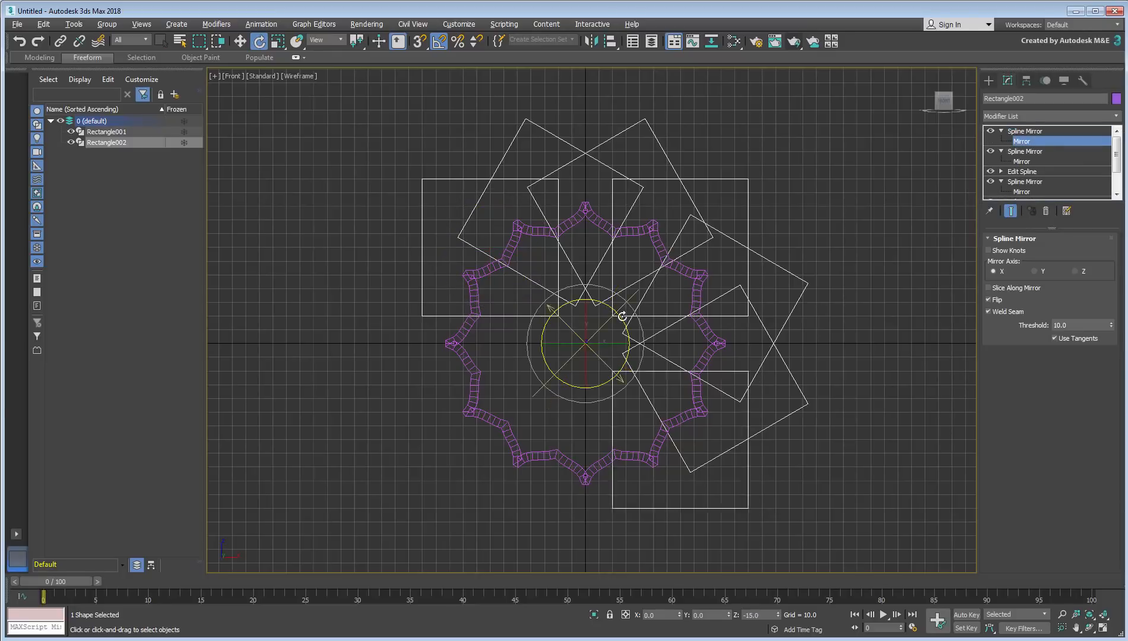
left_click_drag(621, 317, 648, 353)
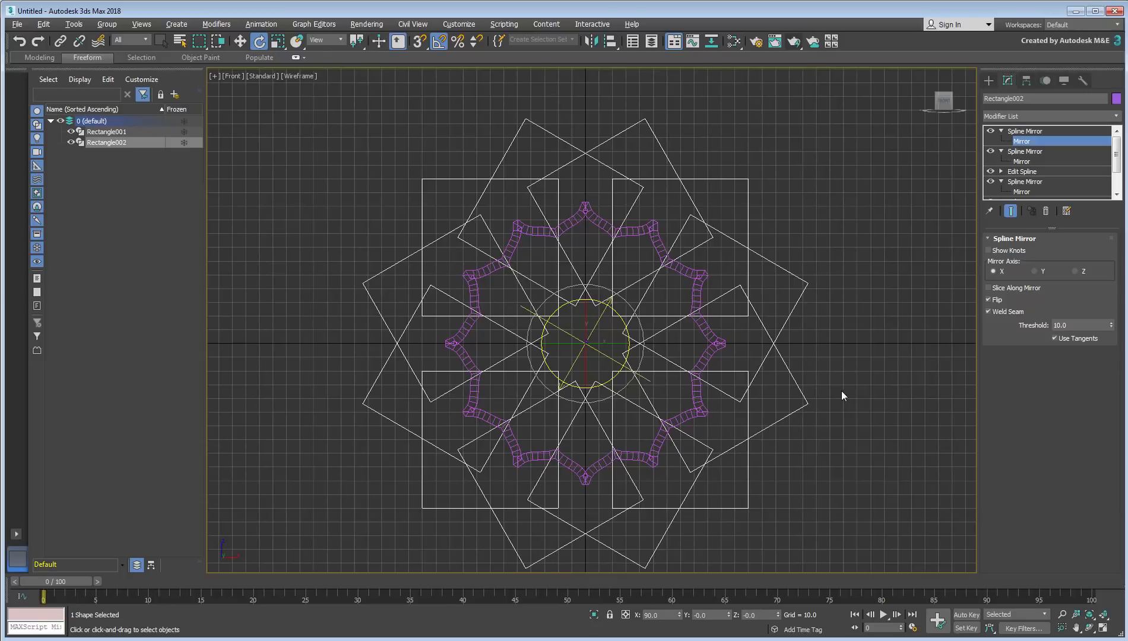
mouse_move(872, 391)
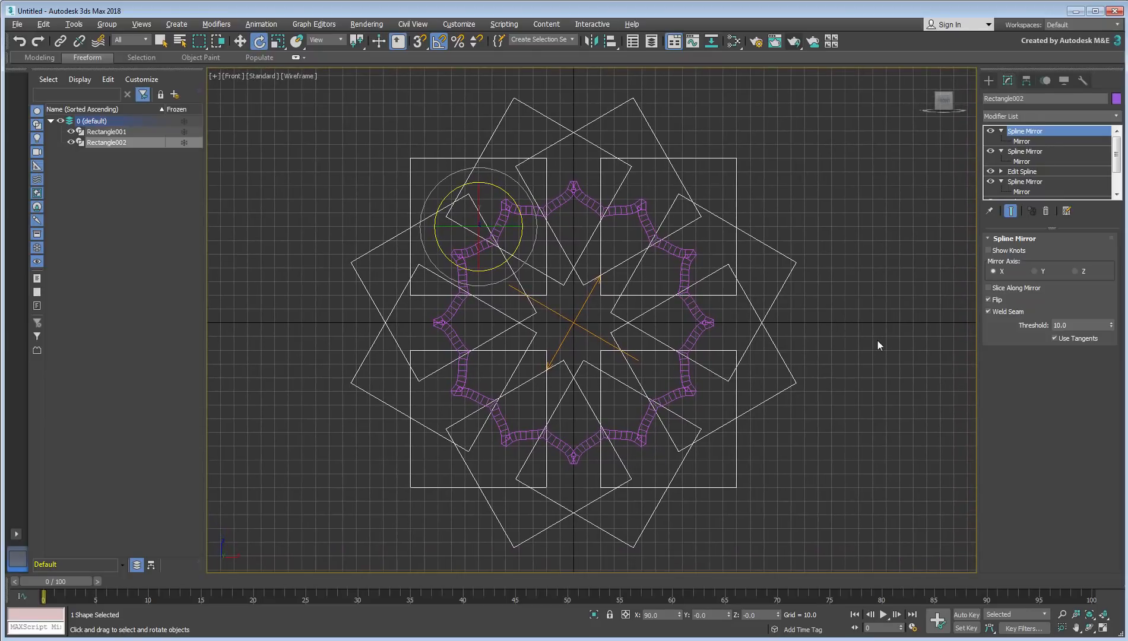
- Add an Edit Spline modifier above the mirrors on Rectangle002 and select its vertices
left_click(1012, 192)
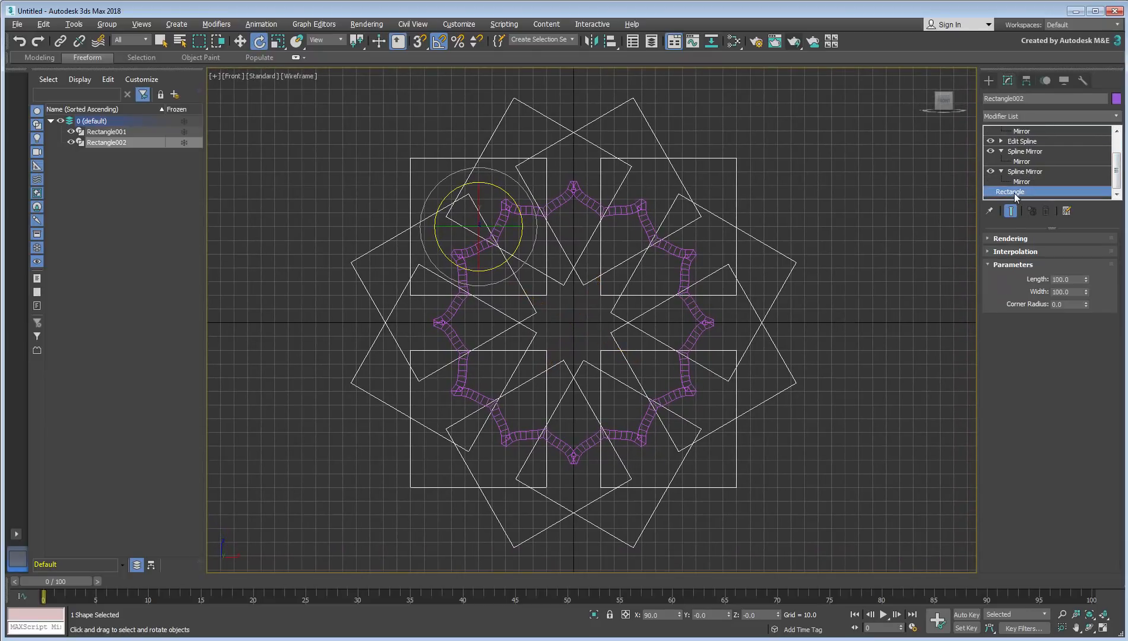
left_click(1050, 116)
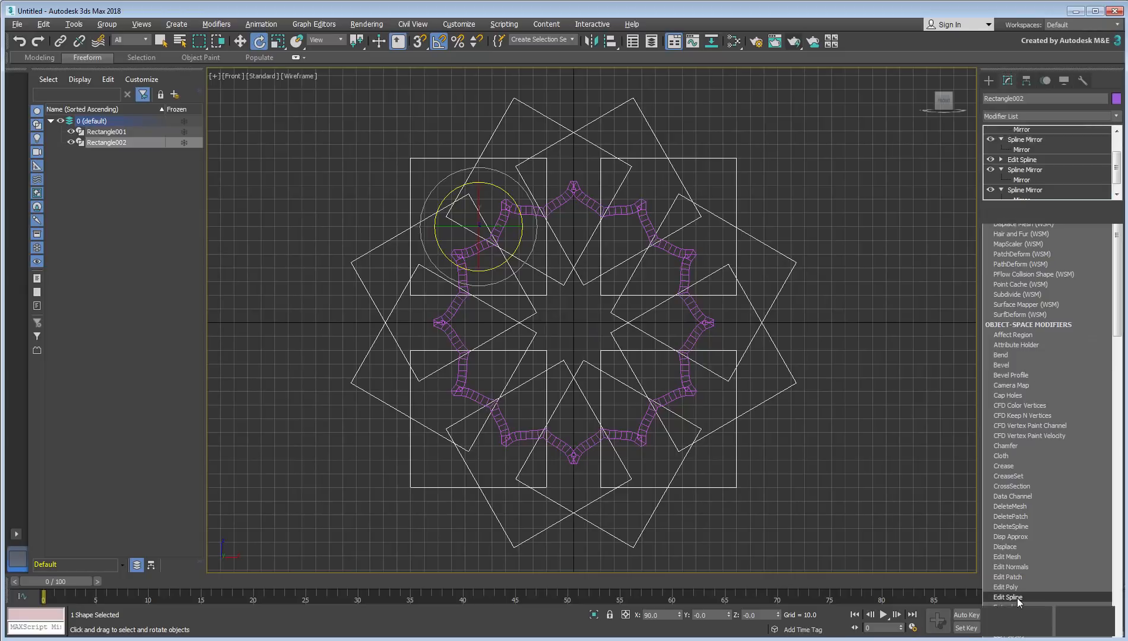
left_click(1009, 597)
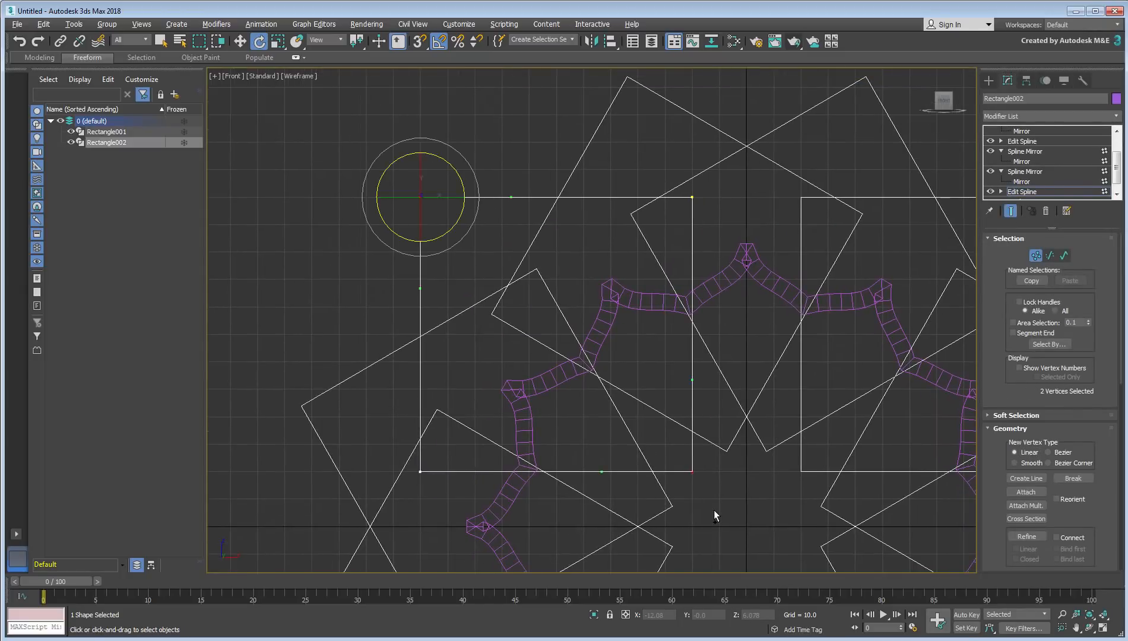
left_click_drag(419, 197, 691, 471)
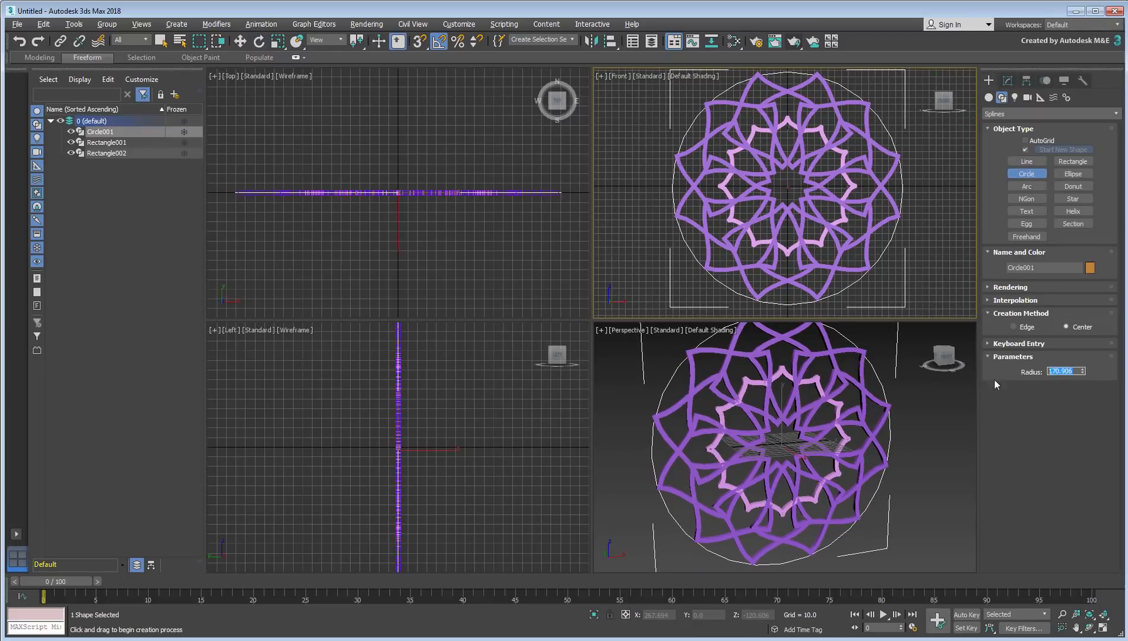
- Give Circle001 a Bar-section Sweep and radius 175 to frame the lattice as an orange ring
left_click(240, 42)
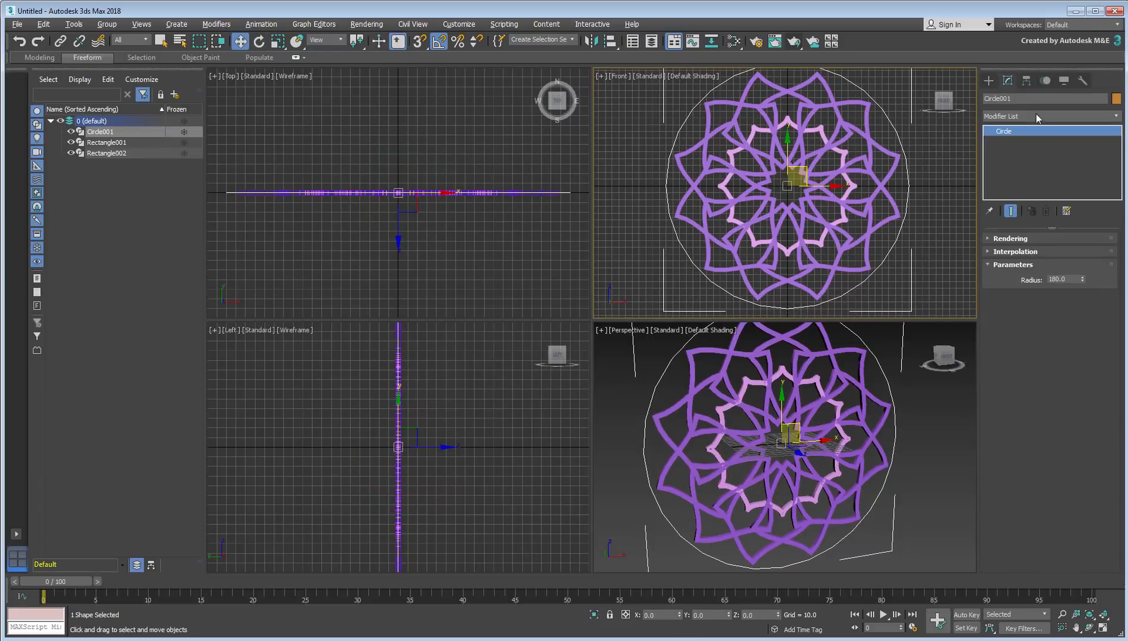
left_click(1044, 116)
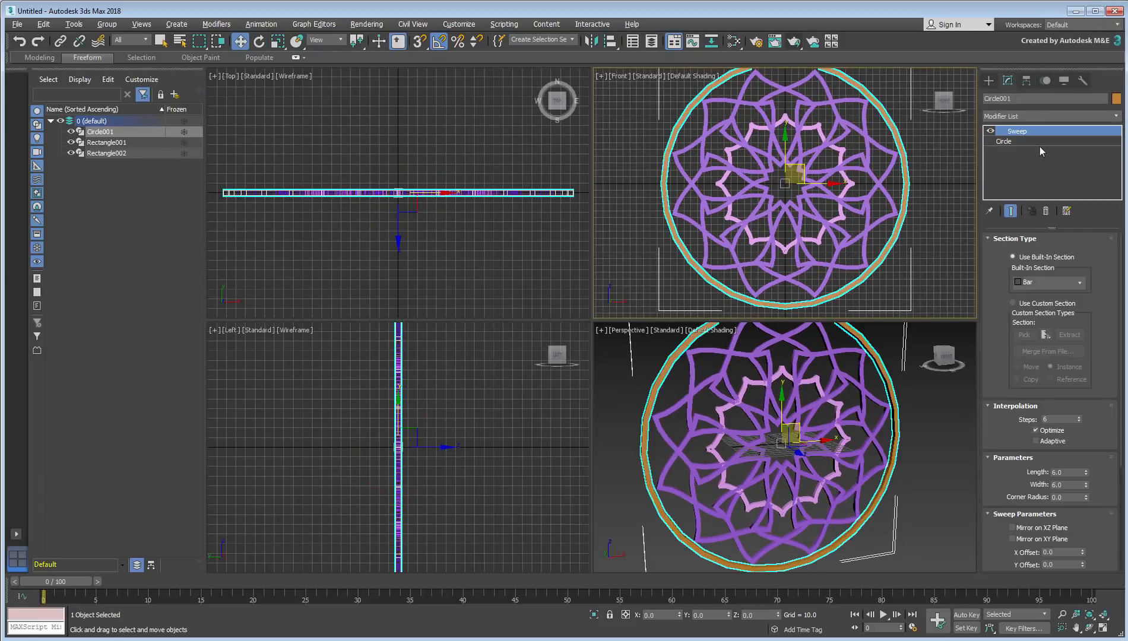
left_click(1004, 142)
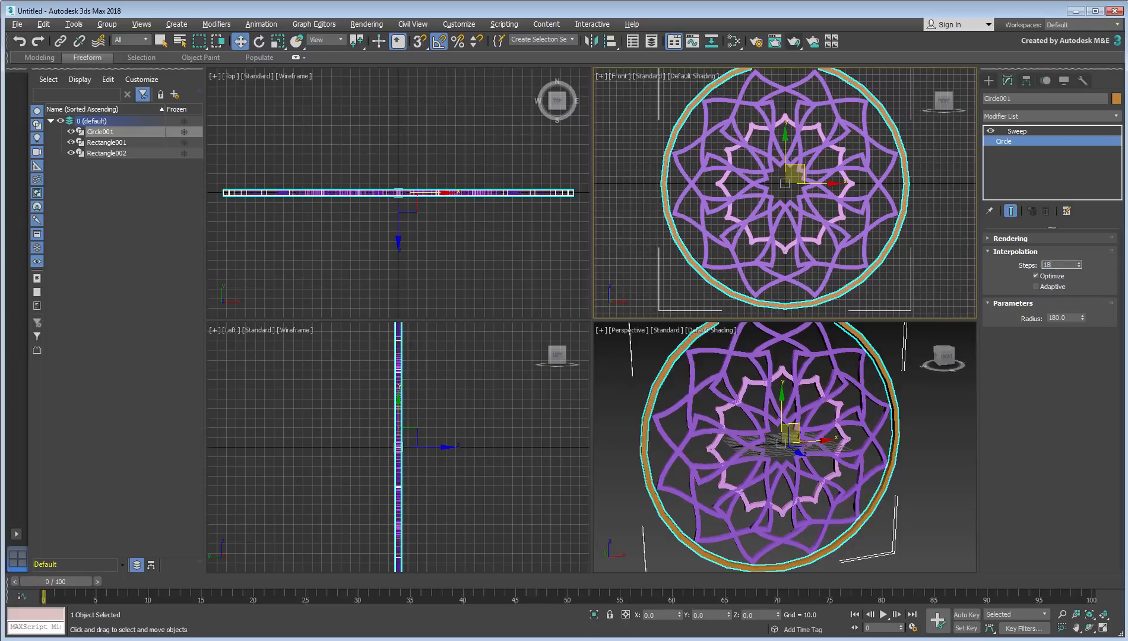
left_click(1018, 131)
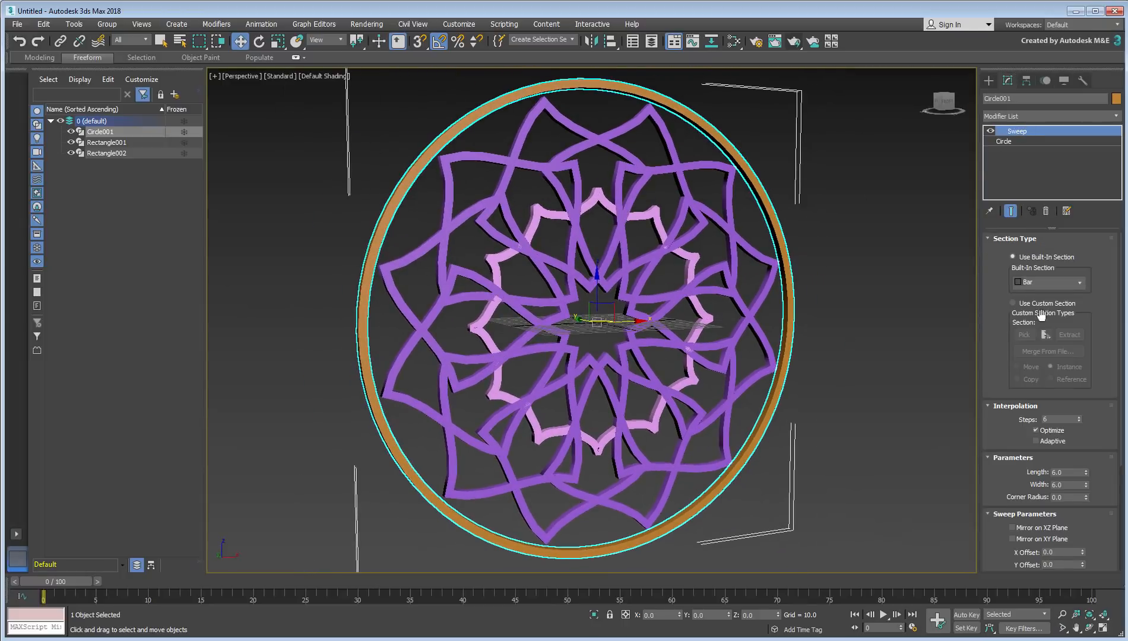
left_click(1004, 142)
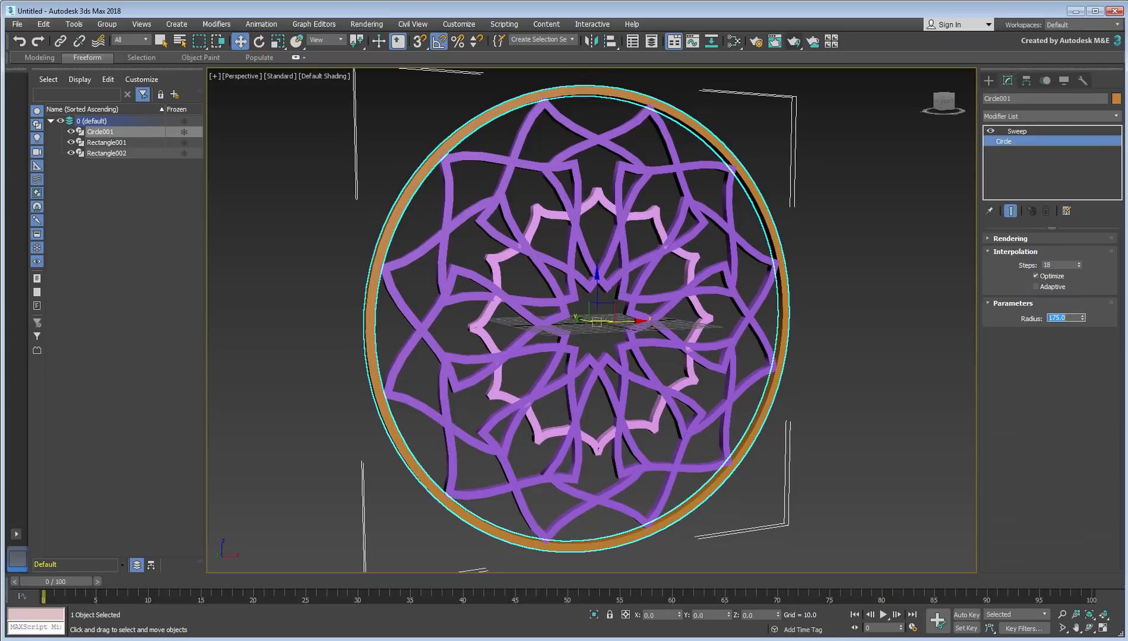
left_click(902, 434)
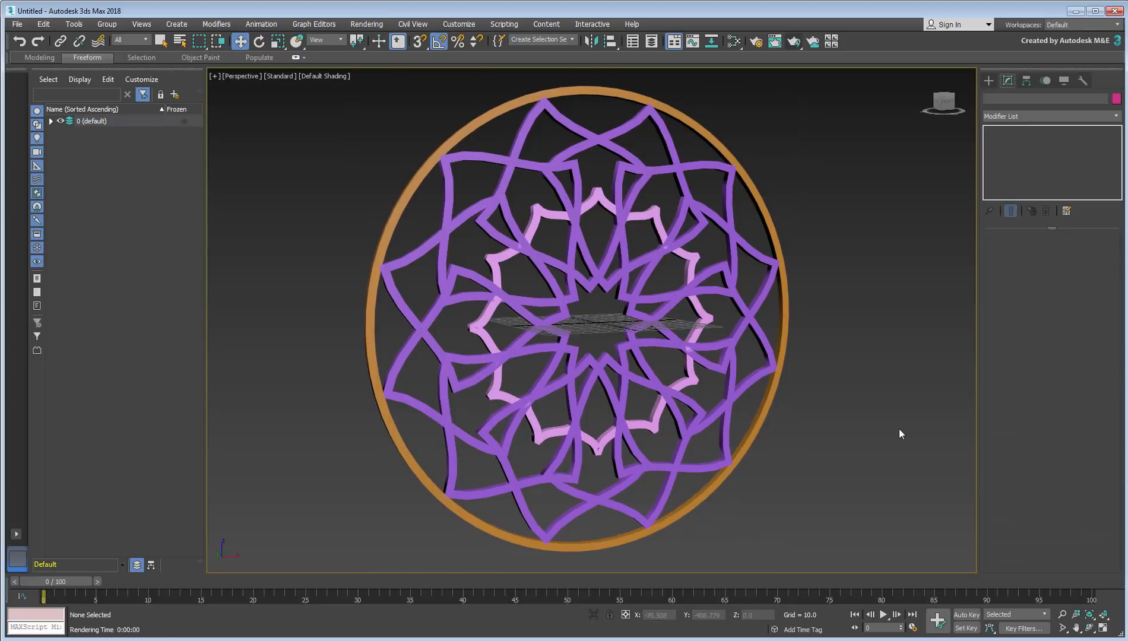